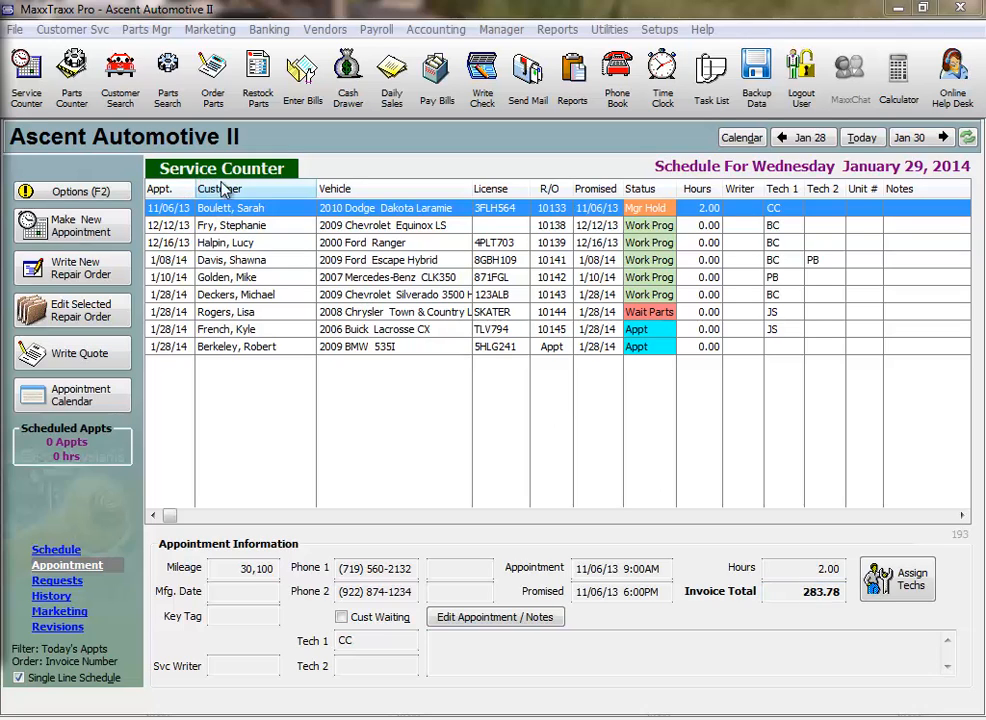
{"action": "mouse_move", "coordinate": [265, 190]}
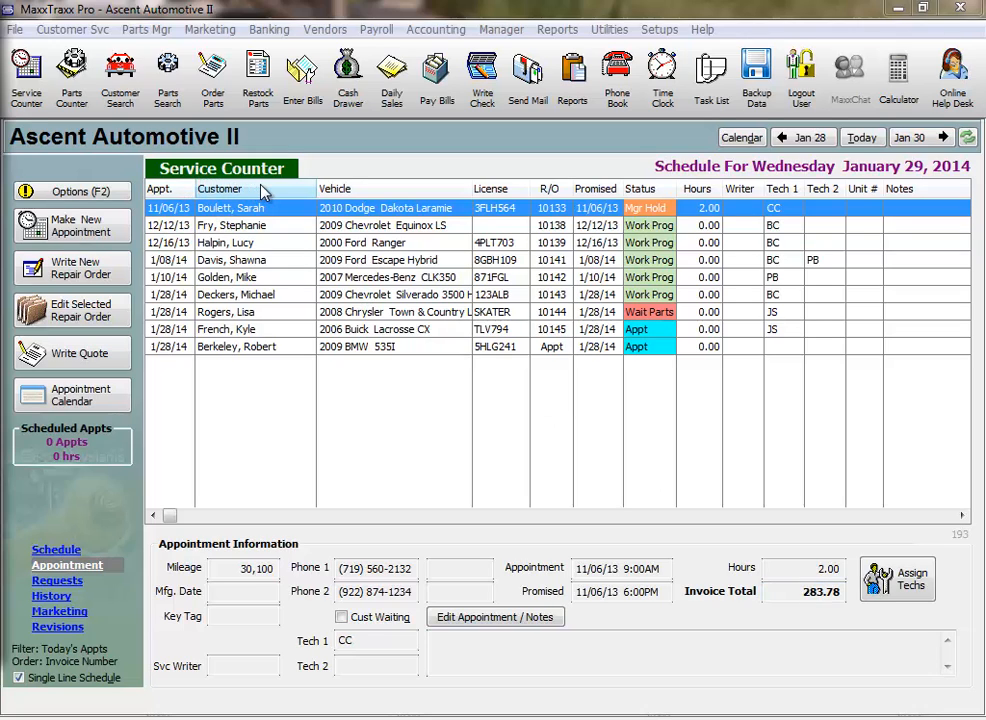
{"action": "mouse_move", "coordinate": [230, 412]}
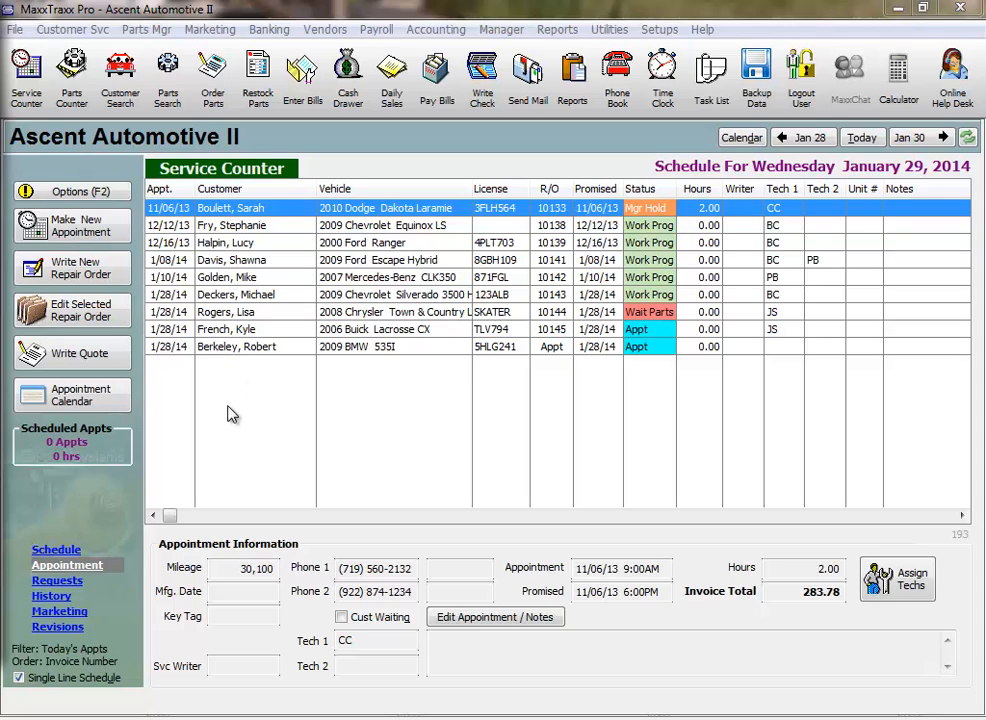
{"action": "mouse_move", "coordinate": [72, 225]}
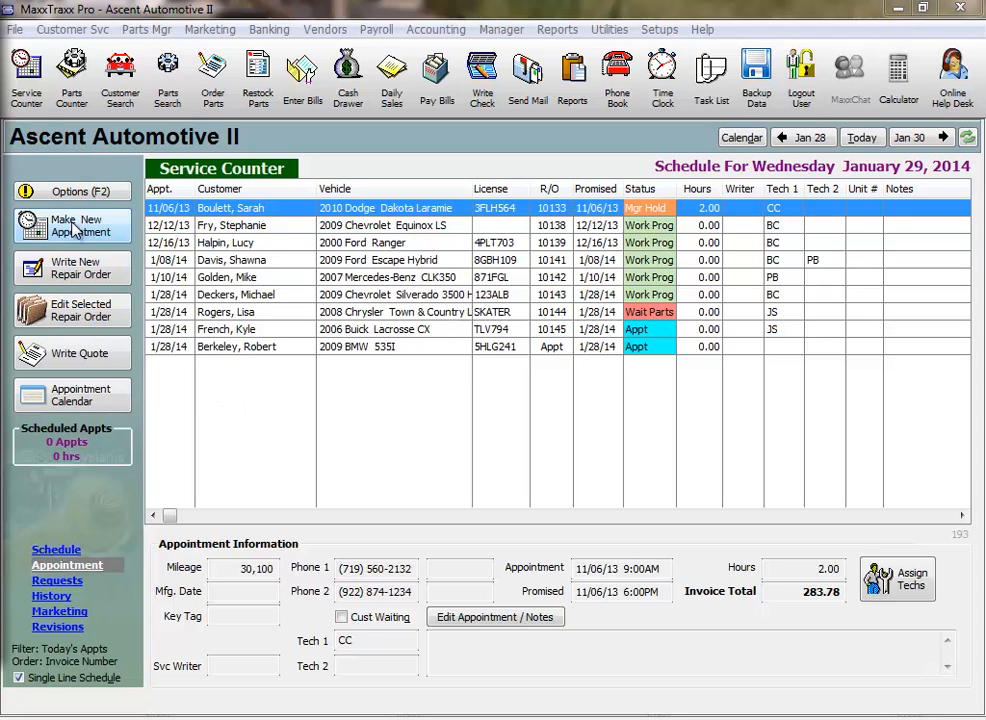
{"action": "mouse_move", "coordinate": [80, 352]}
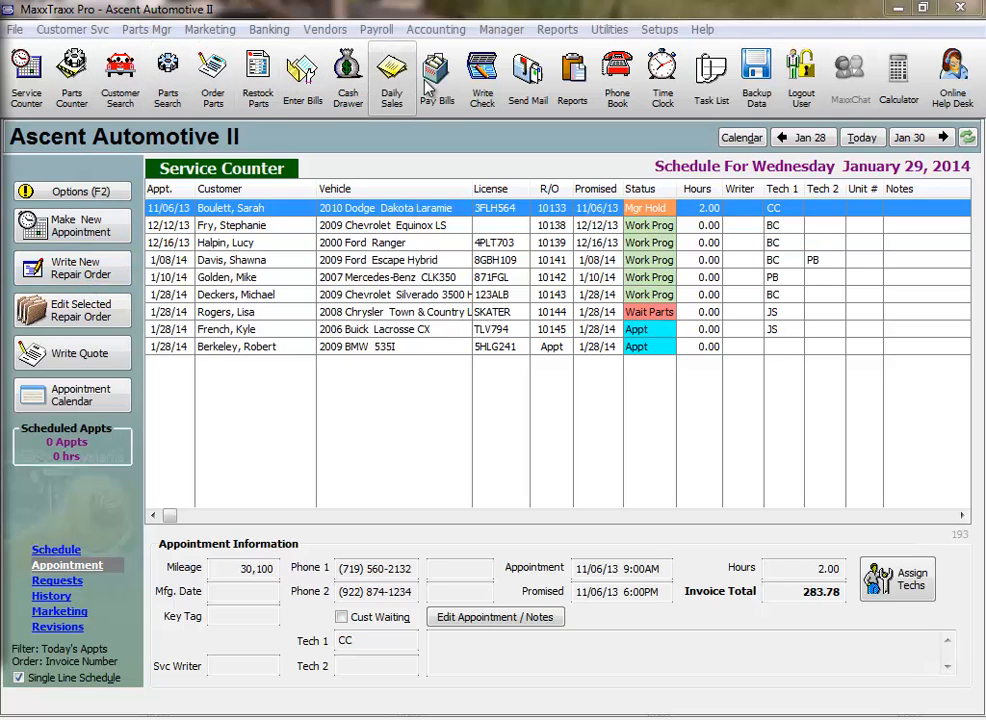
{"action": "mouse_move", "coordinate": [484, 75]}
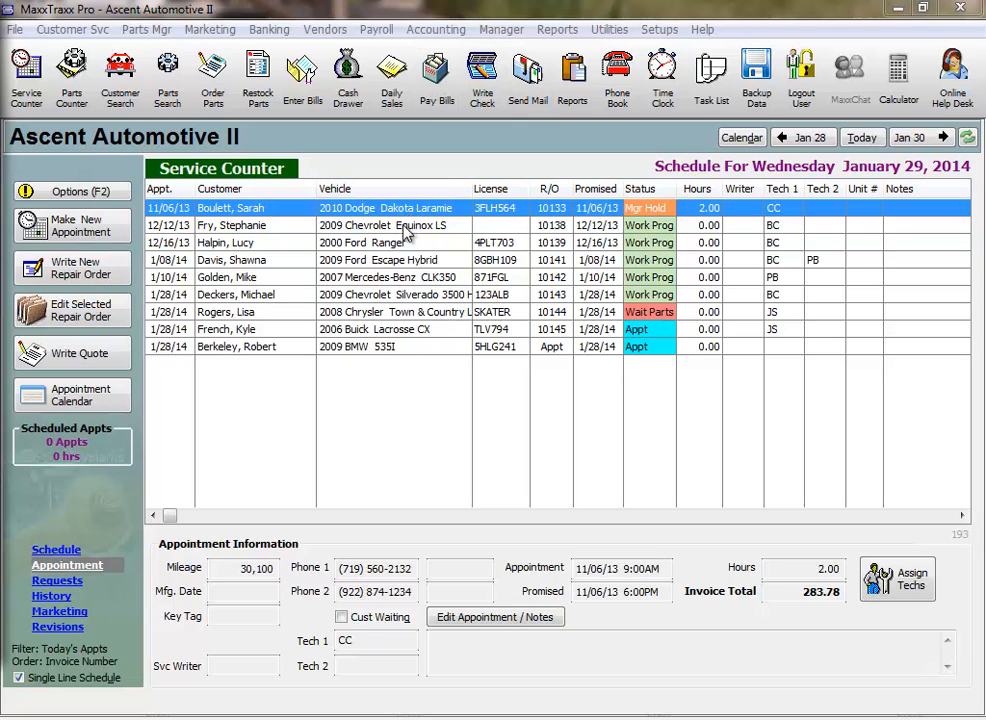
{"action": "mouse_move", "coordinate": [382, 377]}
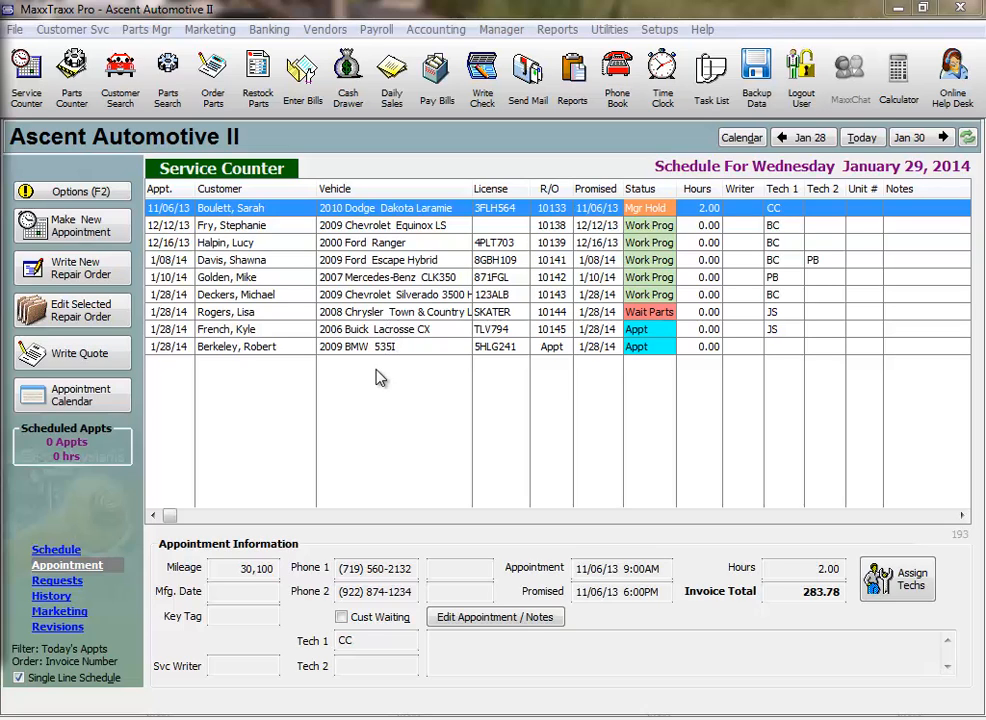
{"action": "mouse_move", "coordinate": [118, 147]}
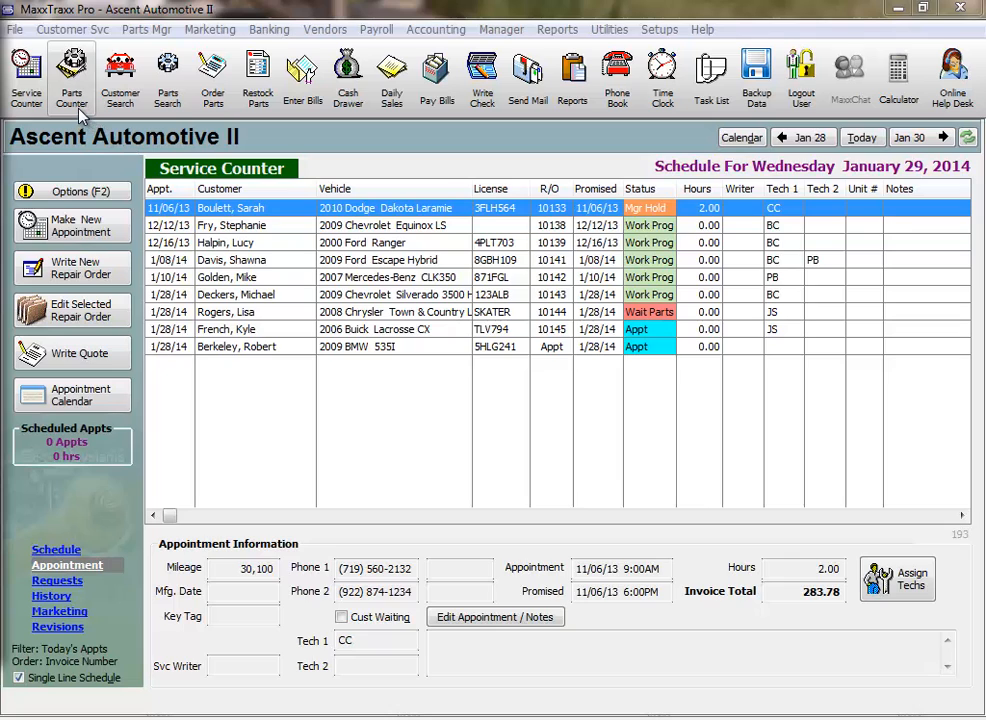
View the Parts Counter invoices, then return to a two-line Service Counter schedule.
{"action": "left_click", "coordinate": [69, 66]}
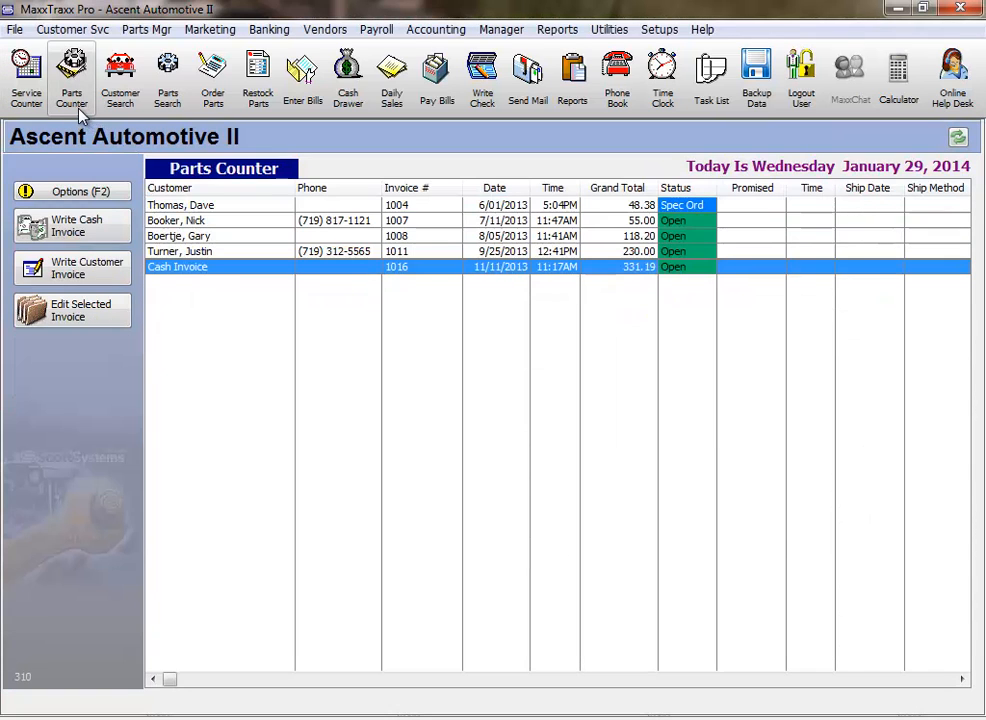
{"action": "mouse_move", "coordinate": [197, 283]}
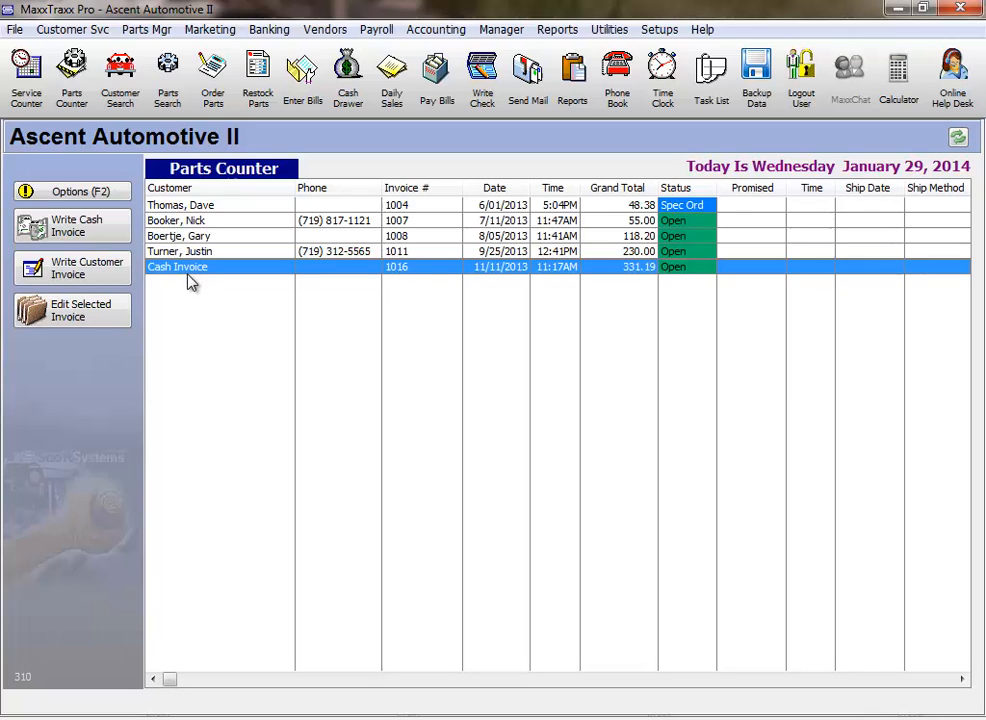
{"action": "left_click", "coordinate": [23, 75]}
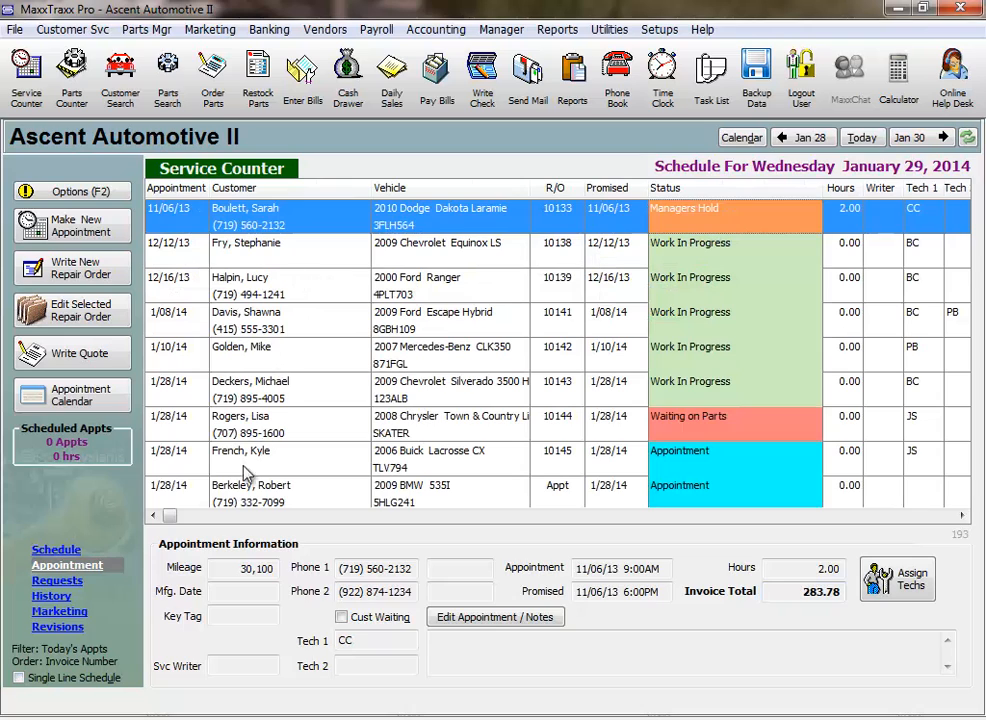
Re-check Single Line Schedule and return focus to the appointment schedule.
{"action": "left_click", "coordinate": [17, 687]}
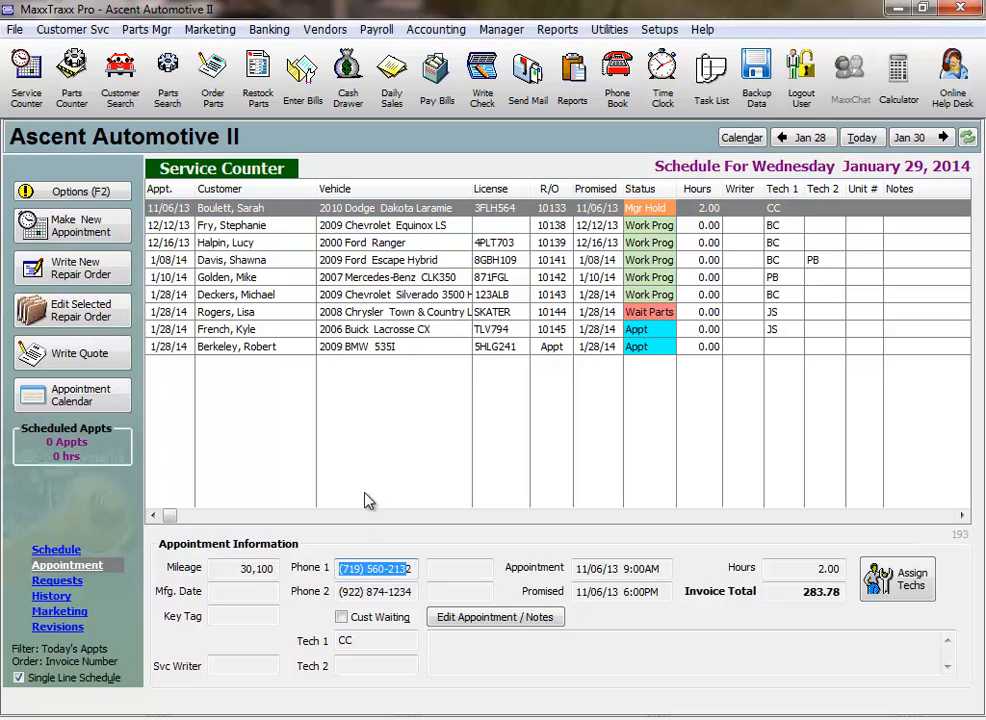
{"action": "left_click", "coordinate": [255, 208]}
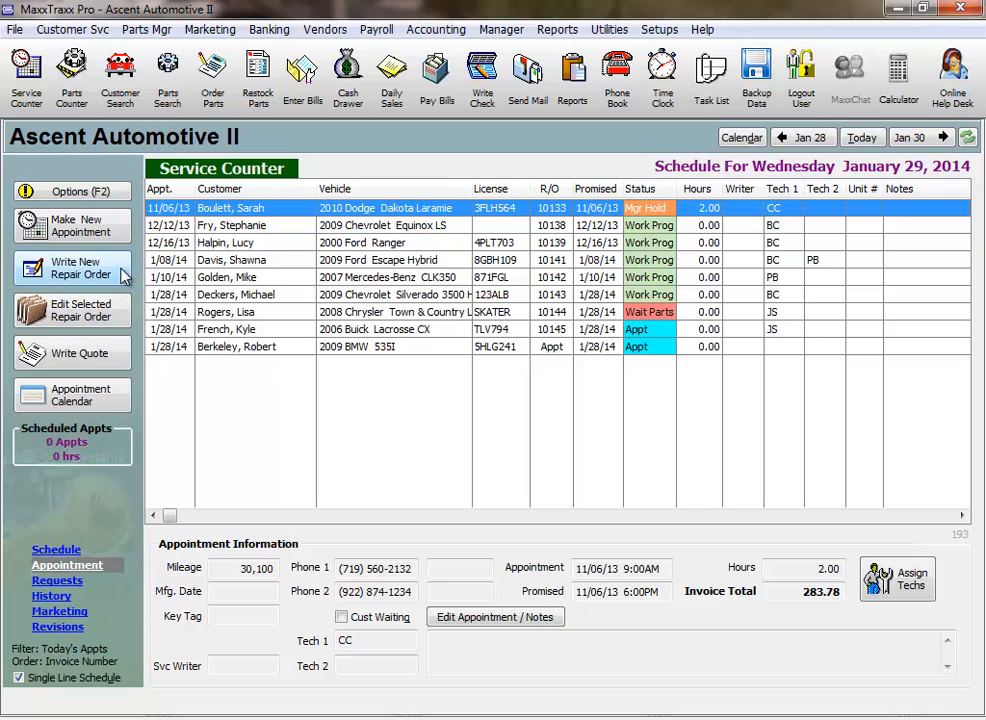
Write a new repair order and enter 'CHA' to find customers by last name.
{"action": "left_click", "coordinate": [72, 268]}
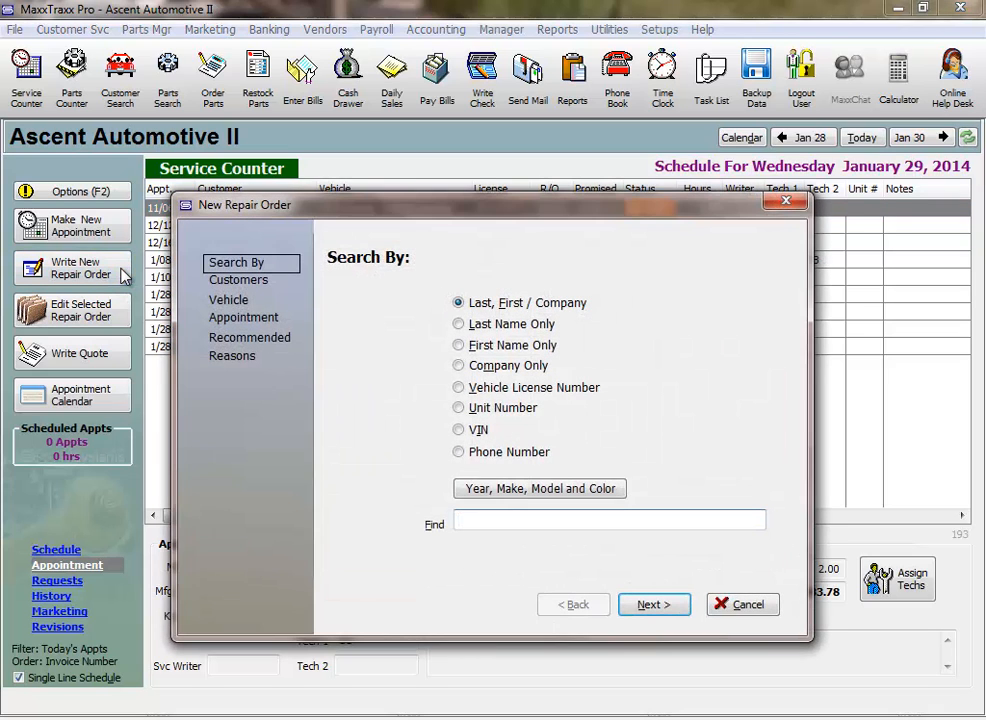
{"action": "mouse_move", "coordinate": [390, 332]}
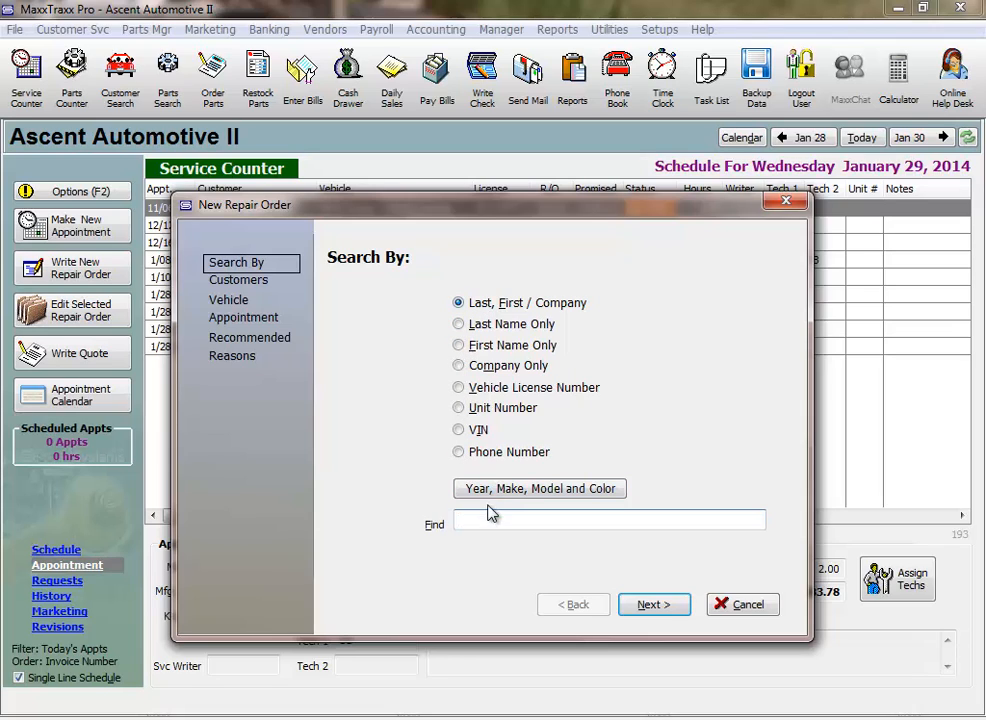
{"action": "type", "text": "CHA"}
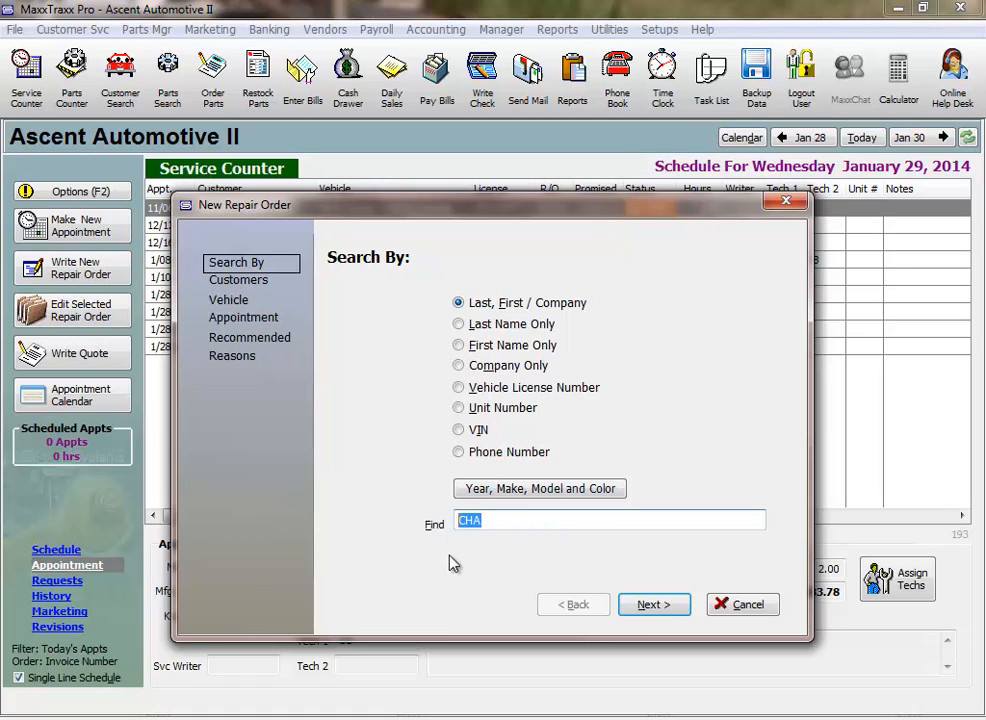
{"action": "mouse_move", "coordinate": [477, 566]}
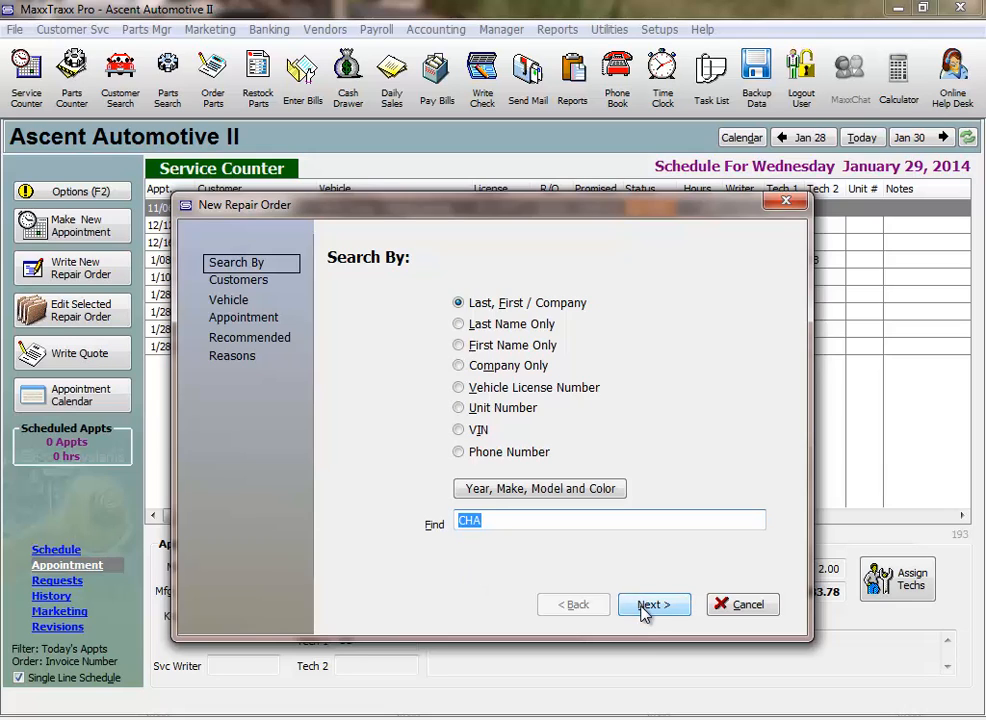
{"action": "left_click", "coordinate": [654, 604]}
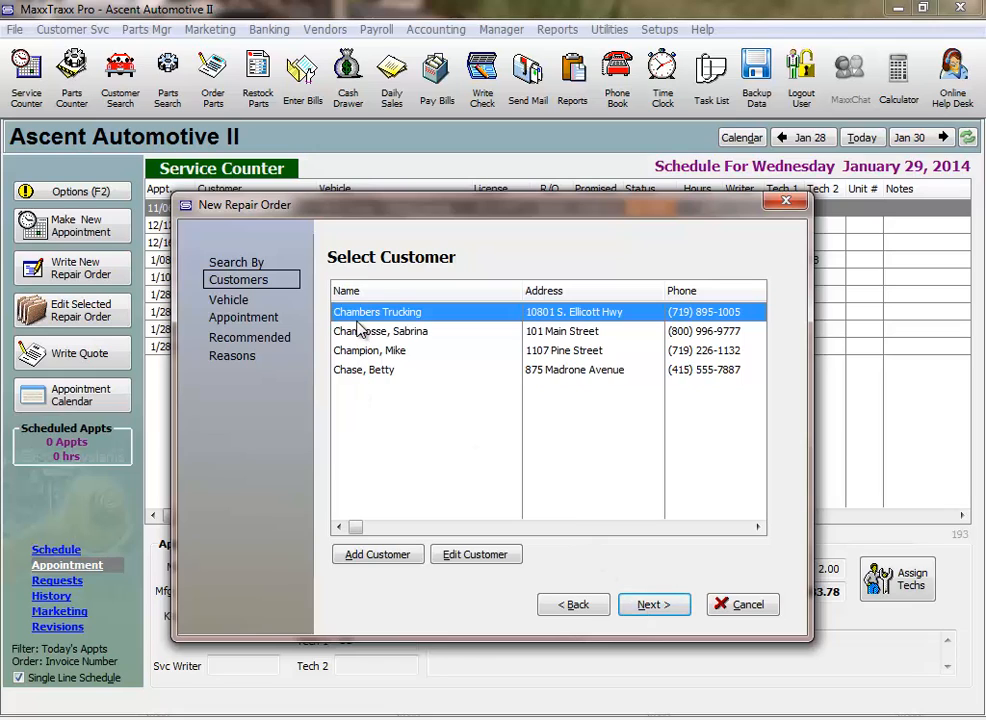
{"action": "mouse_move", "coordinate": [351, 380]}
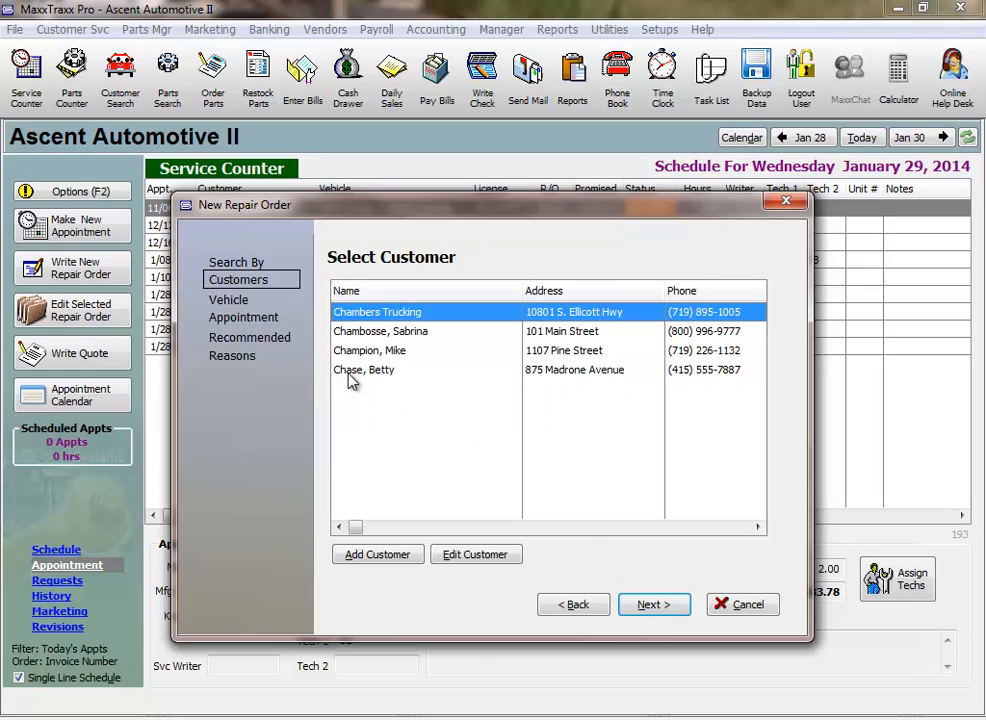
{"action": "mouse_move", "coordinate": [350, 340]}
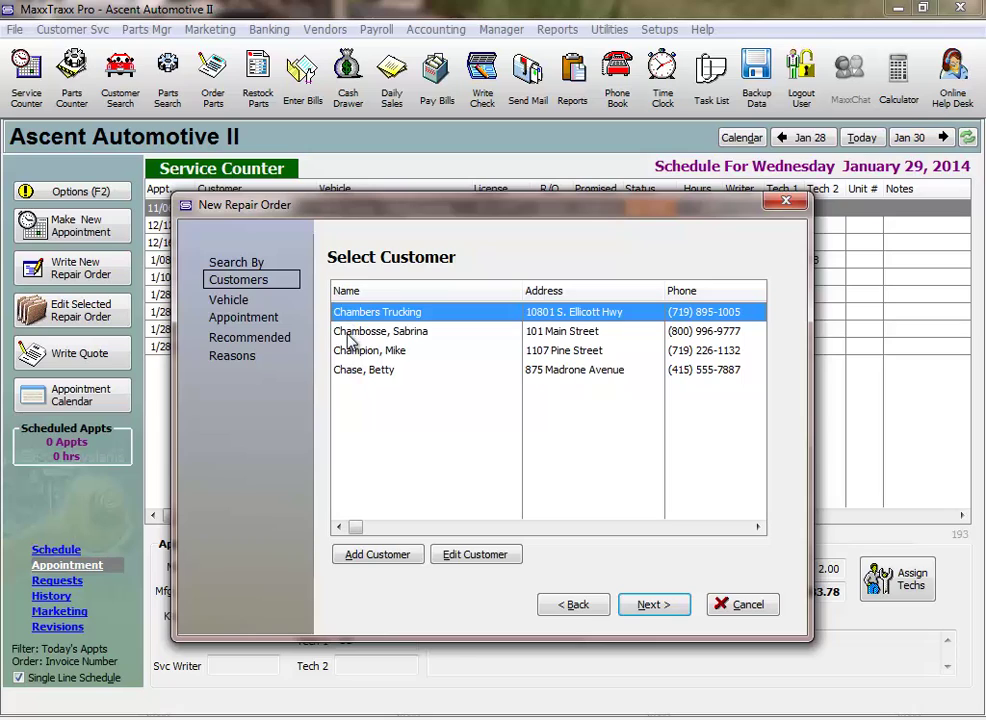
{"action": "mouse_move", "coordinate": [350, 391]}
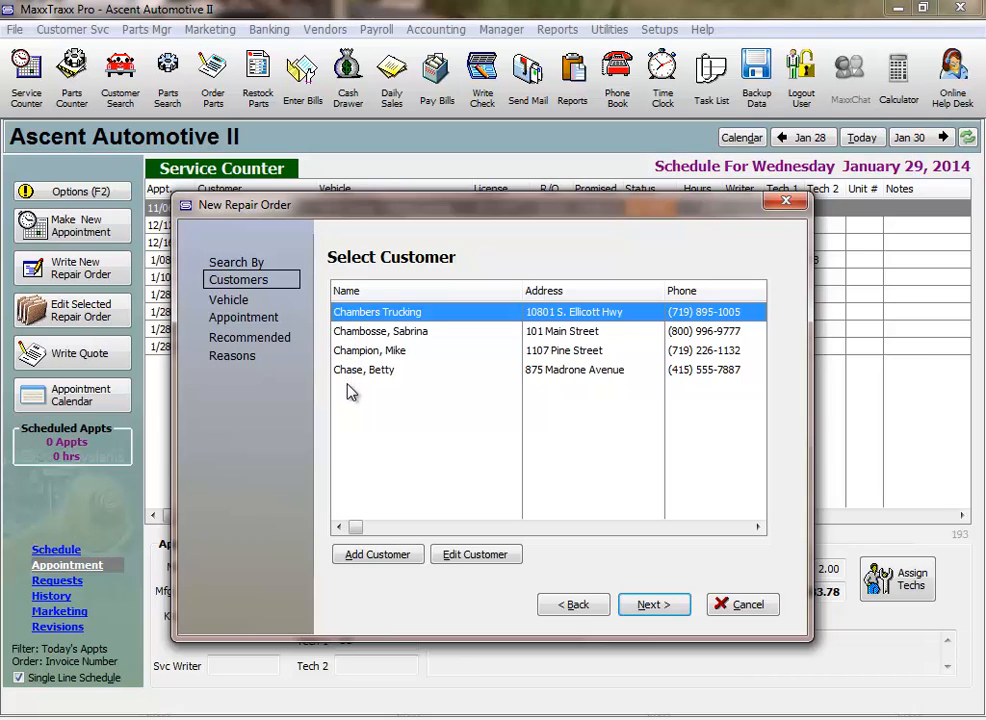
{"action": "mouse_move", "coordinate": [364, 510]}
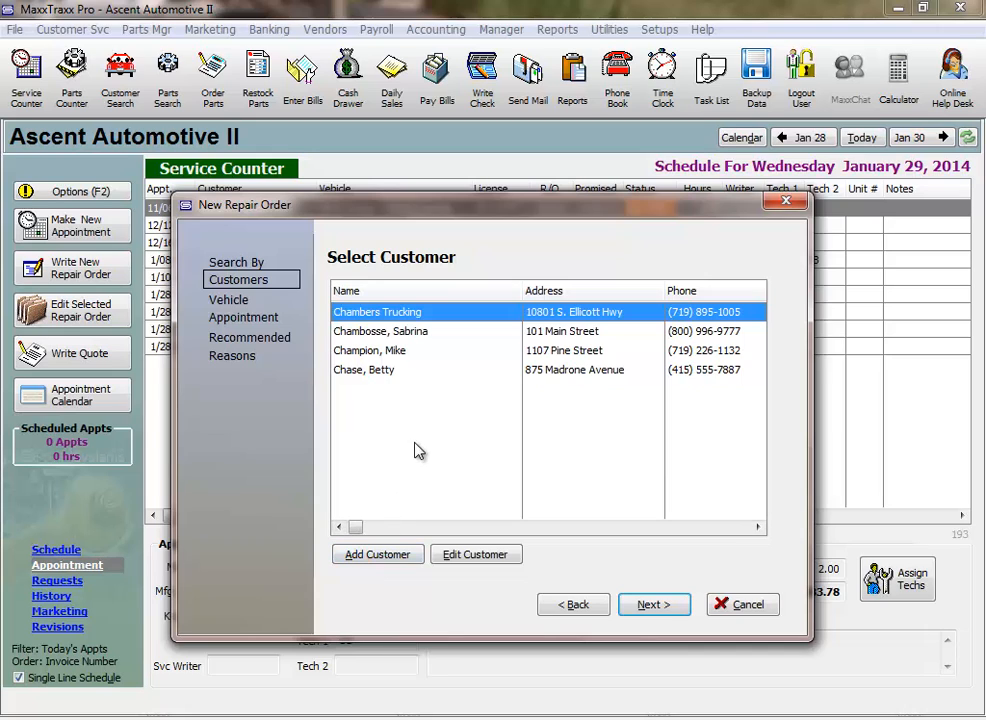
{"action": "left_click", "coordinate": [420, 331]}
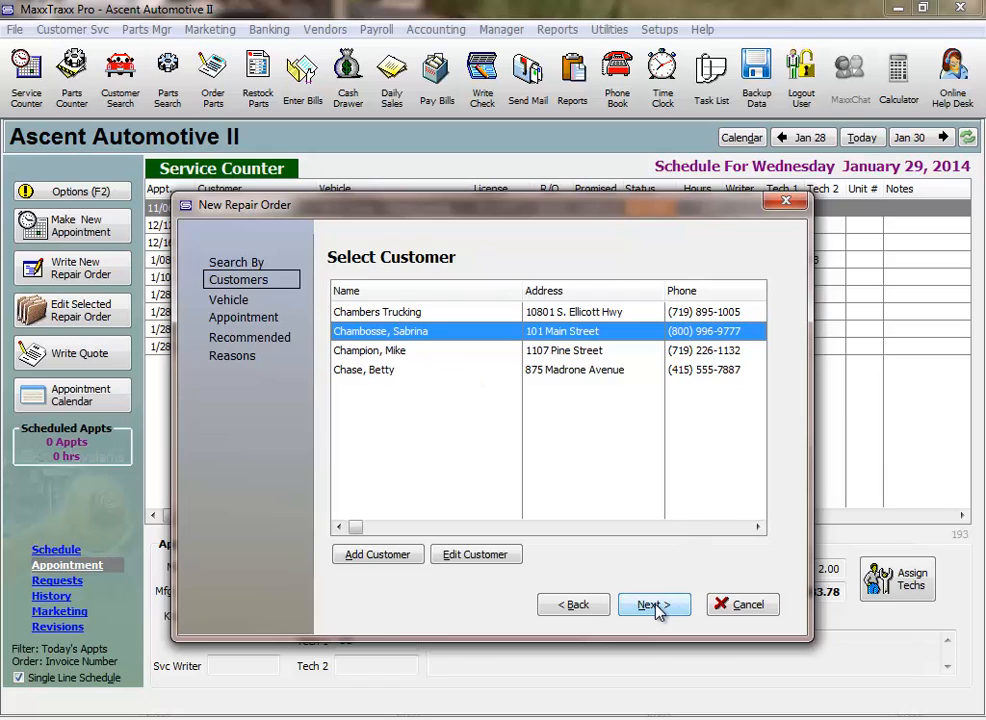
Continue past Select Vehicle with the 2003 L Series Saturn selected.
{"action": "left_click", "coordinate": [654, 604]}
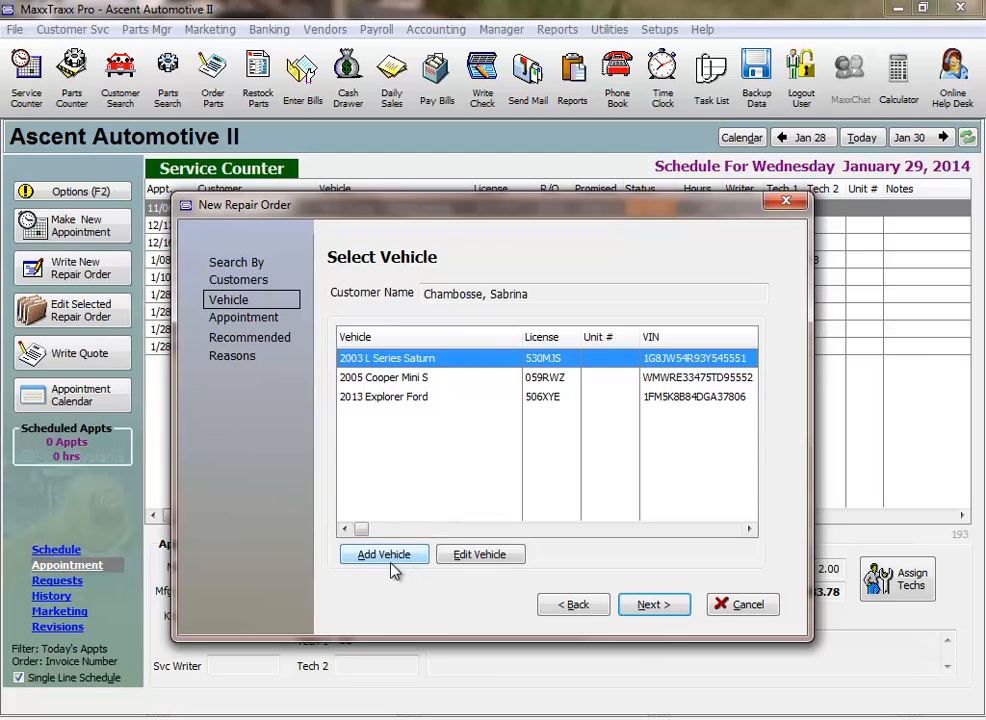
{"action": "mouse_move", "coordinate": [370, 568]}
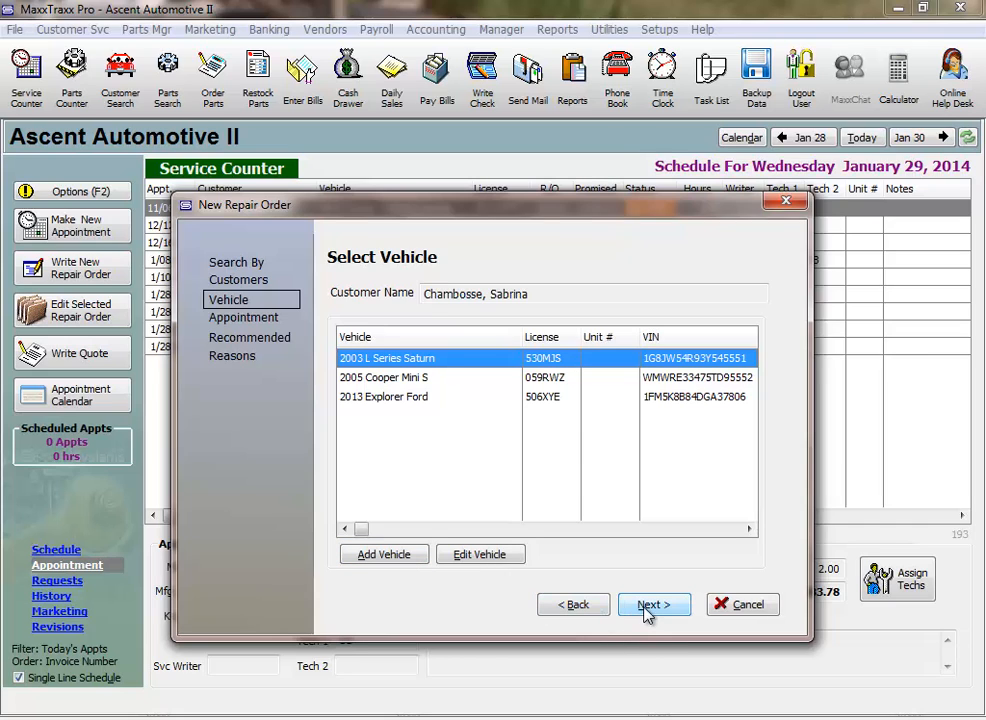
{"action": "left_click", "coordinate": [654, 604]}
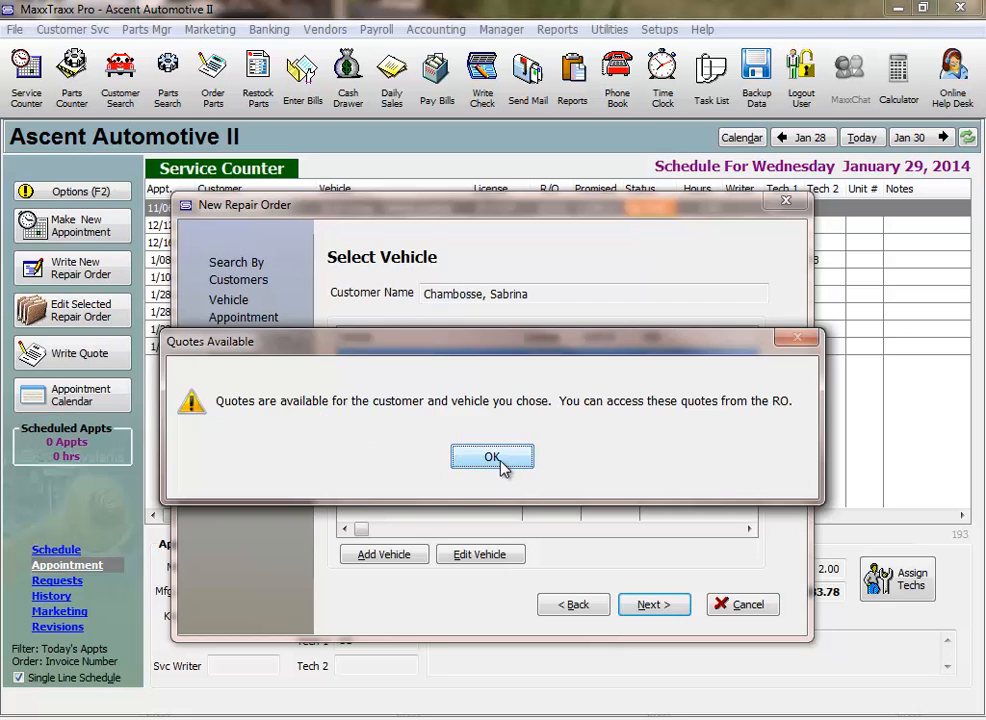
Acknowledge the quotes notice and add Fuel Filter - NR as a vehicle problem.
{"action": "left_click", "coordinate": [492, 456]}
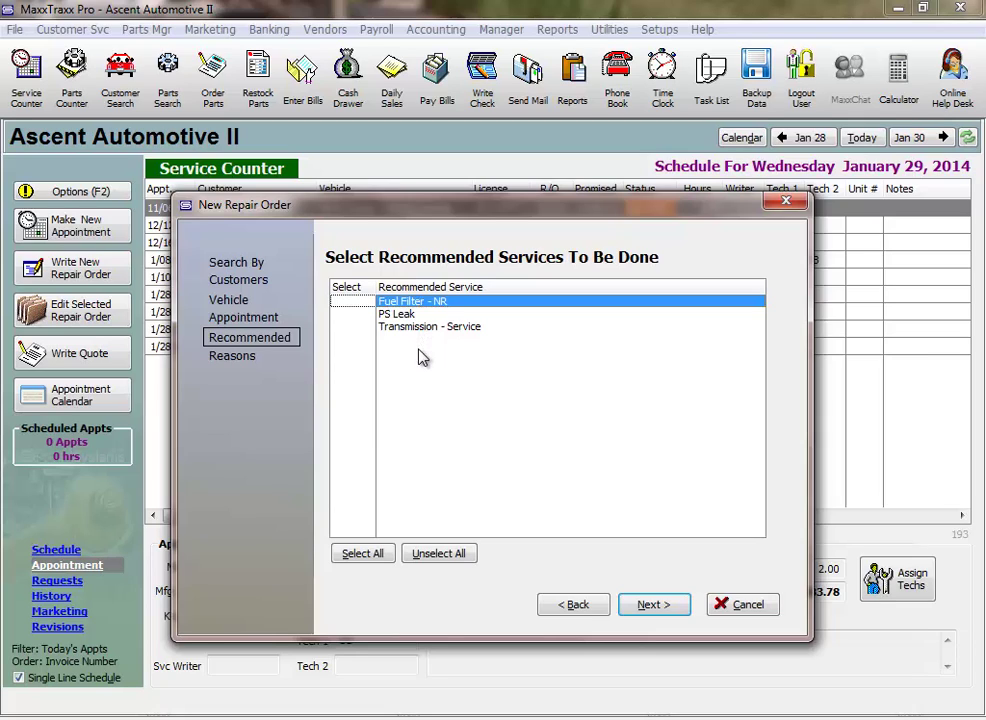
{"action": "mouse_move", "coordinate": [416, 333]}
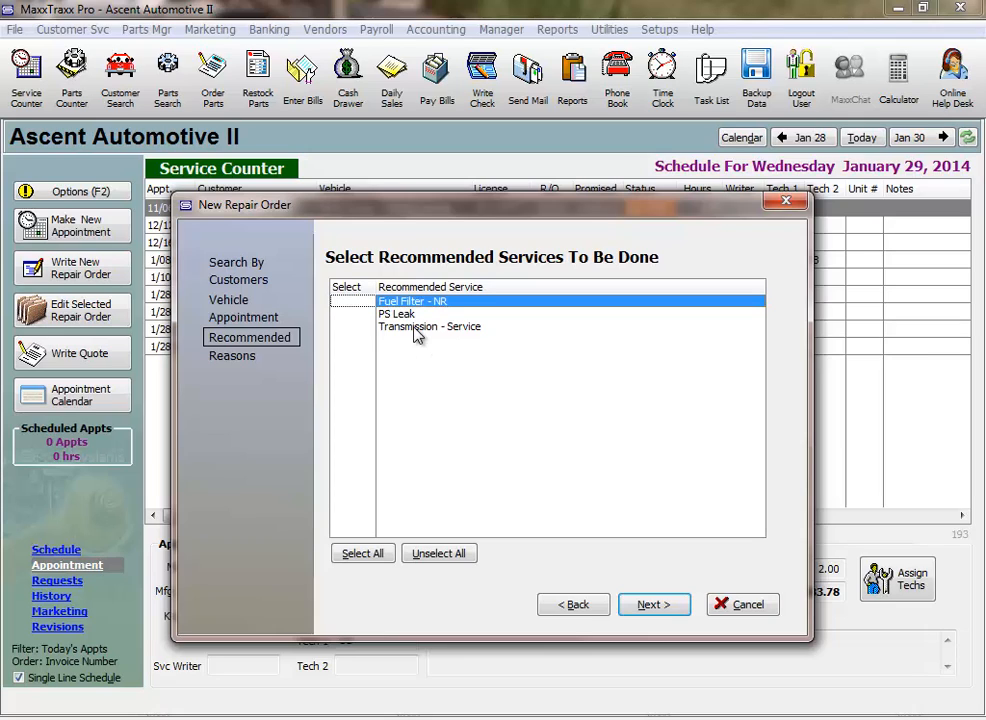
{"action": "mouse_move", "coordinate": [415, 320]}
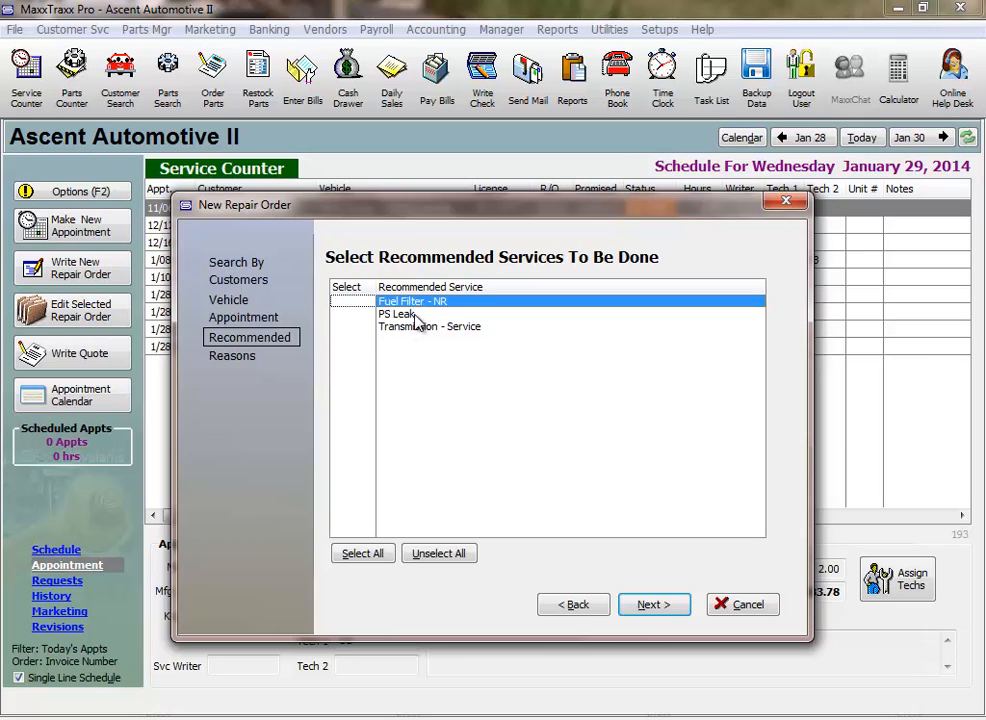
{"action": "mouse_move", "coordinate": [410, 317]}
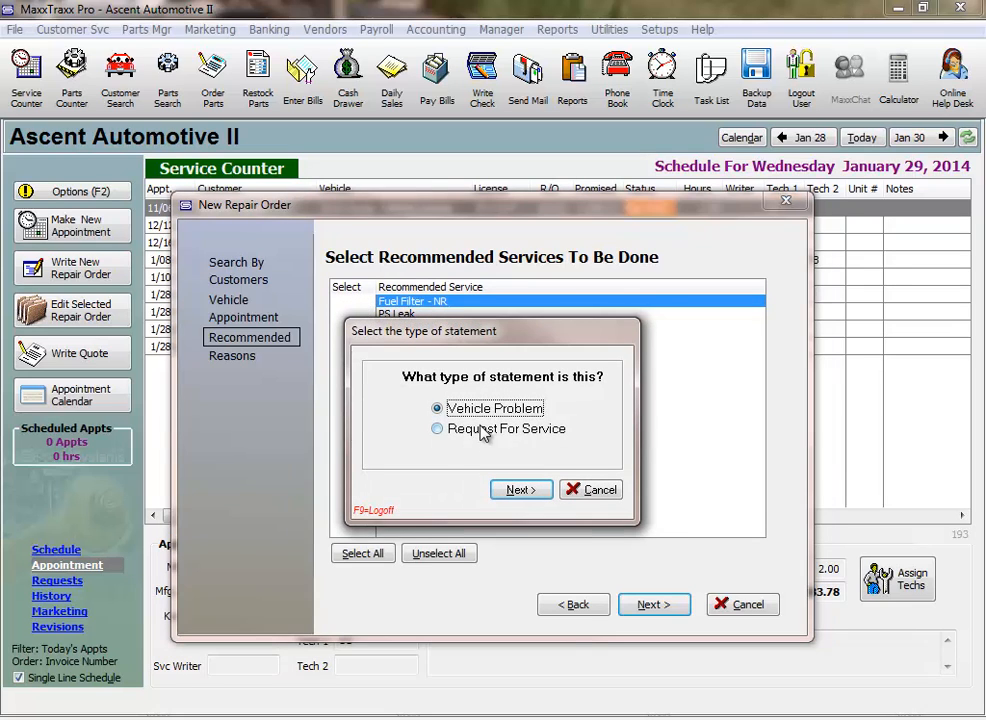
{"action": "left_click", "coordinate": [520, 489]}
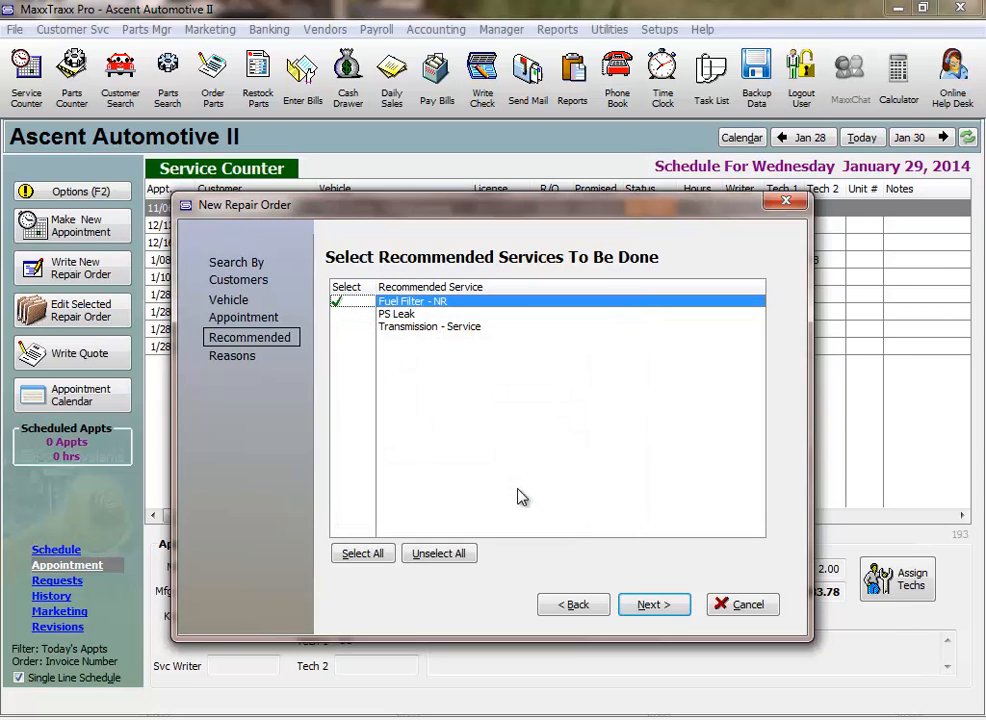
{"action": "mouse_move", "coordinate": [583, 555]}
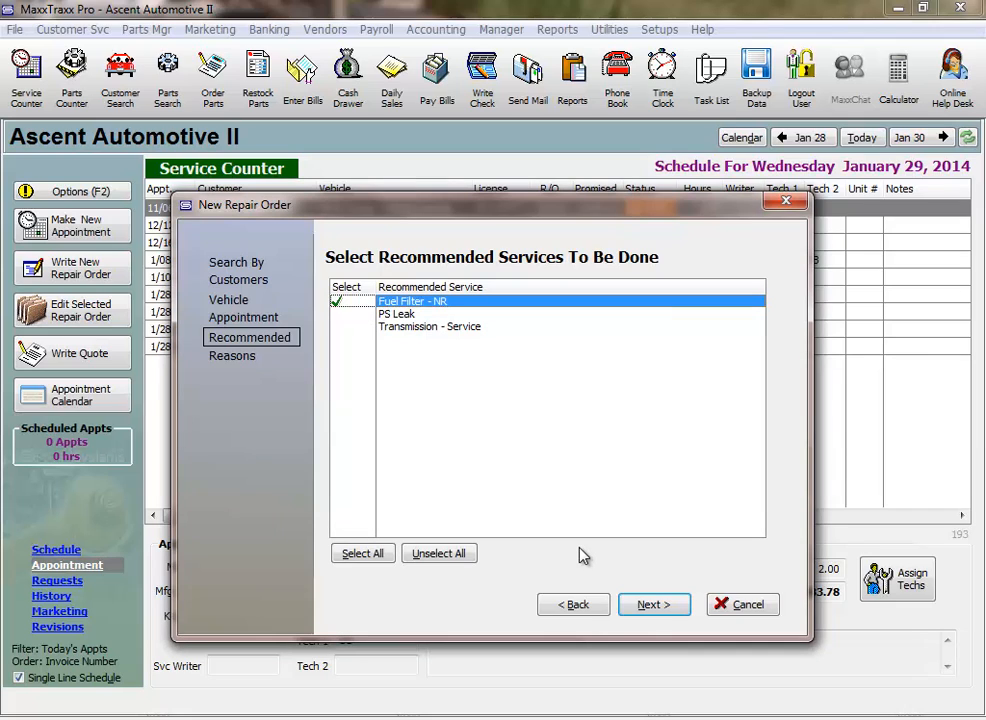
{"action": "mouse_move", "coordinate": [654, 566]}
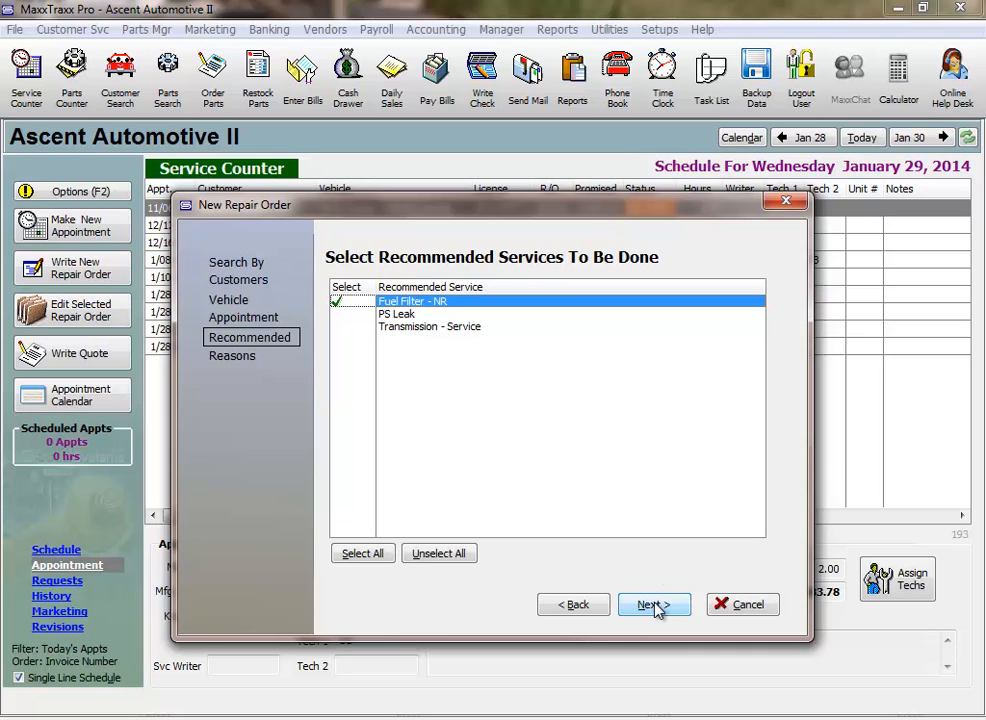
Advance the wizard to the Reasons For Service page showing Fuel Filter - NR.
{"action": "left_click", "coordinate": [654, 604]}
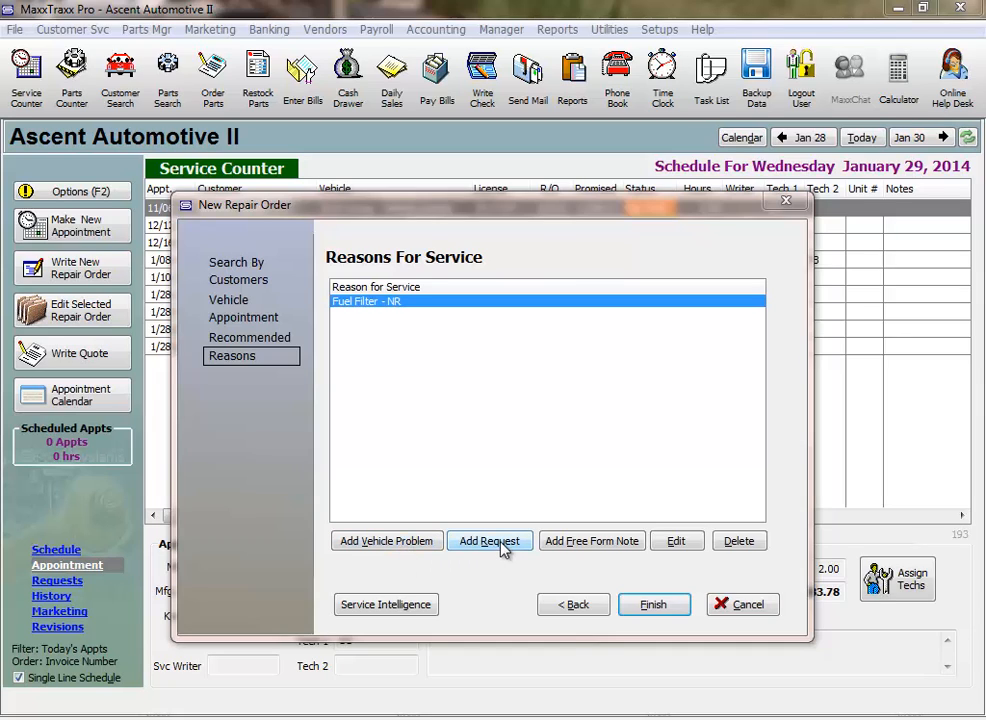
{"action": "mouse_move", "coordinate": [397, 548]}
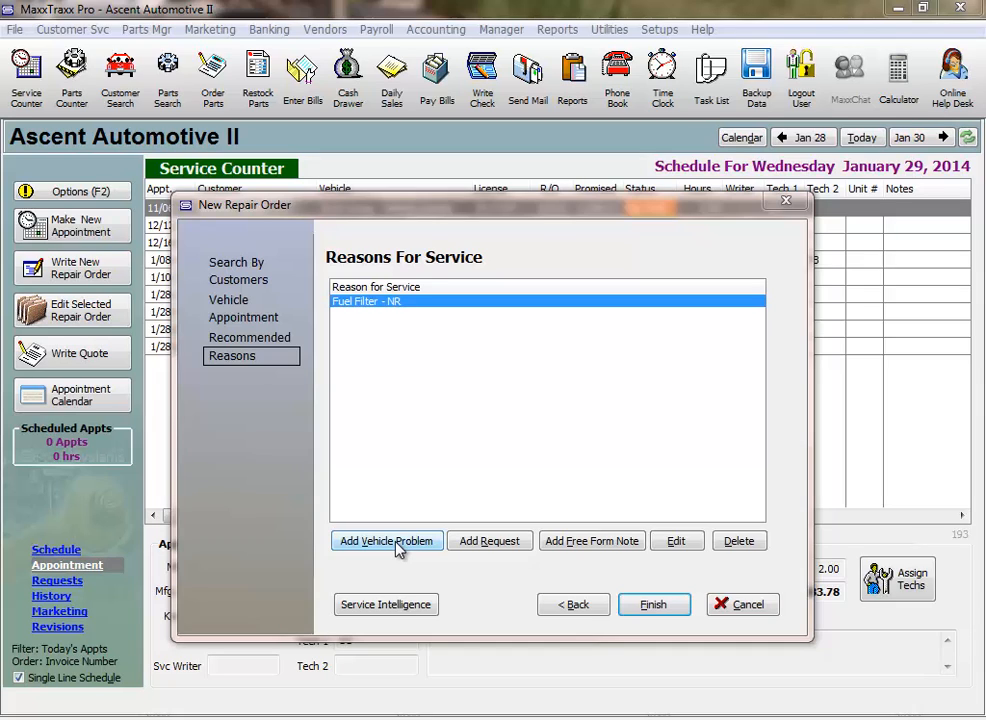
{"action": "mouse_move", "coordinate": [405, 549]}
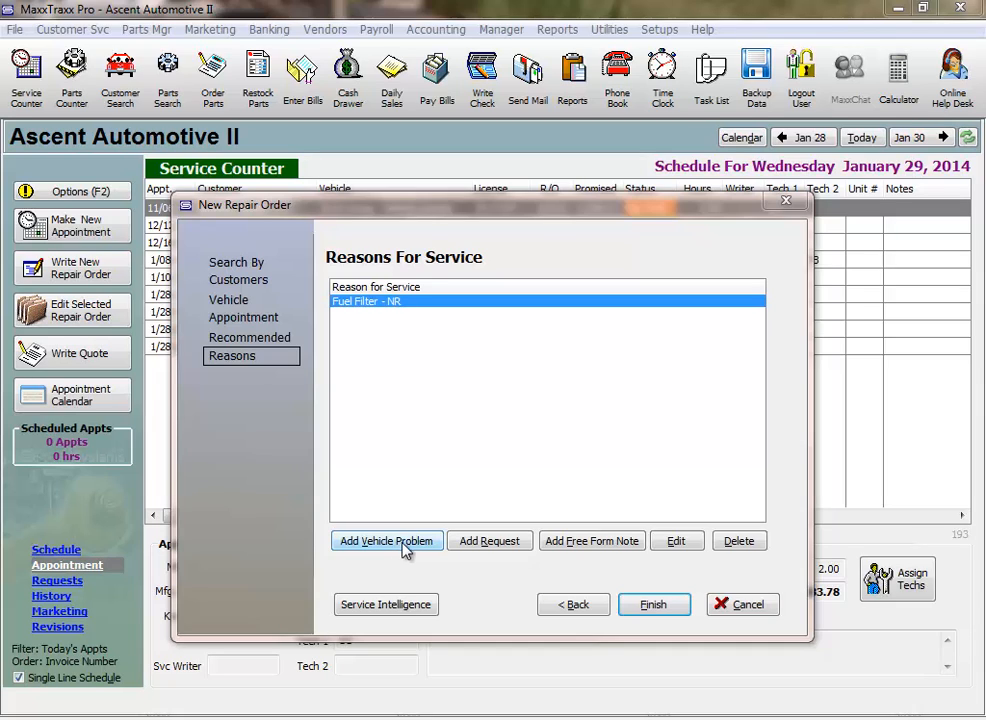
{"action": "mouse_move", "coordinate": [490, 565]}
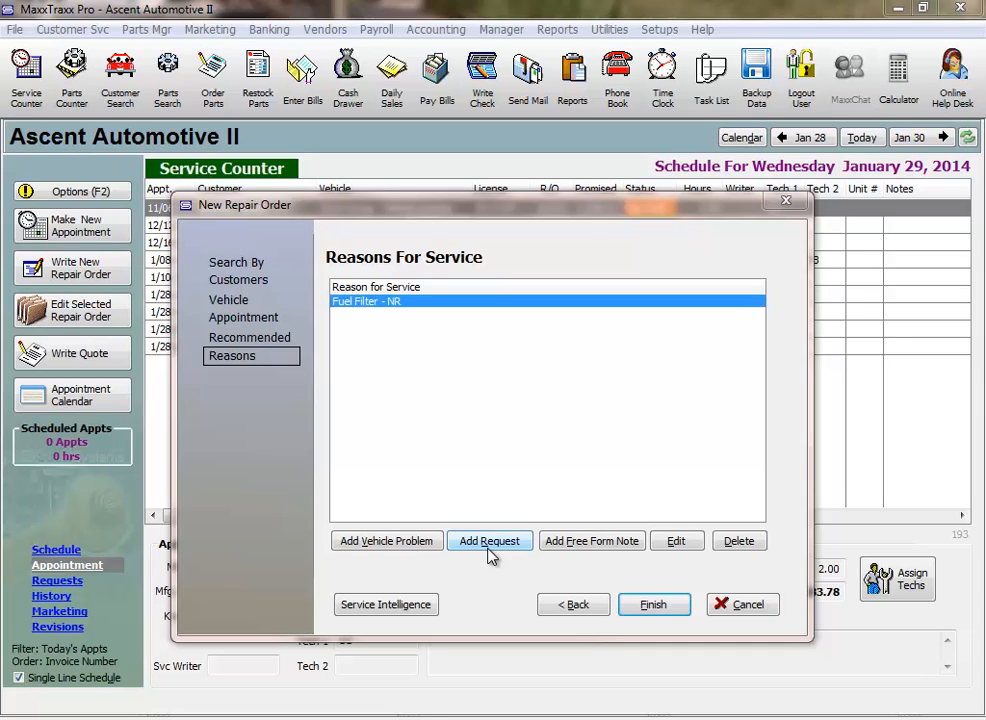
{"action": "mouse_move", "coordinate": [496, 558]}
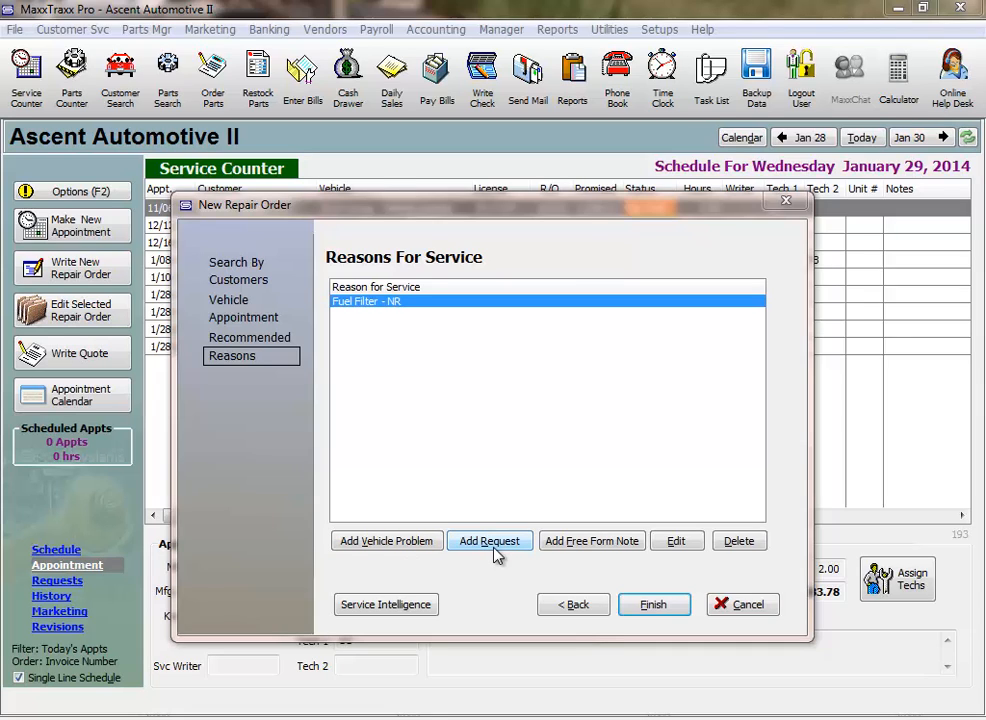
Add a request, filter to Maintenance, and highlight Oil & Filter - Service.
{"action": "left_click", "coordinate": [489, 541]}
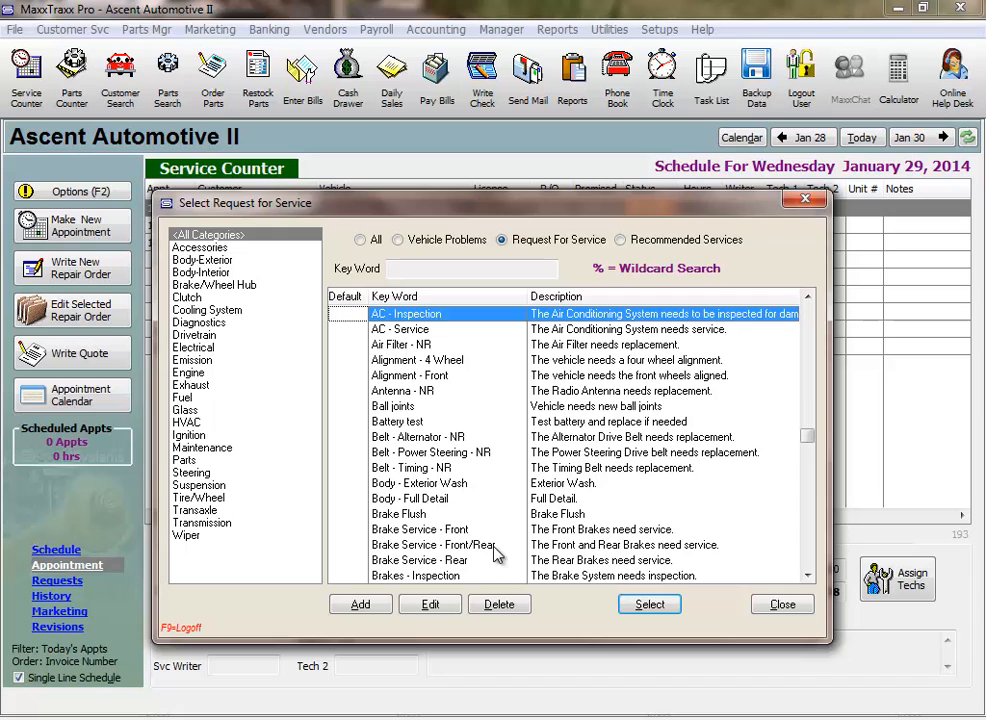
{"action": "mouse_move", "coordinate": [395, 406]}
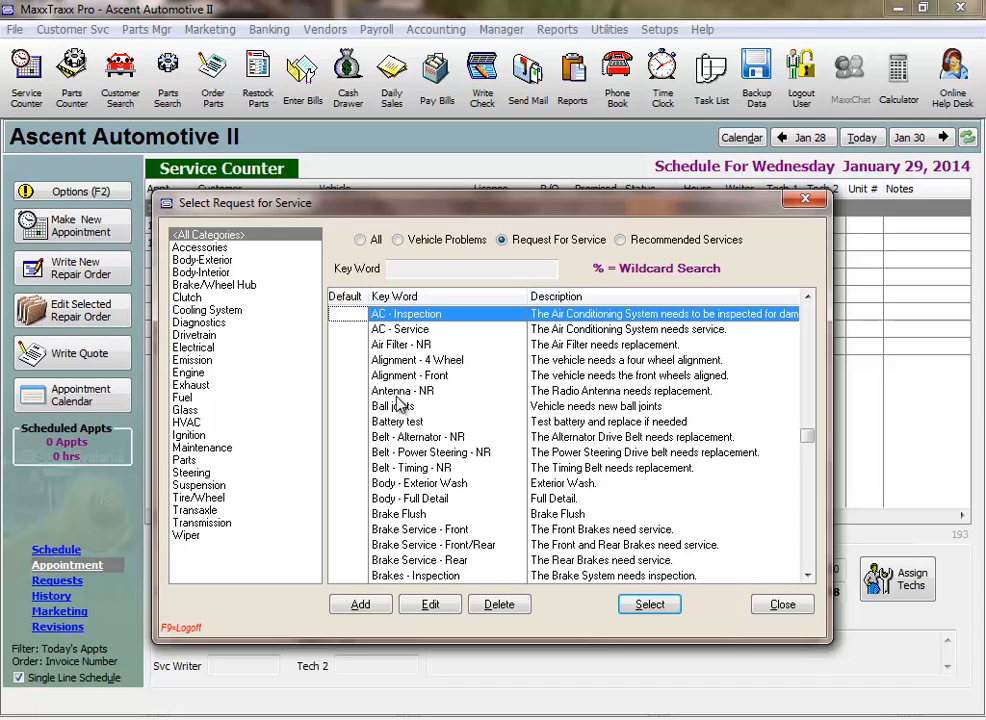
{"action": "mouse_move", "coordinate": [393, 585]}
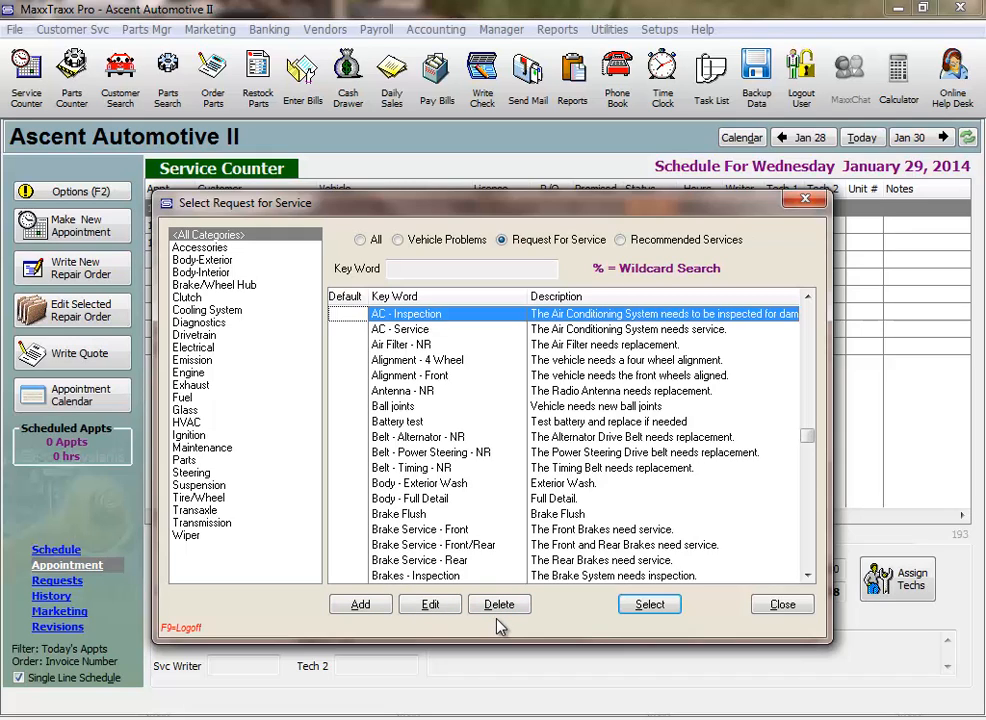
{"action": "mouse_move", "coordinate": [490, 625]}
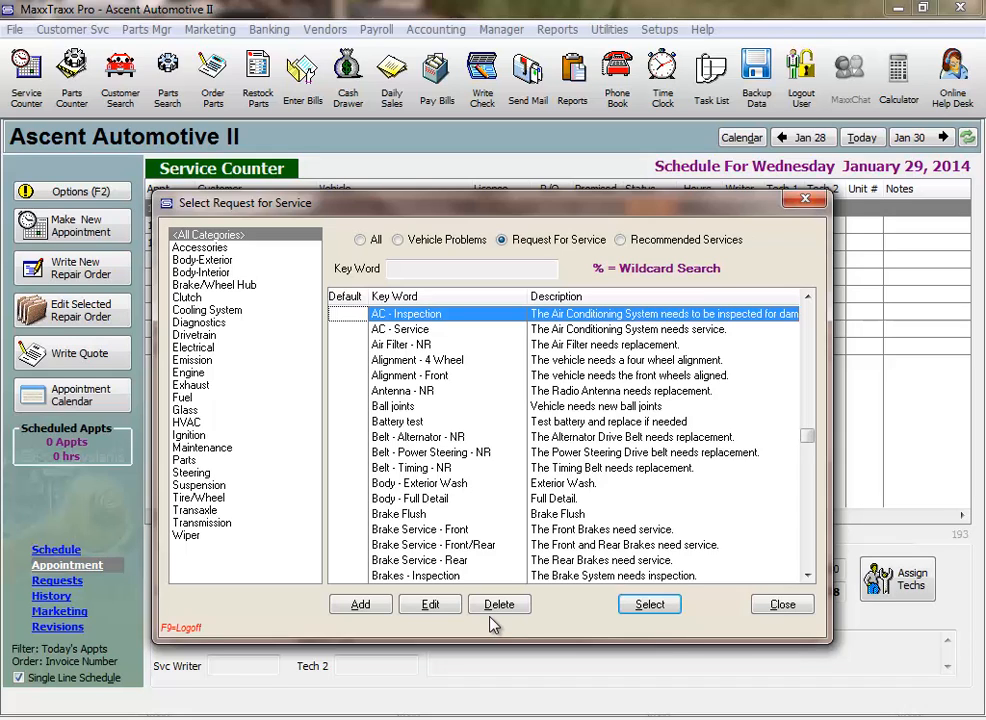
{"action": "type", "text": "o"}
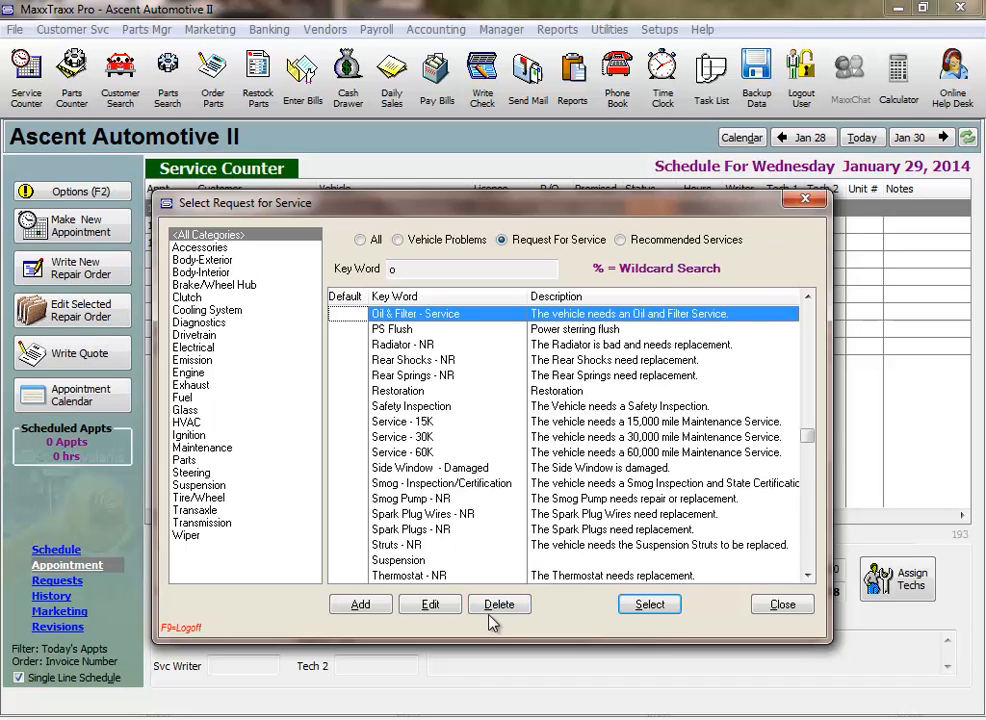
{"action": "mouse_move", "coordinate": [476, 322]}
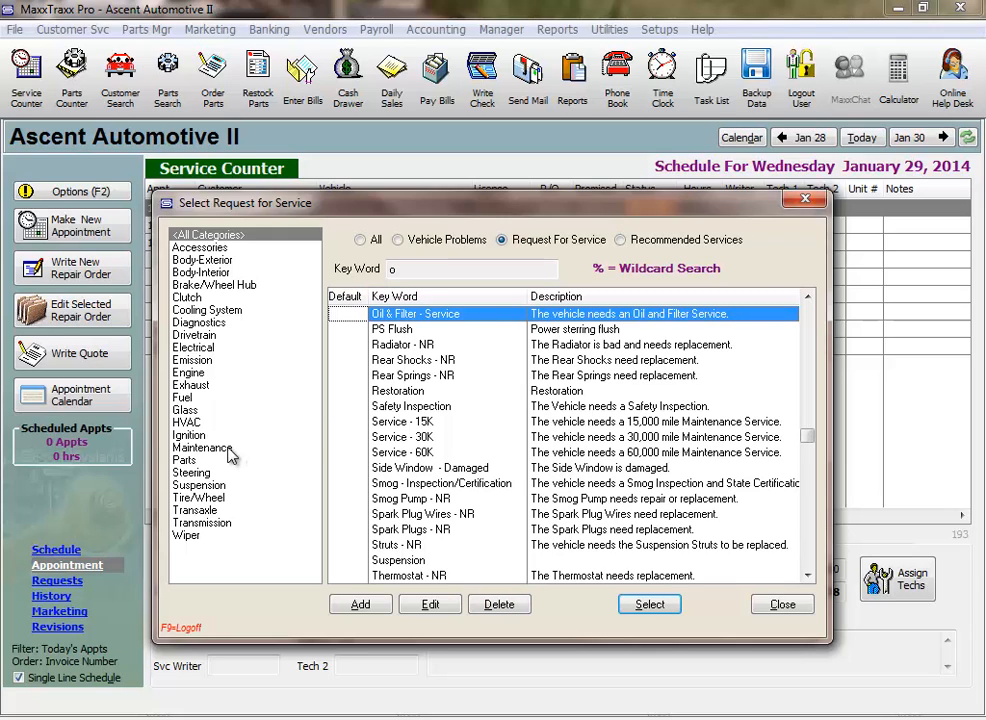
{"action": "left_click", "coordinate": [202, 447]}
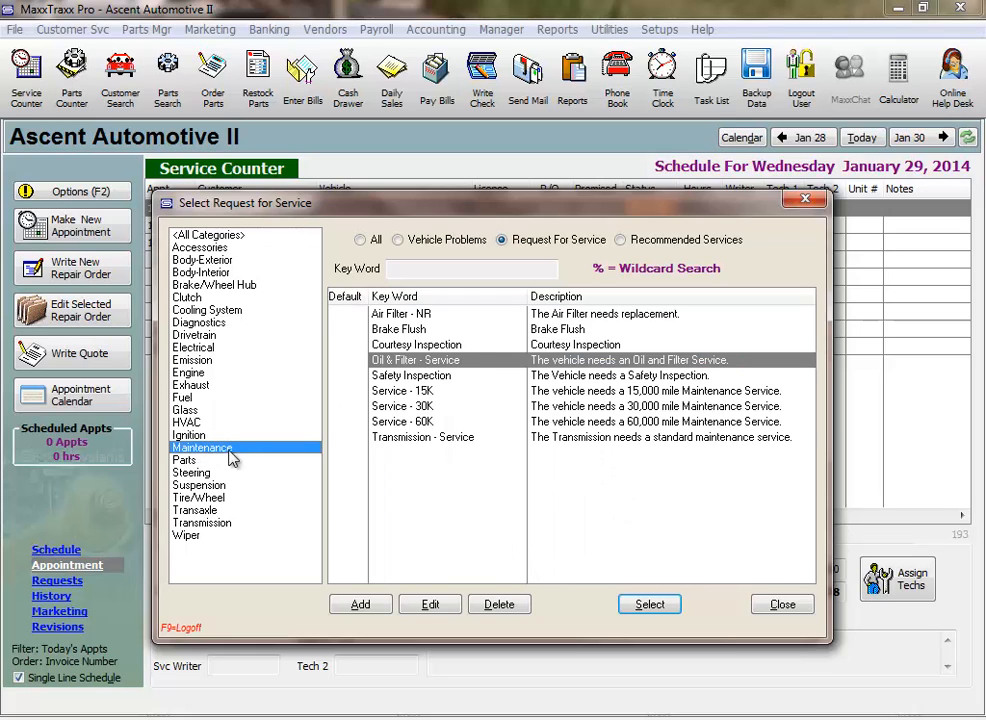
{"action": "mouse_move", "coordinate": [477, 365]}
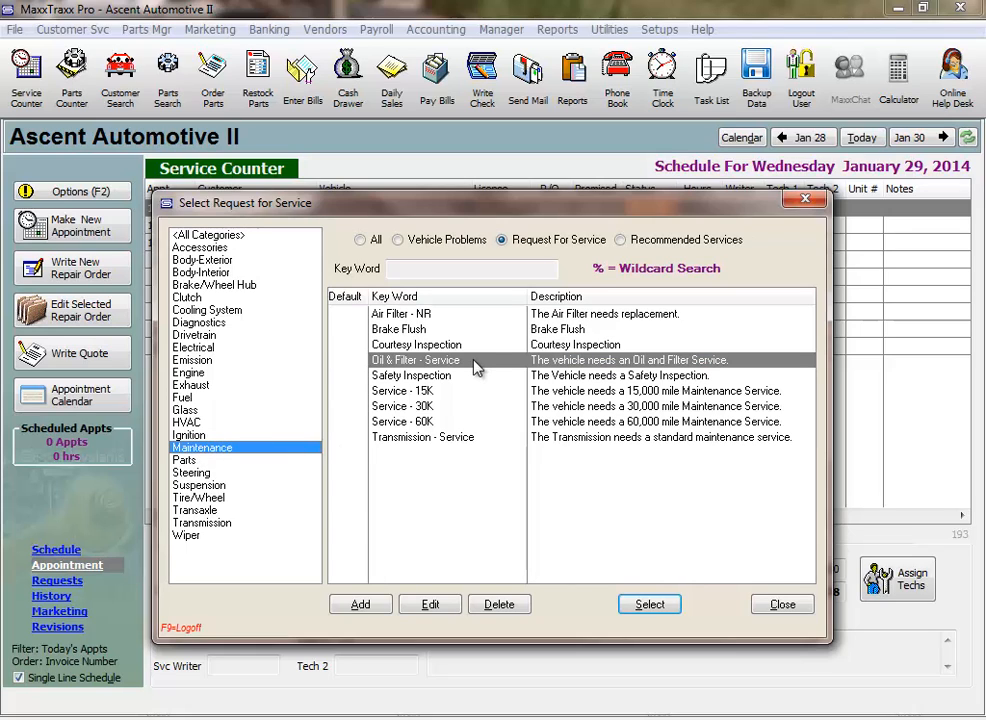
{"action": "left_click", "coordinate": [415, 360]}
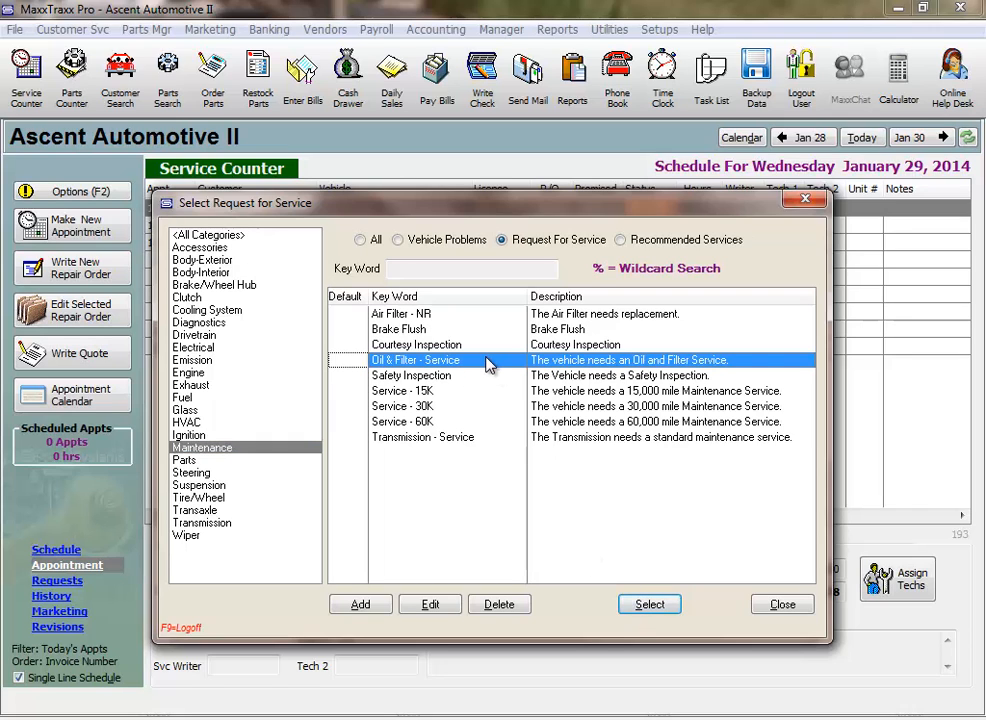
Select Oil & Filter - Service with the printed note 'Mobil 1 synthetic oil'.
{"action": "left_click", "coordinate": [650, 604]}
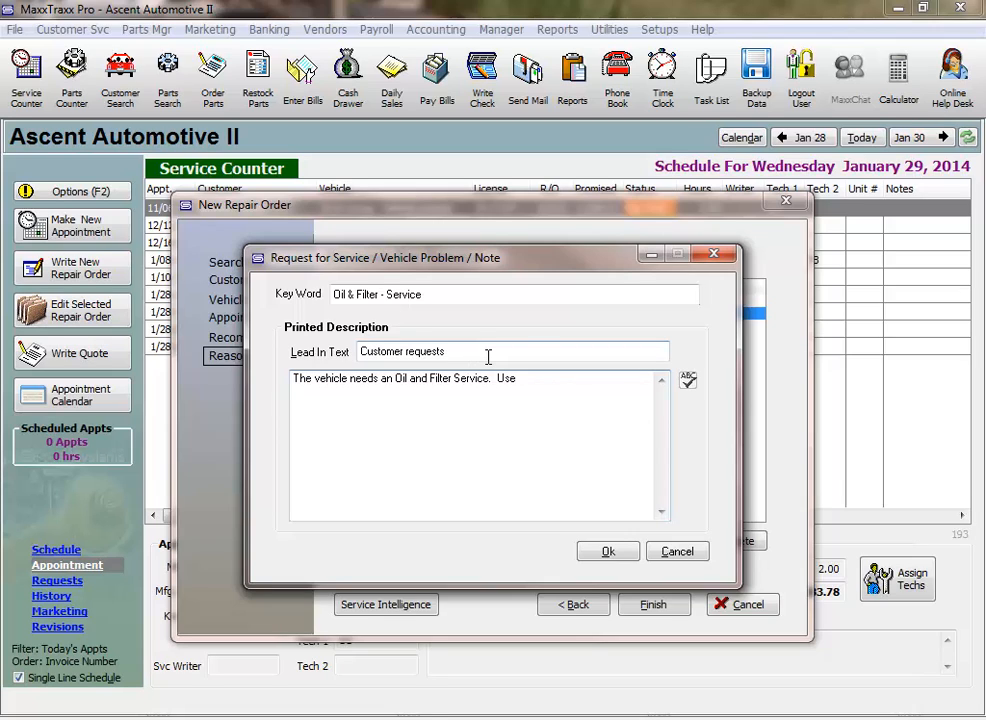
{"action": "type", "text": "Mobil 1 synthetic oil"}
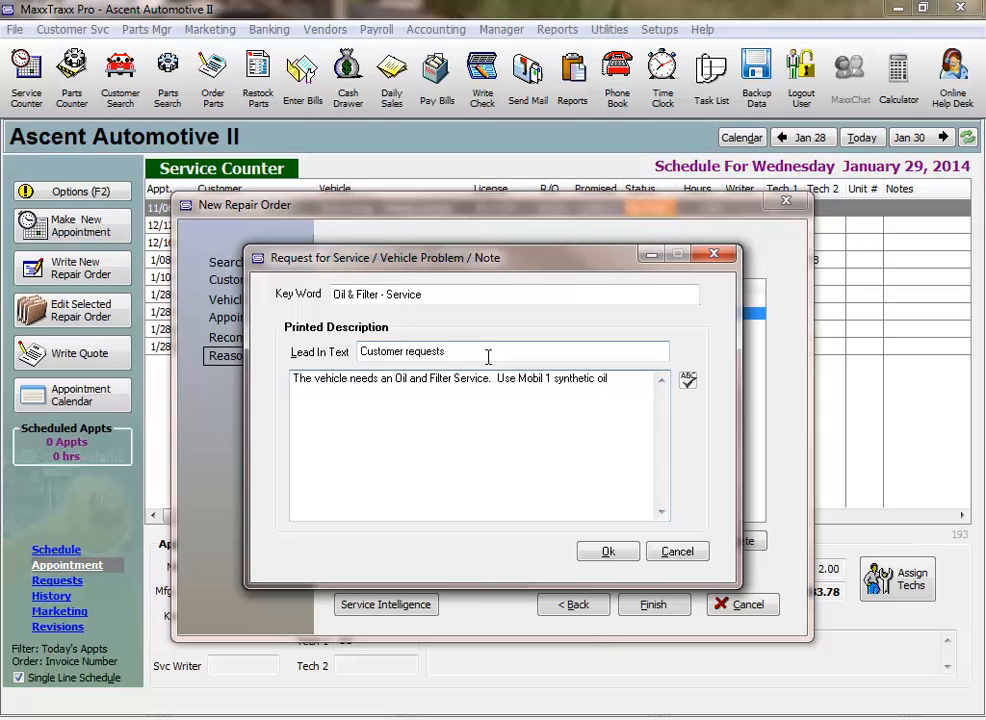
{"action": "left_click", "coordinate": [607, 551]}
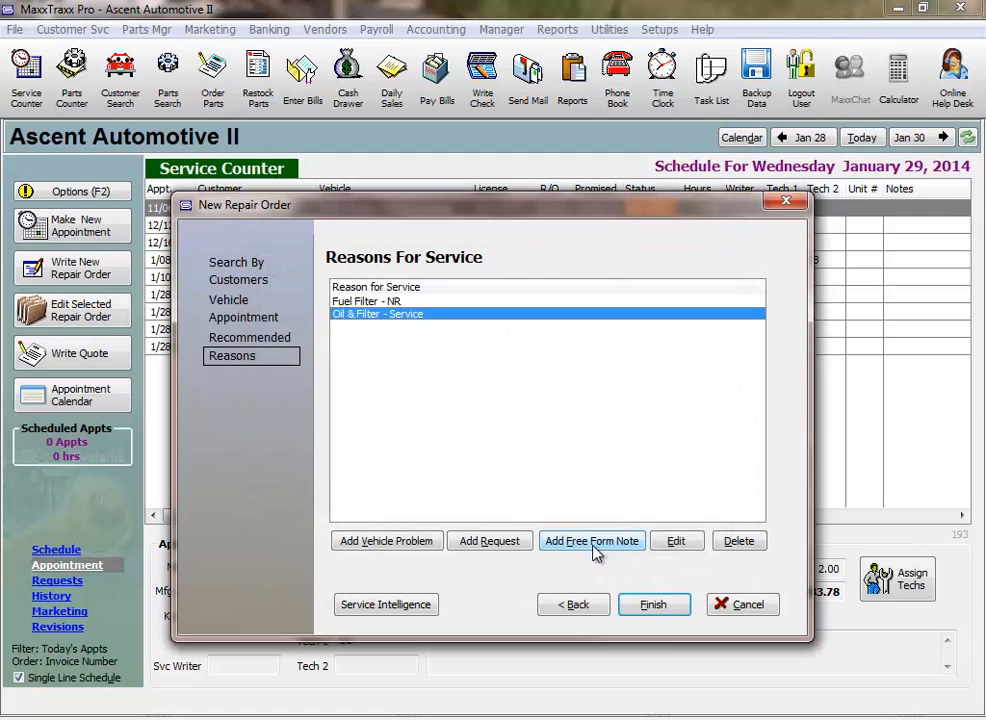
{"action": "mouse_move", "coordinate": [488, 560]}
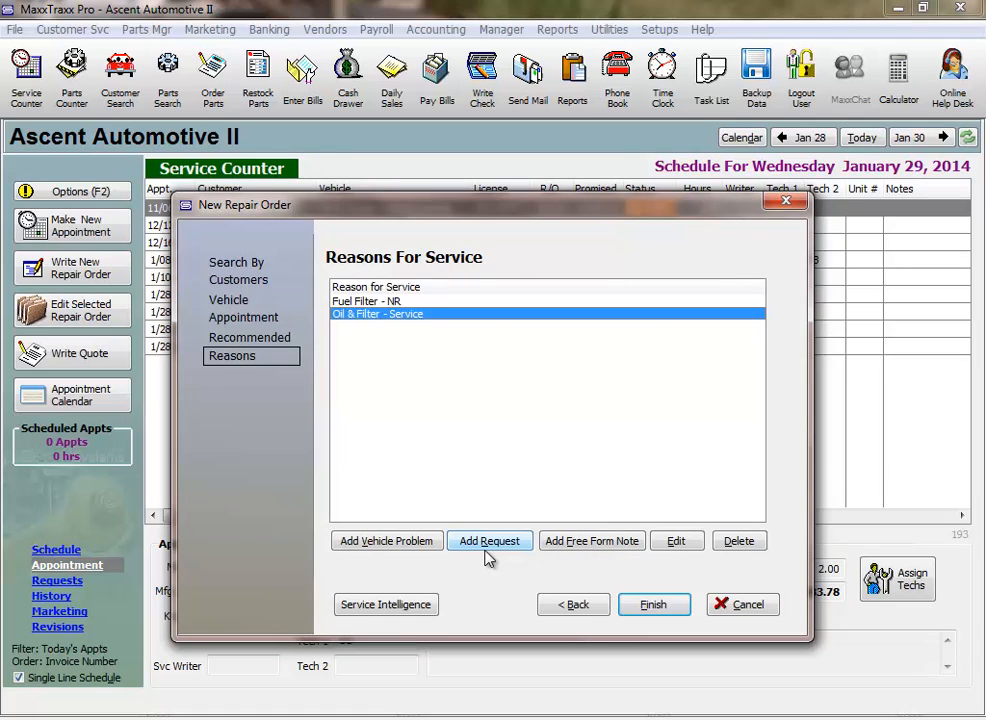
{"action": "mouse_move", "coordinate": [386, 541]}
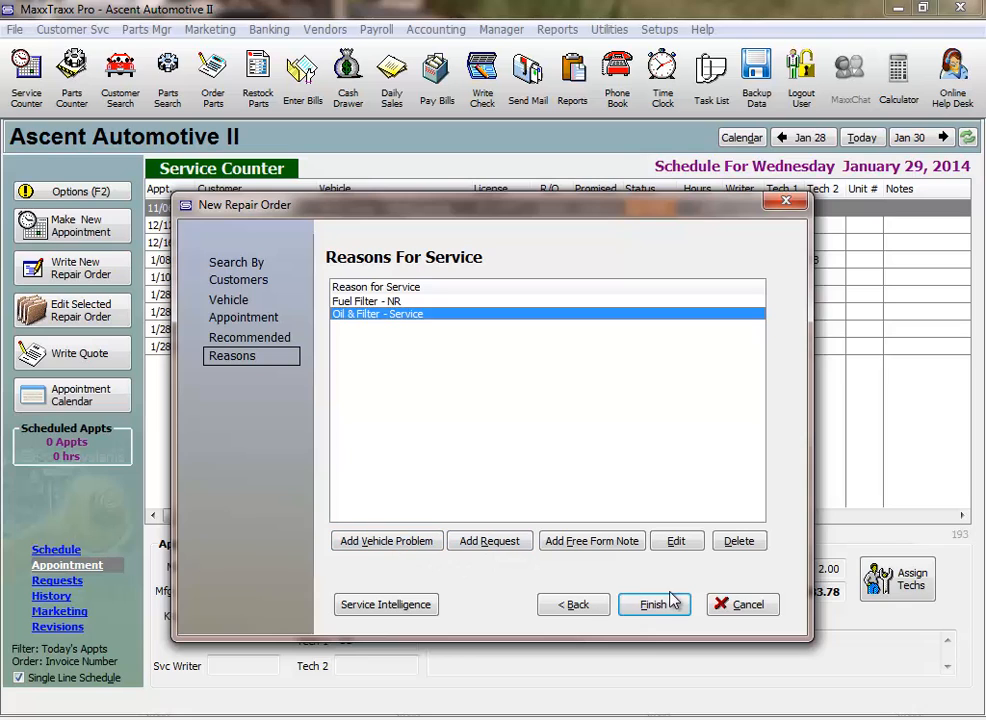
Finish the repair order and close the Fuel Filter recommendation summary.
{"action": "left_click", "coordinate": [652, 604]}
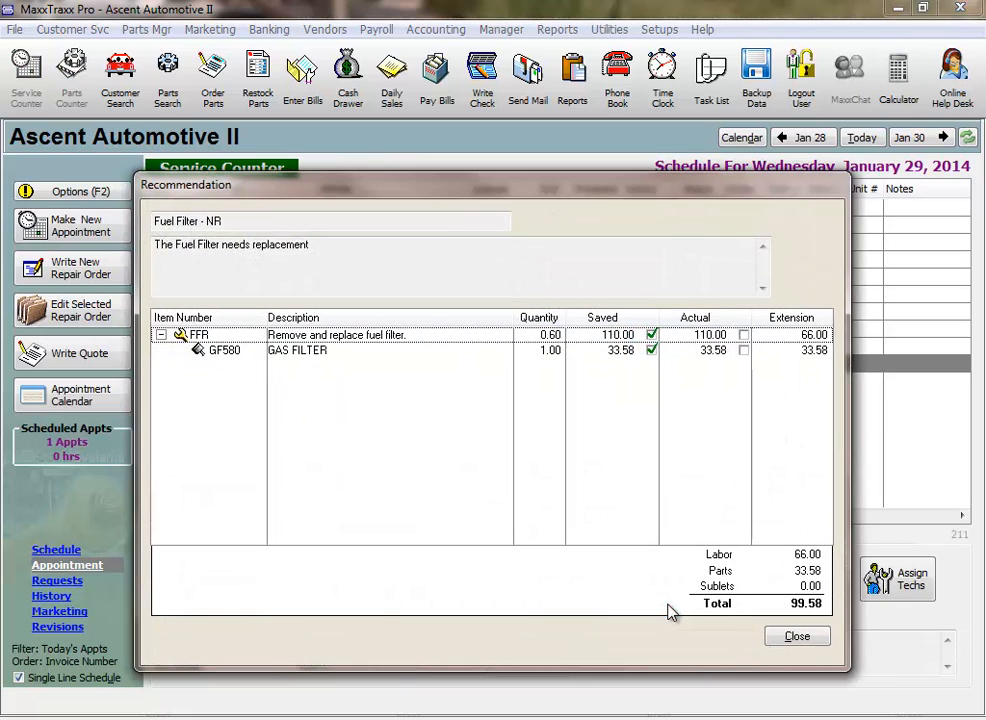
{"action": "left_click", "coordinate": [790, 636]}
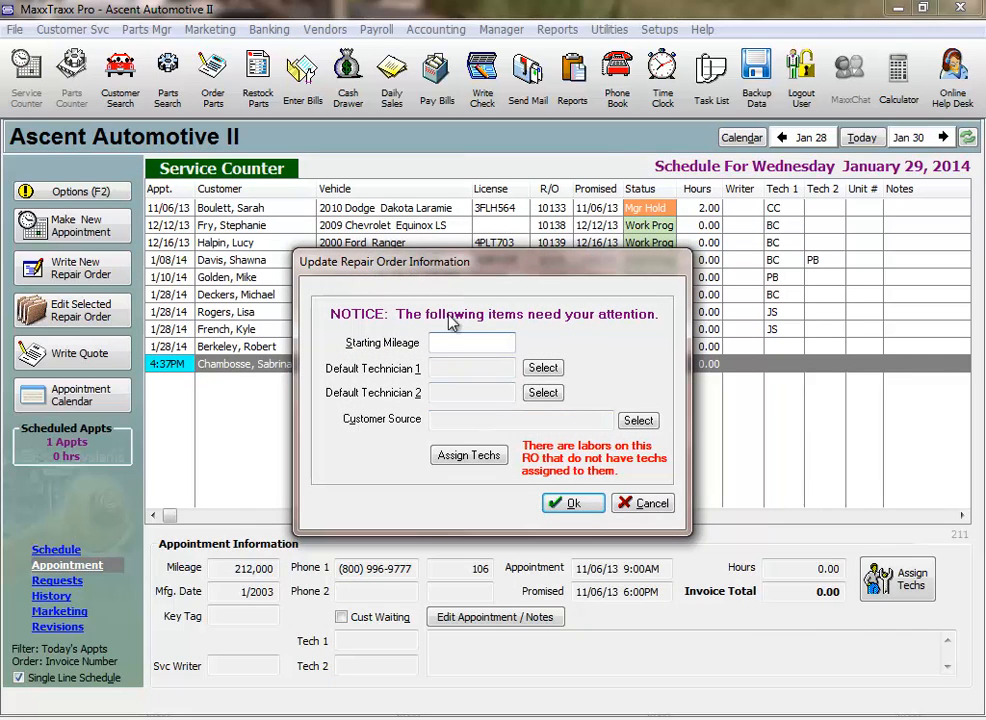
Assign the repair order's technician and set the customer source to Existing Customer.
{"action": "left_click", "coordinate": [470, 342]}
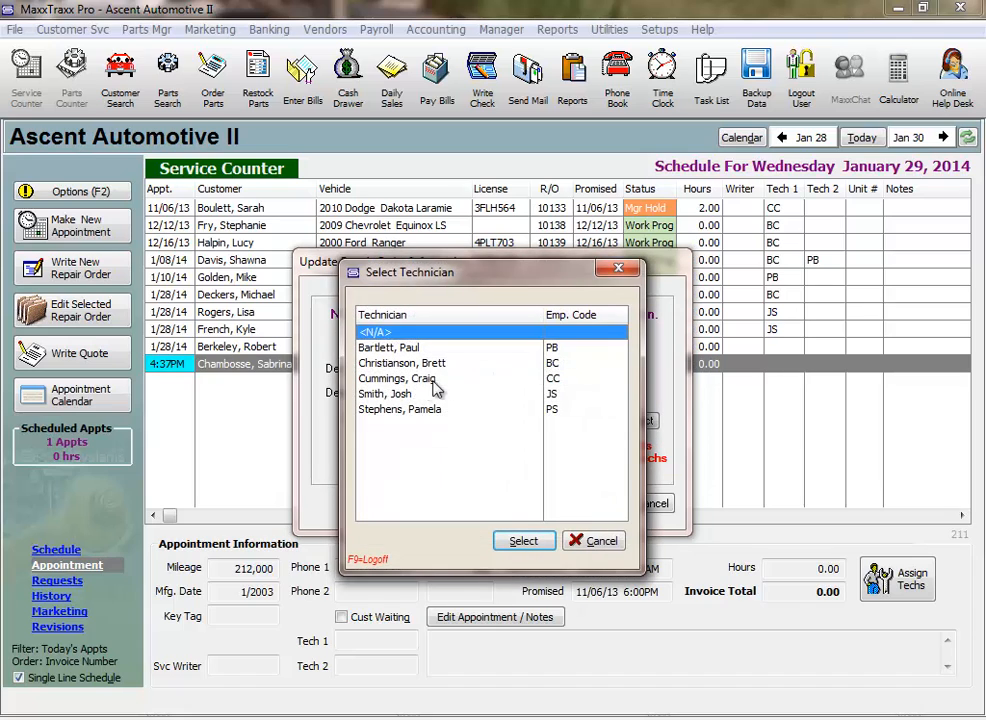
{"action": "left_click", "coordinate": [402, 393]}
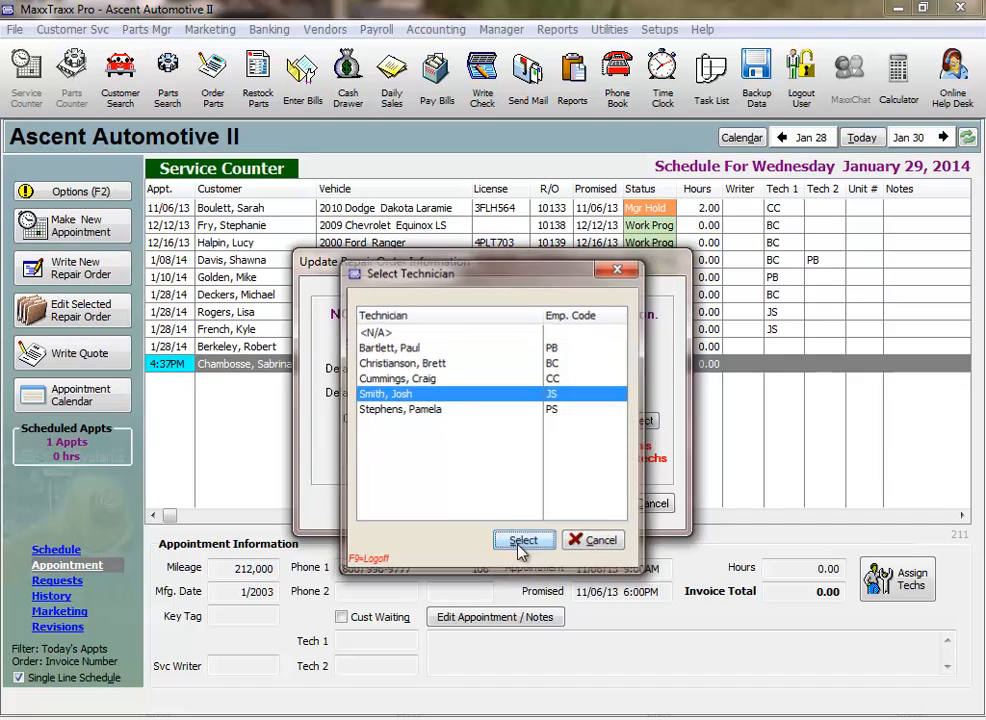
{"action": "left_click", "coordinate": [523, 539]}
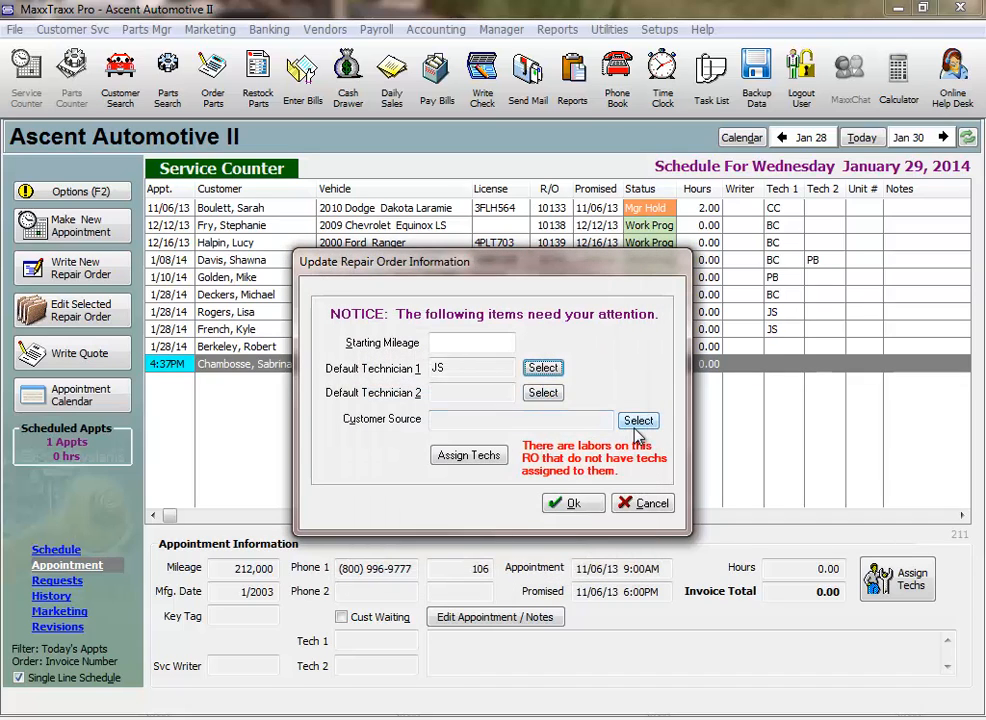
{"action": "left_click", "coordinate": [638, 420]}
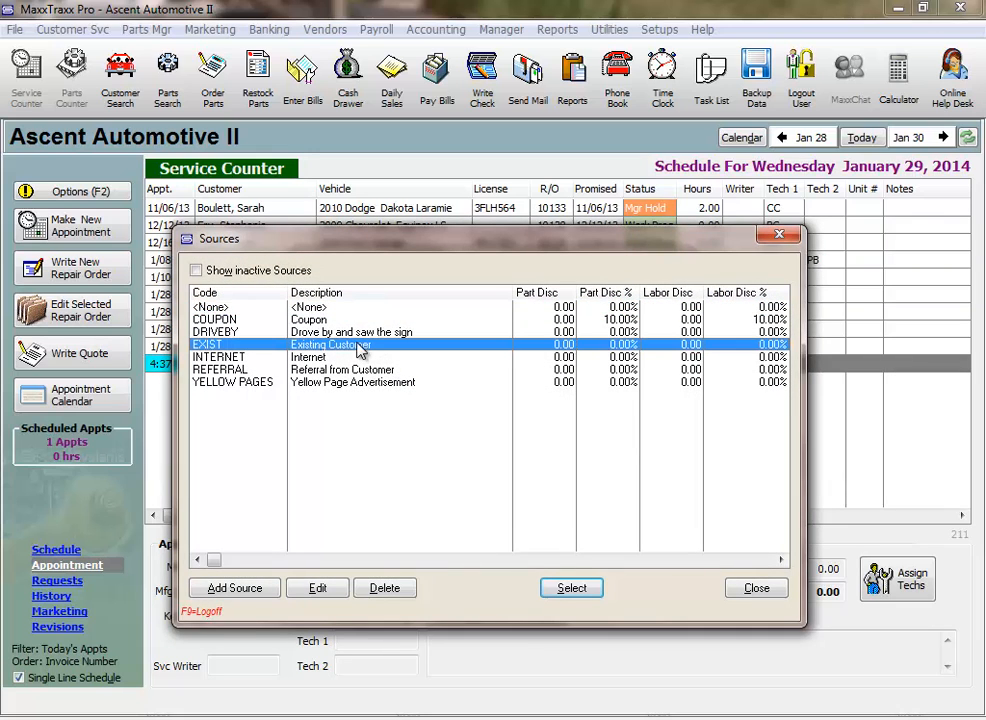
{"action": "left_click", "coordinate": [571, 588]}
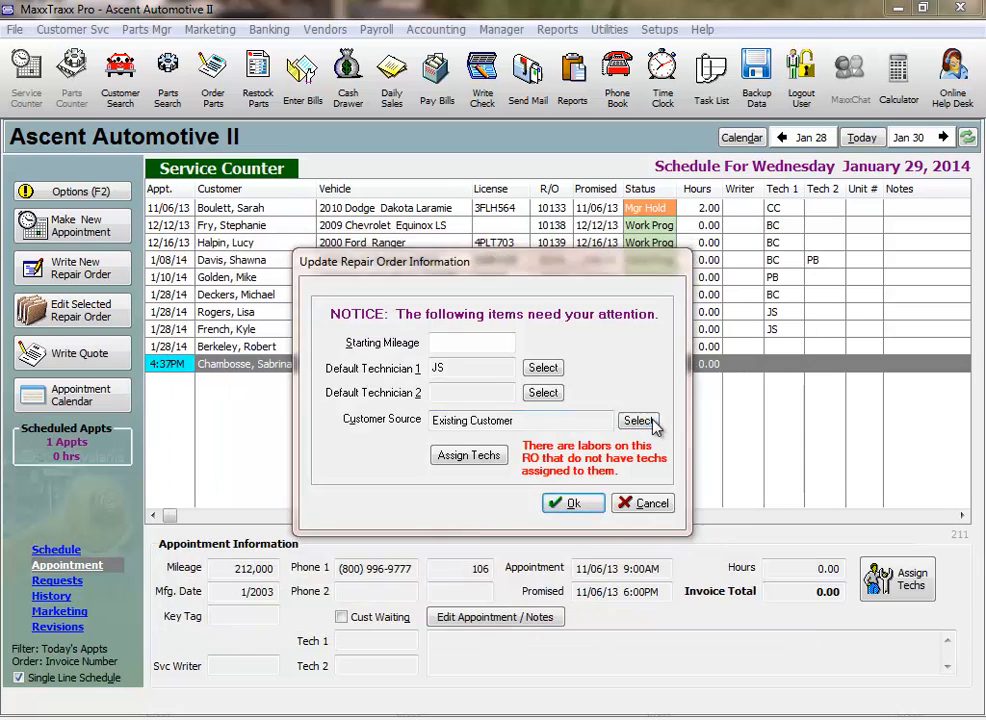
Cancel a new marketing source, close Sources, and open repair order 10146.
{"action": "left_click", "coordinate": [639, 421]}
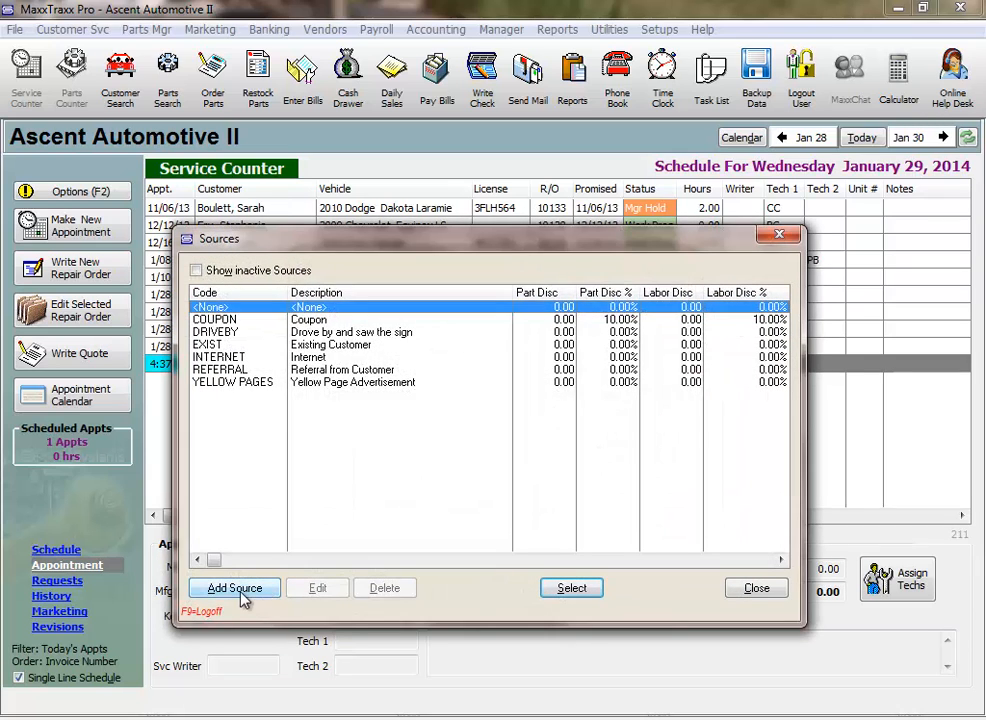
{"action": "left_click", "coordinate": [234, 588]}
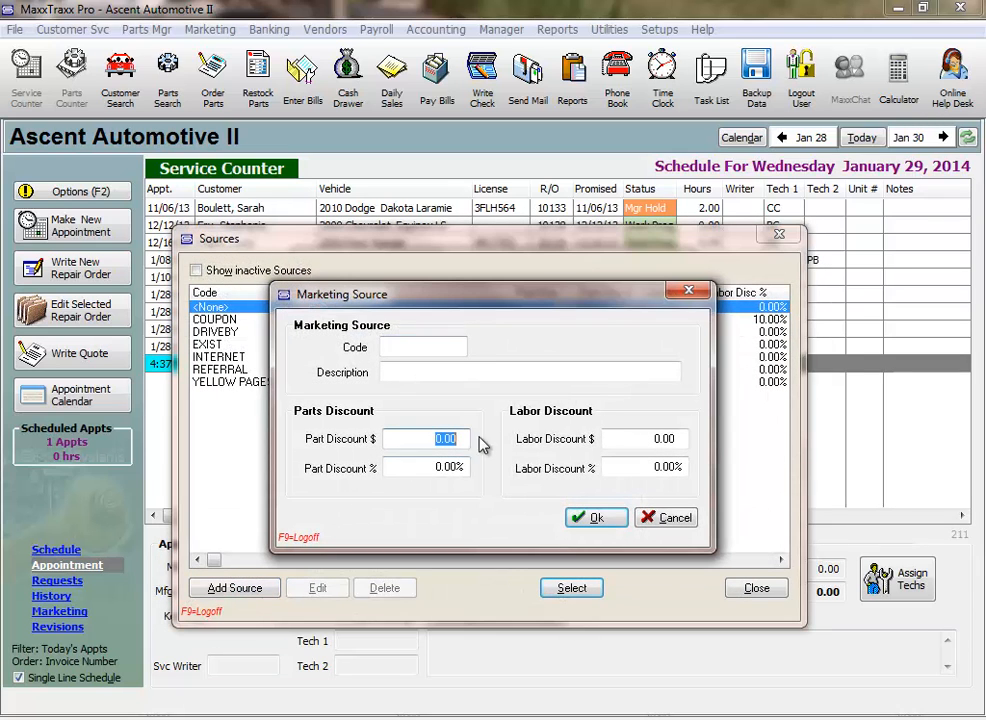
{"action": "left_click", "coordinate": [662, 439]}
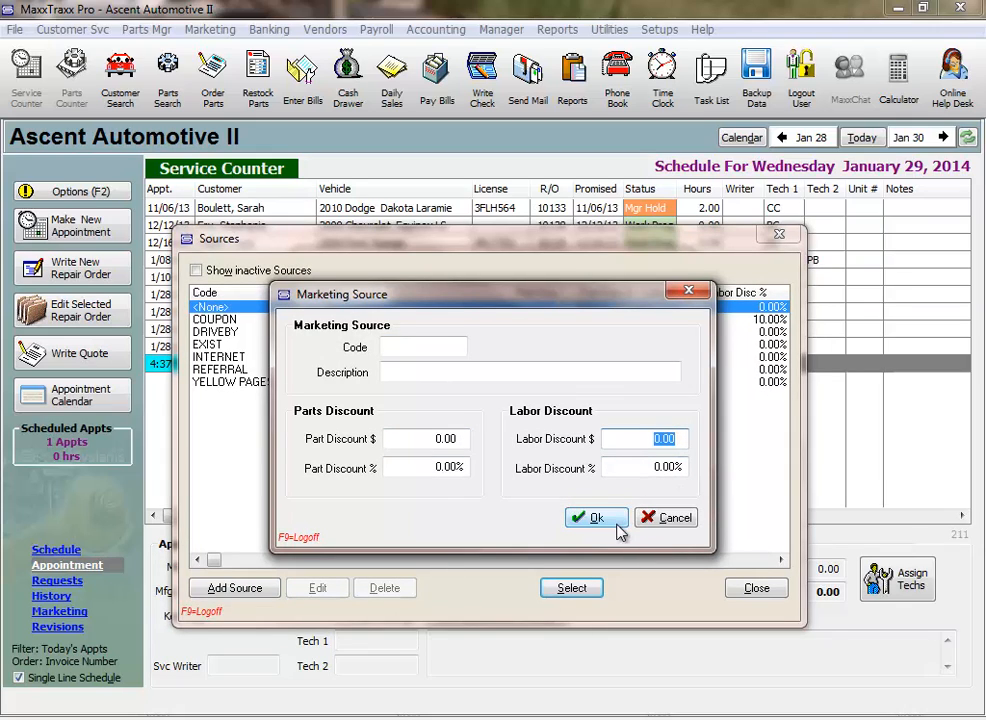
{"action": "left_click", "coordinate": [593, 517]}
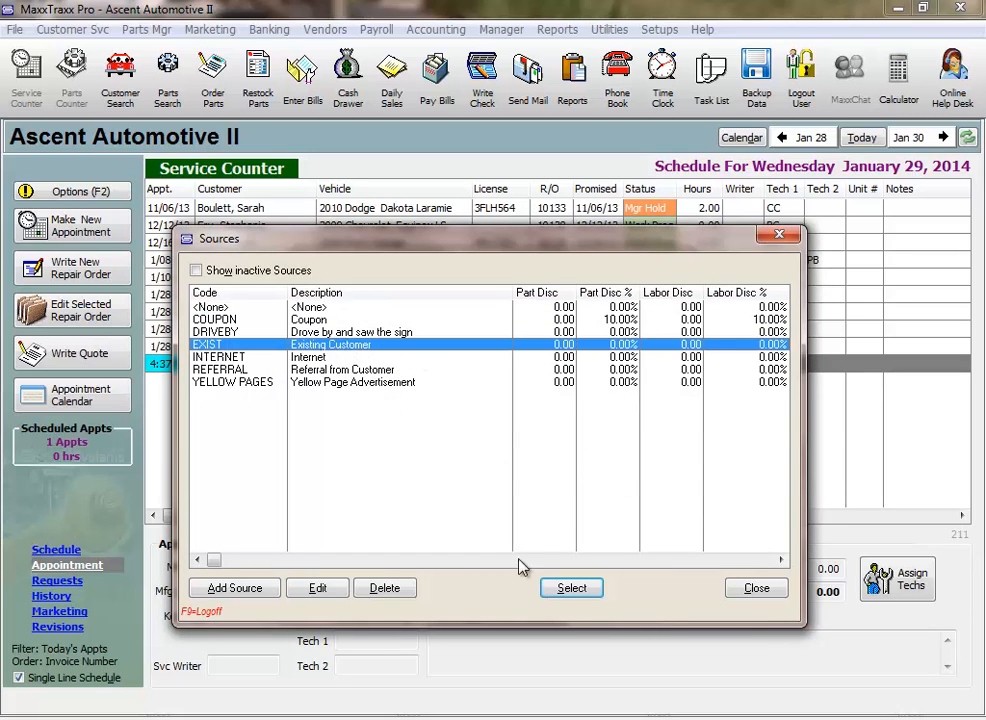
{"action": "left_click", "coordinate": [571, 588]}
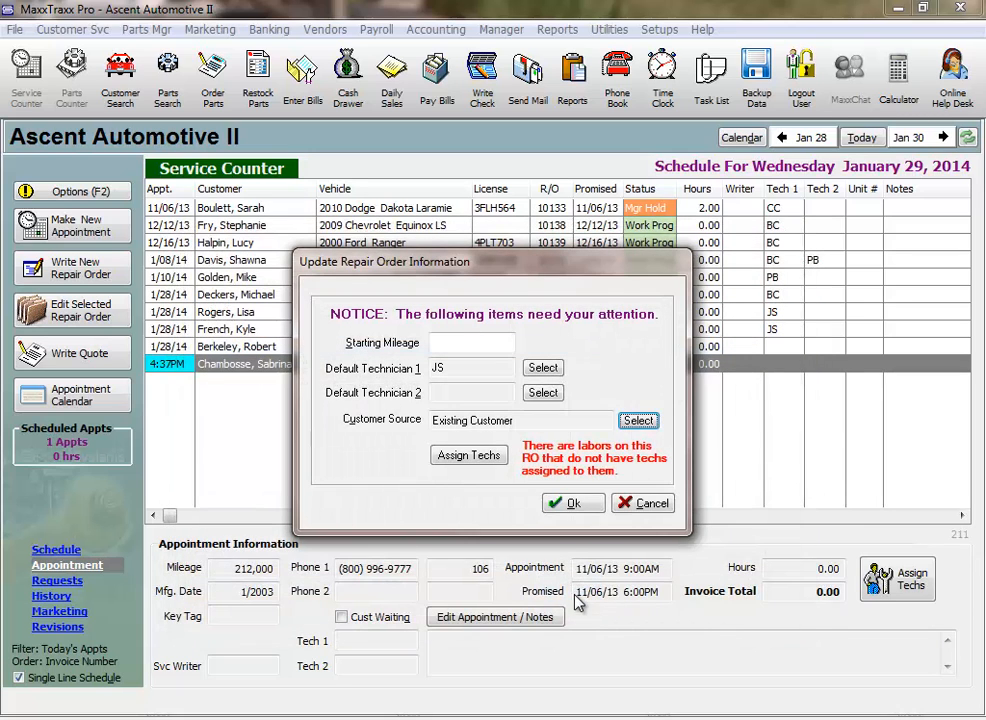
{"action": "left_click", "coordinate": [572, 503]}
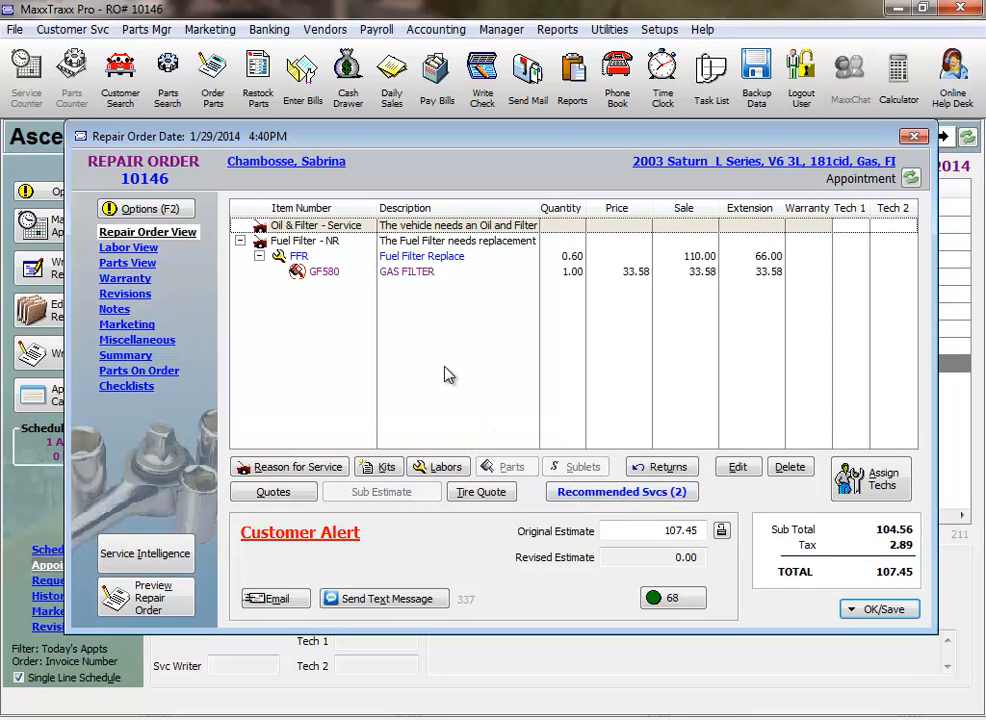
{"action": "mouse_move", "coordinate": [396, 281]}
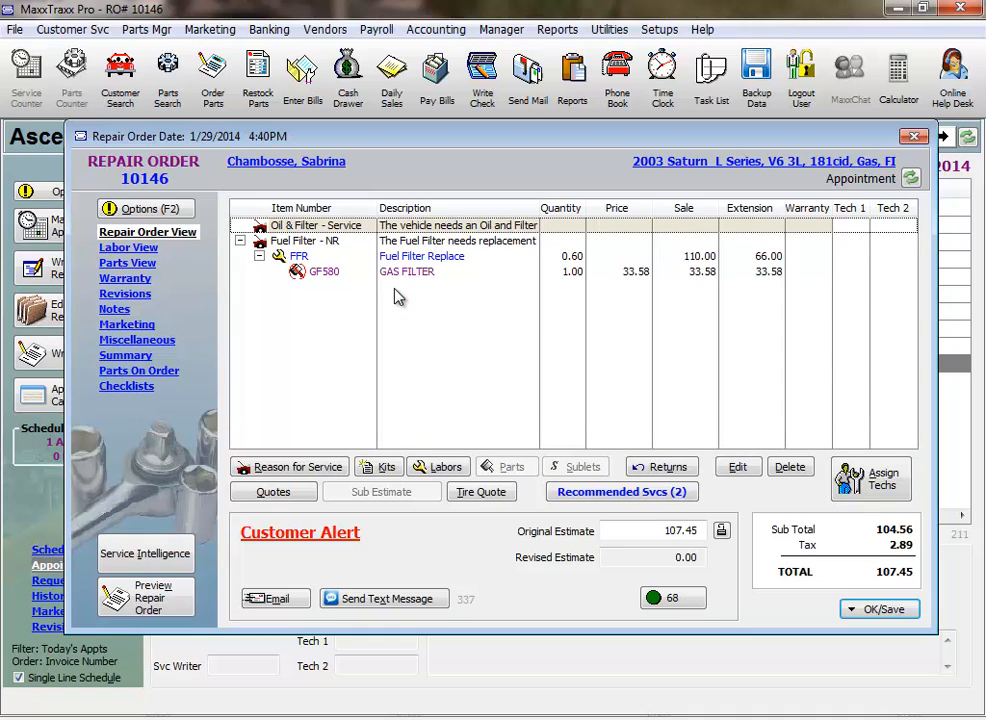
Select the Oil & Filter - Service concern and show the labor source options.
{"action": "left_click", "coordinate": [305, 241]}
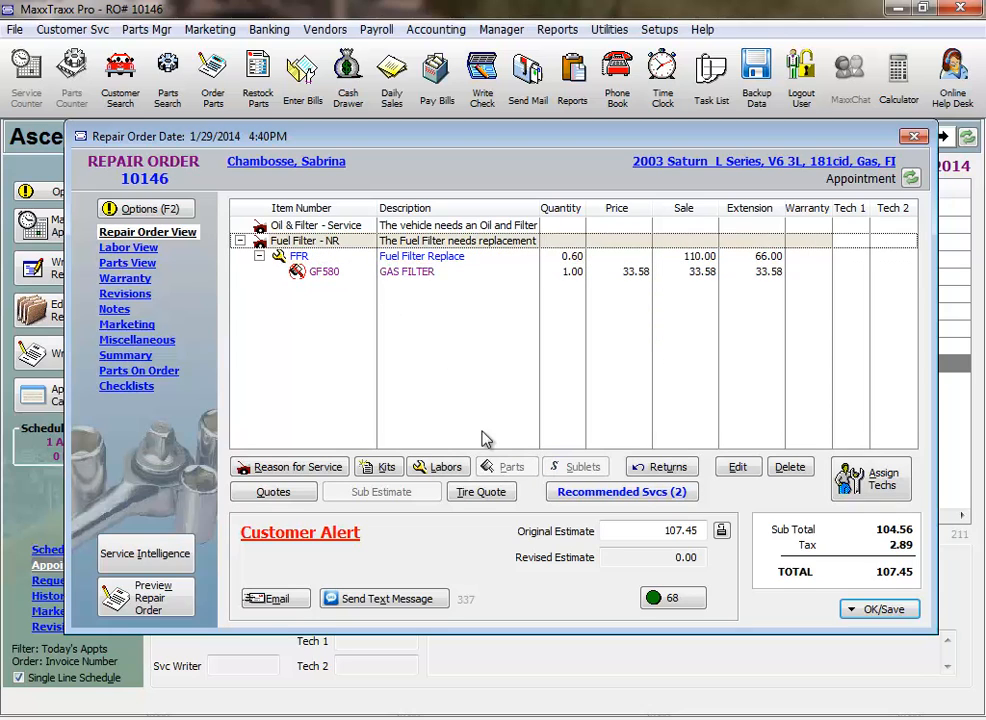
{"action": "left_click", "coordinate": [438, 466]}
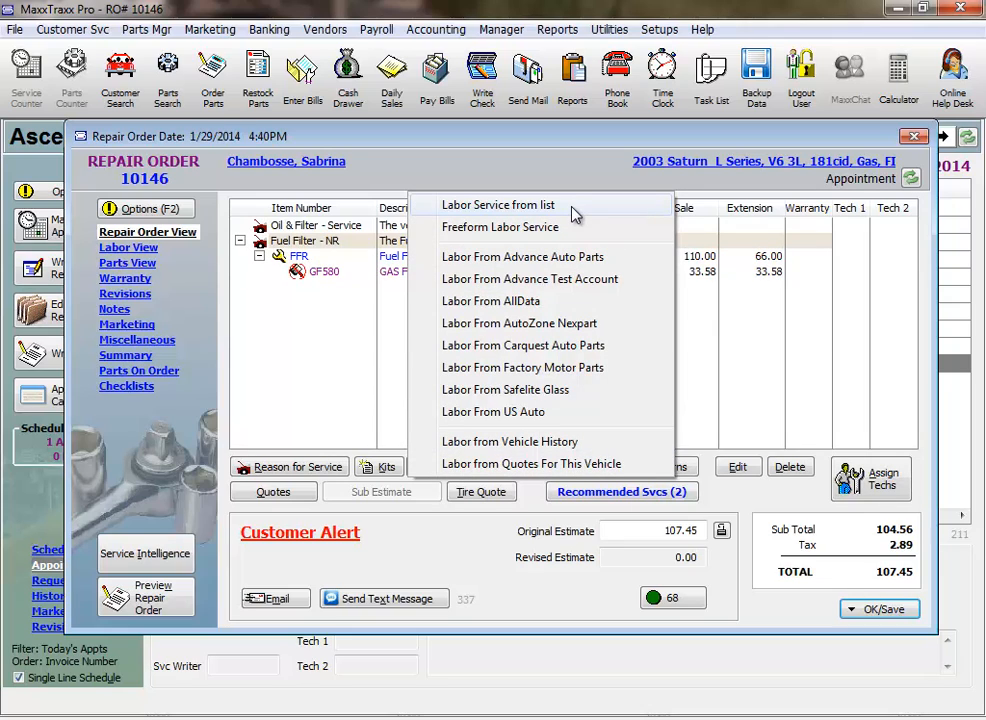
{"action": "mouse_move", "coordinate": [508, 368]}
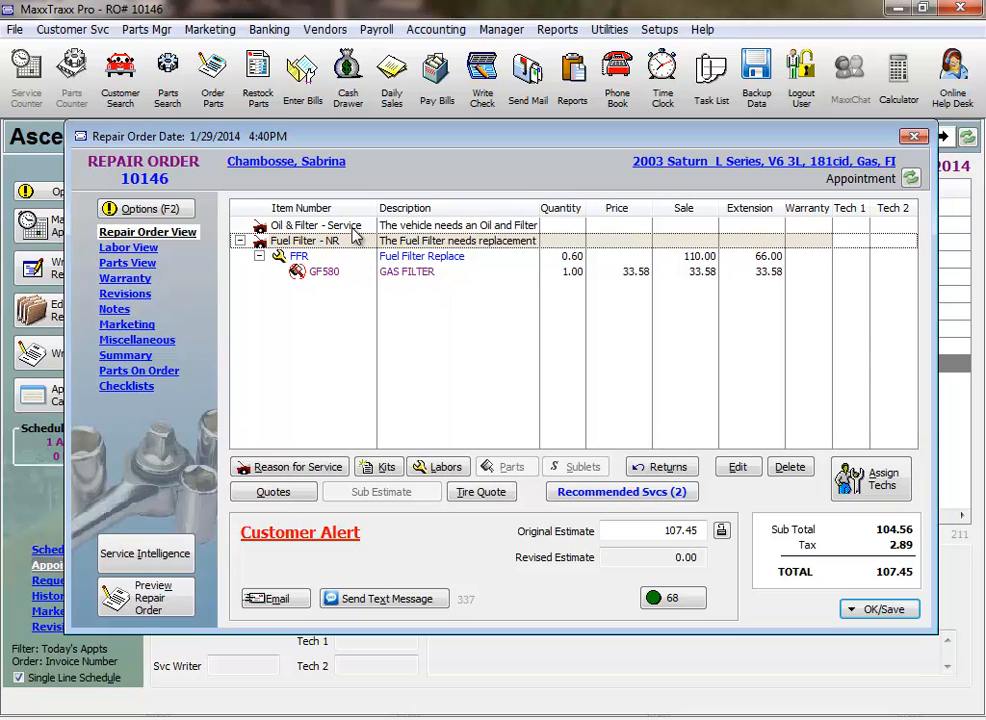
{"action": "left_click", "coordinate": [438, 466]}
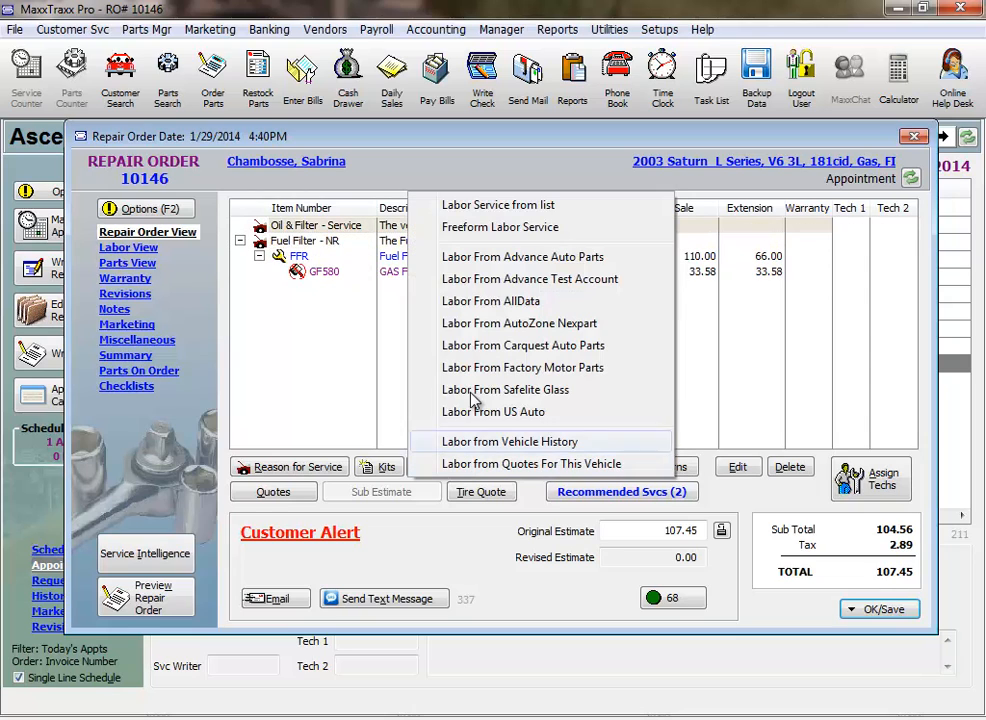
{"action": "mouse_move", "coordinate": [530, 205]}
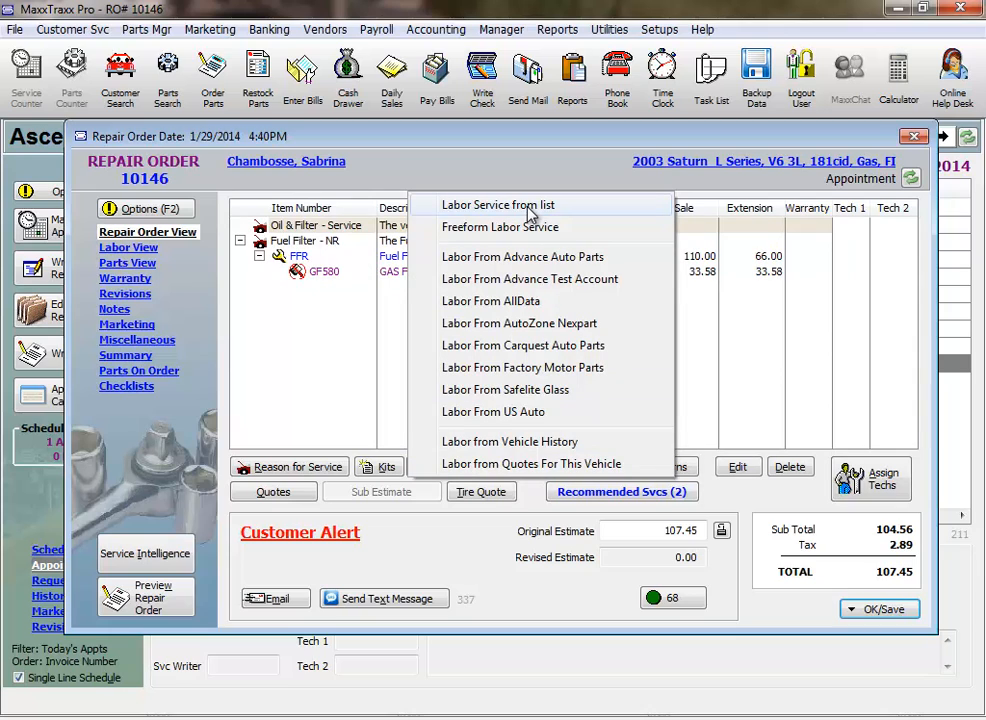
Open the labor service list and filter labor codes by 'o'.
{"action": "left_click", "coordinate": [498, 204]}
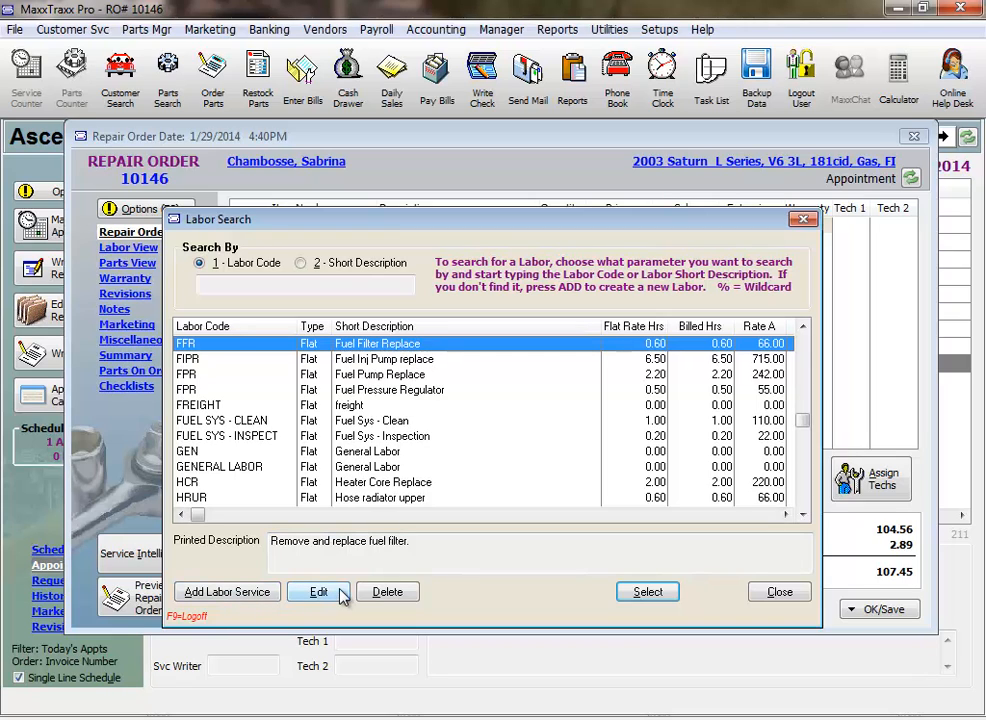
{"action": "mouse_move", "coordinate": [406, 600]}
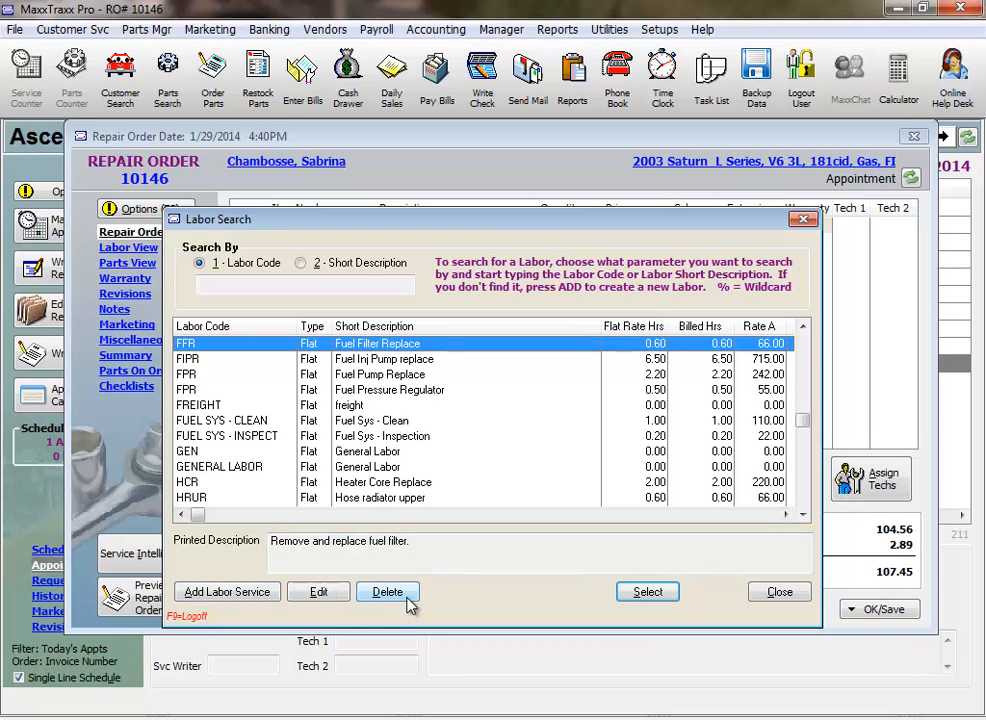
{"action": "type", "text": "o"}
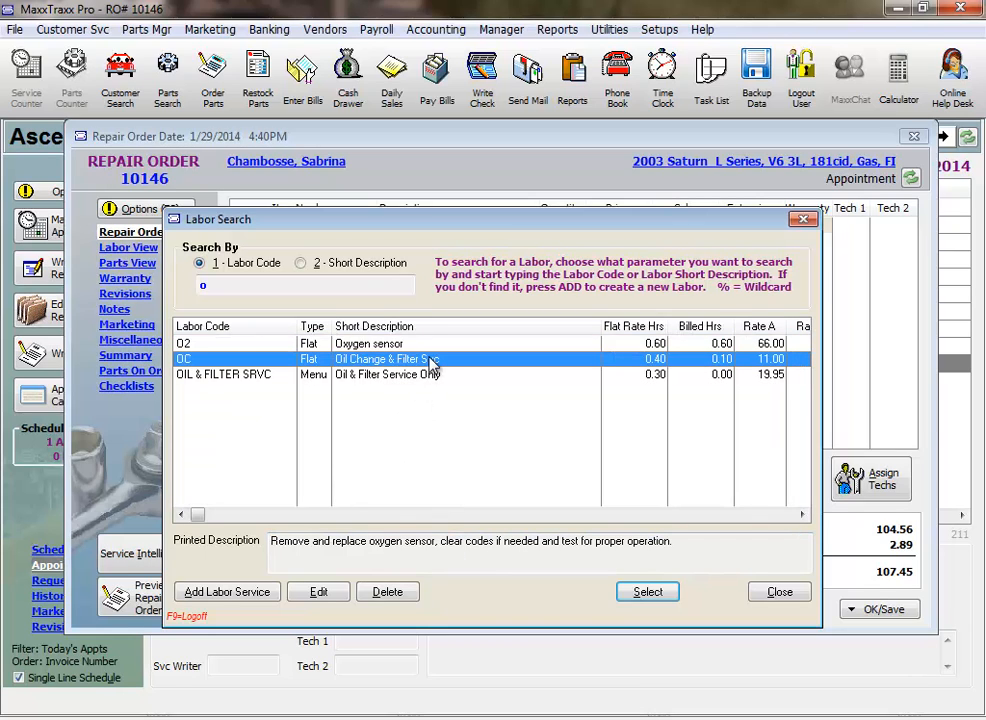
Add OC Oil Change & Filter Svc with note 'Checked air filter - ok' and 10% discount.
{"action": "left_click", "coordinate": [647, 591]}
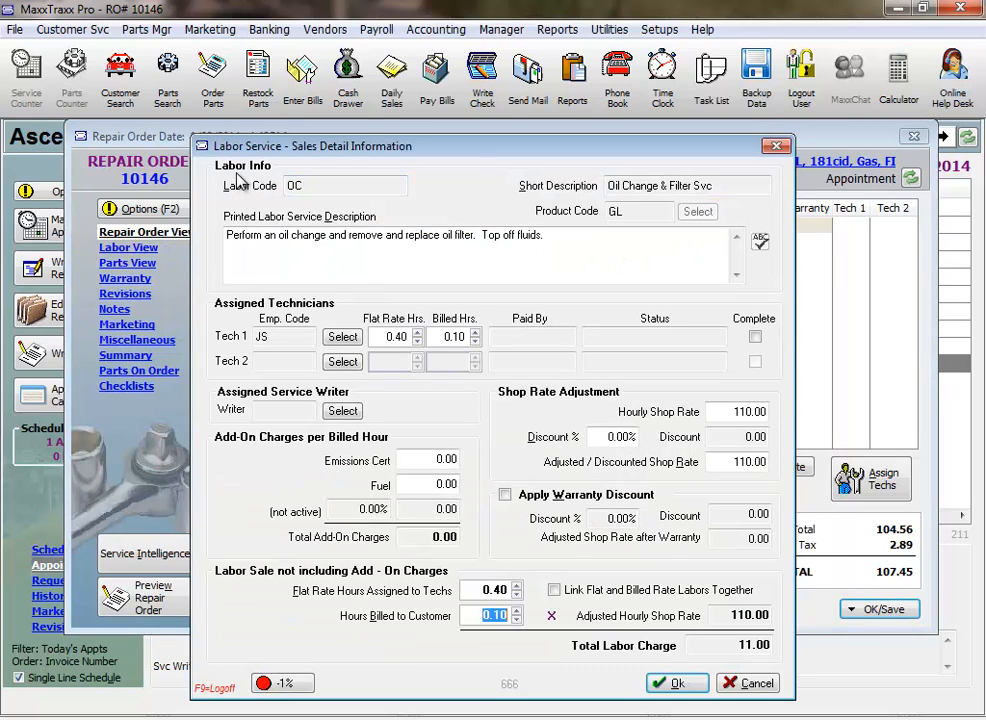
{"action": "mouse_move", "coordinate": [394, 164]}
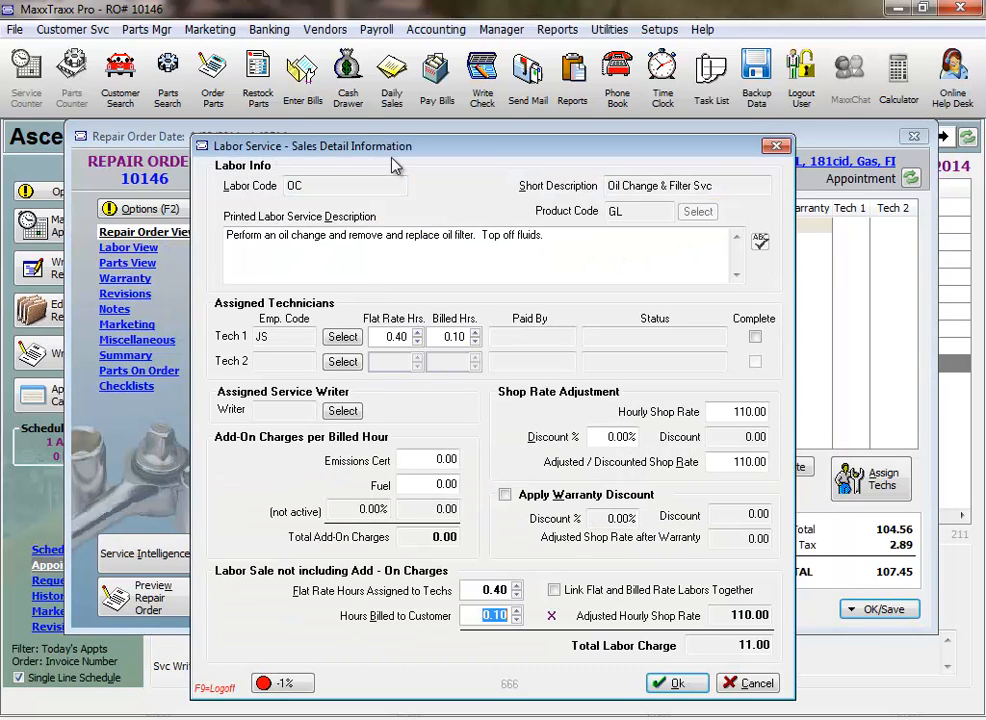
{"action": "triple_click", "coordinate": [383, 234]}
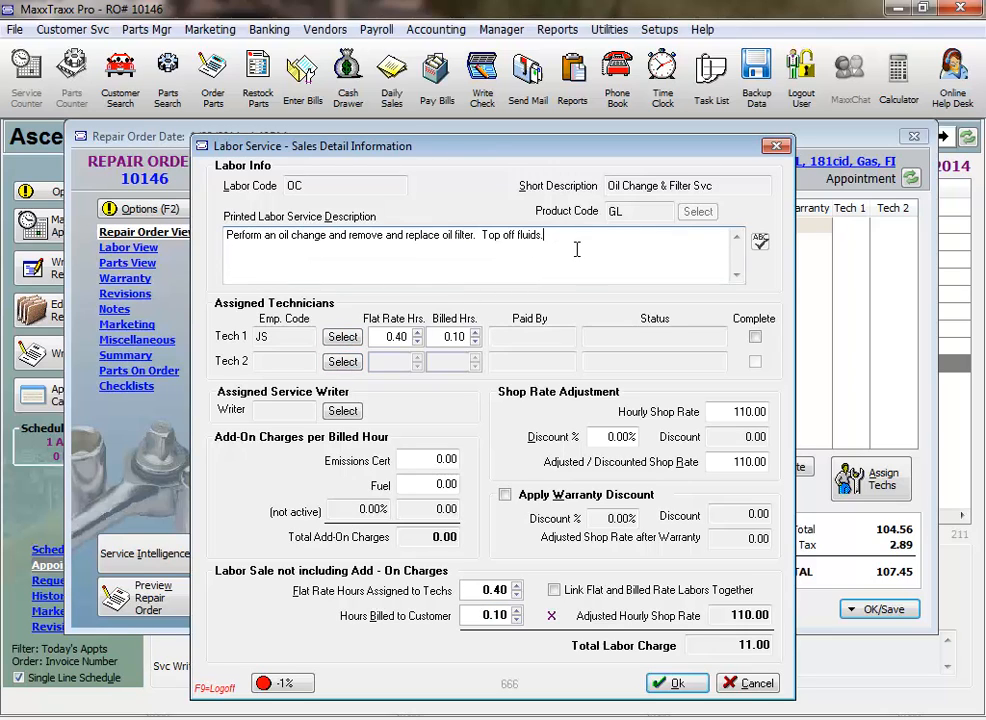
{"action": "type", "text": "Checked air filter - ok"}
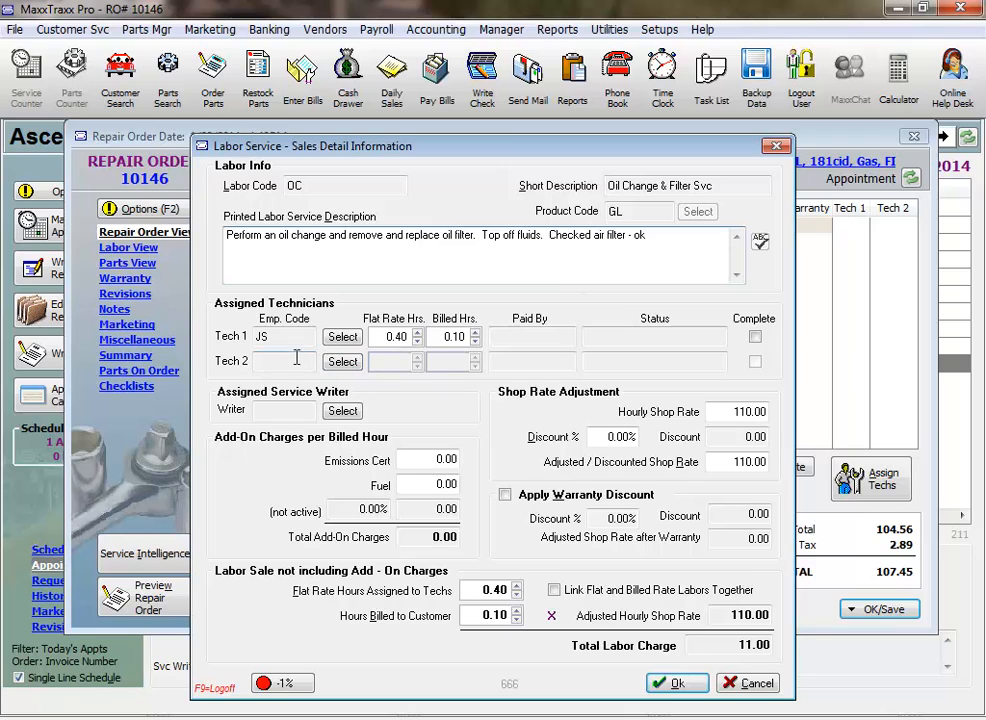
{"action": "mouse_move", "coordinate": [342, 362]}
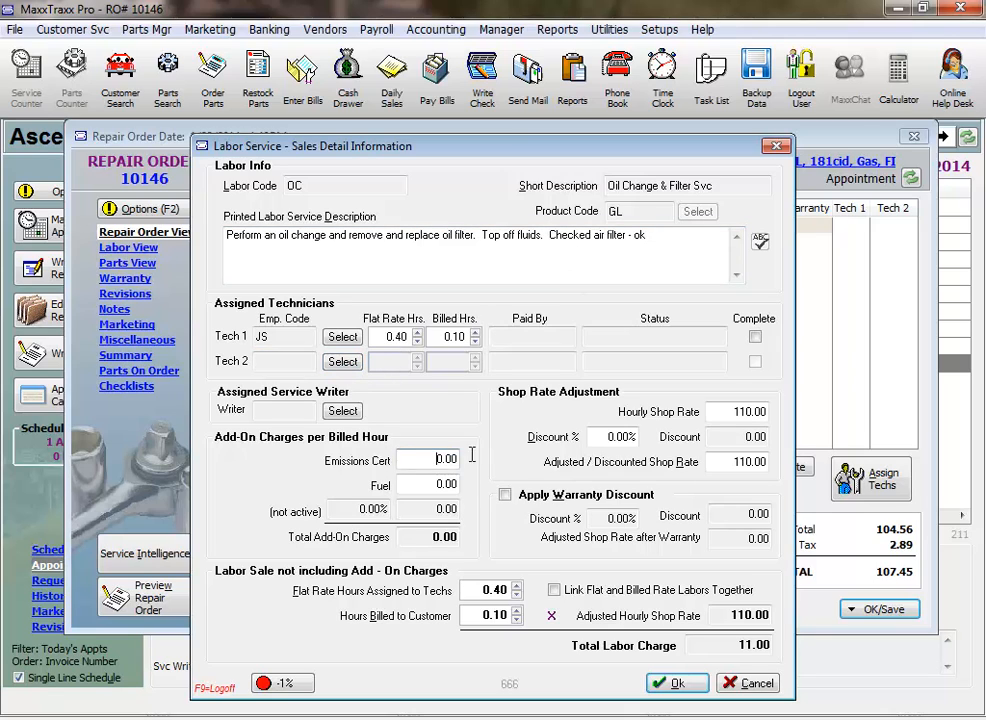
{"action": "left_click", "coordinate": [429, 485]}
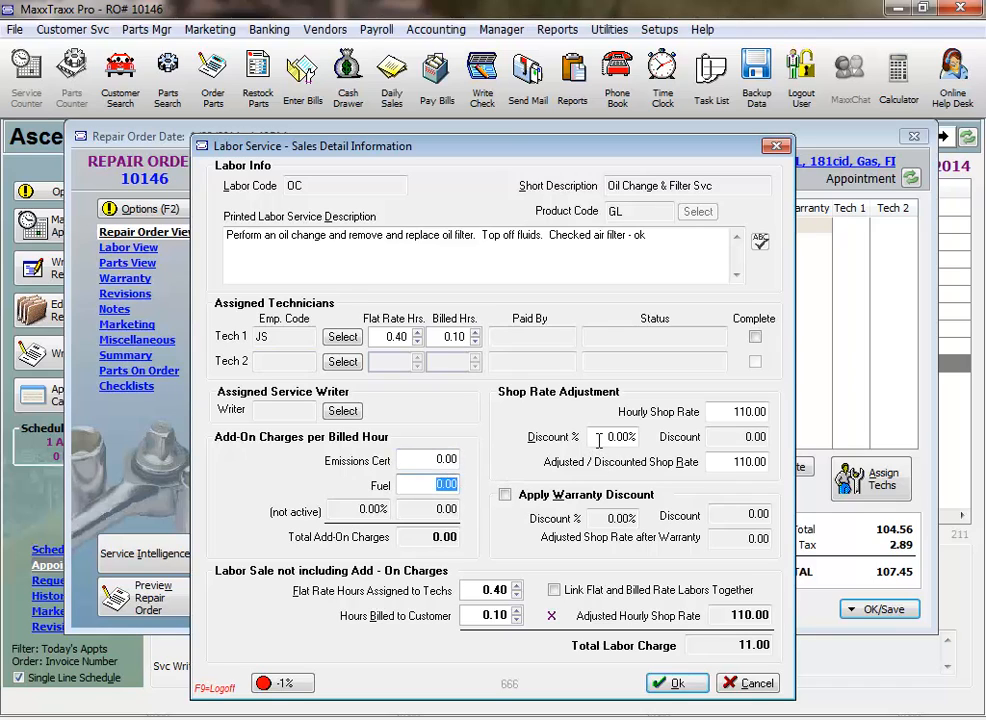
{"action": "type", "text": "10"}
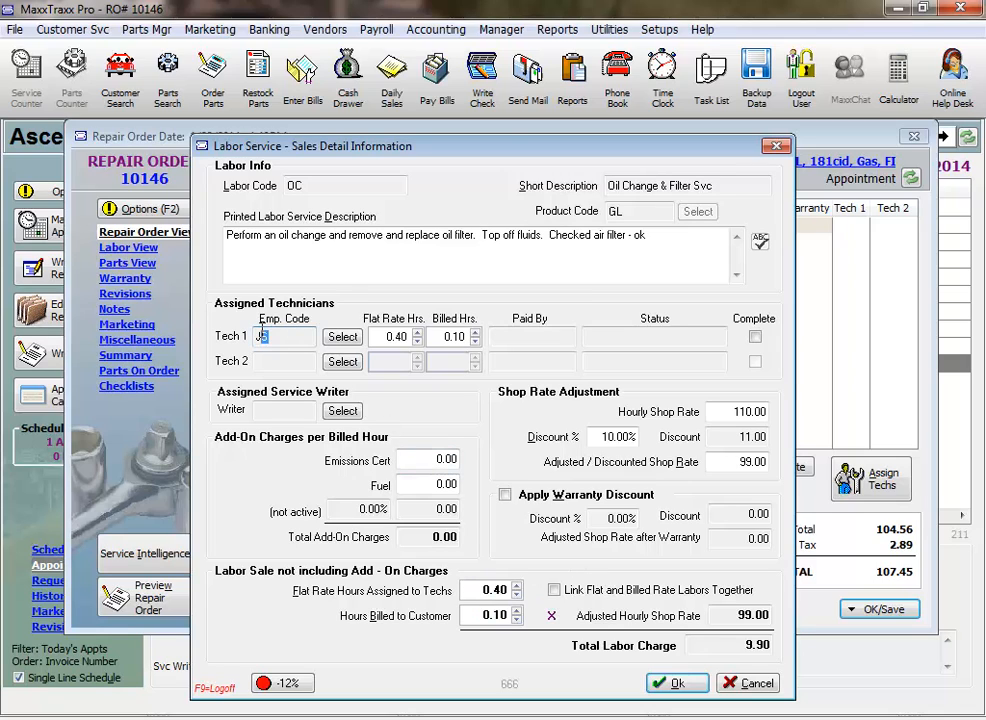
{"action": "type", "text": "S"}
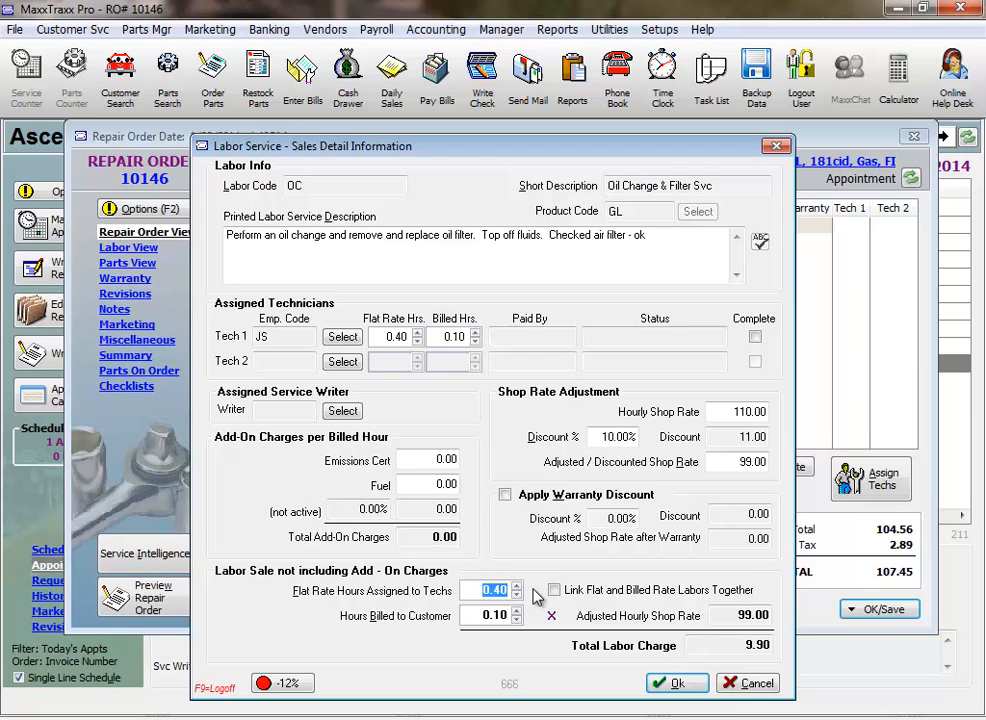
{"action": "left_click", "coordinate": [675, 683]}
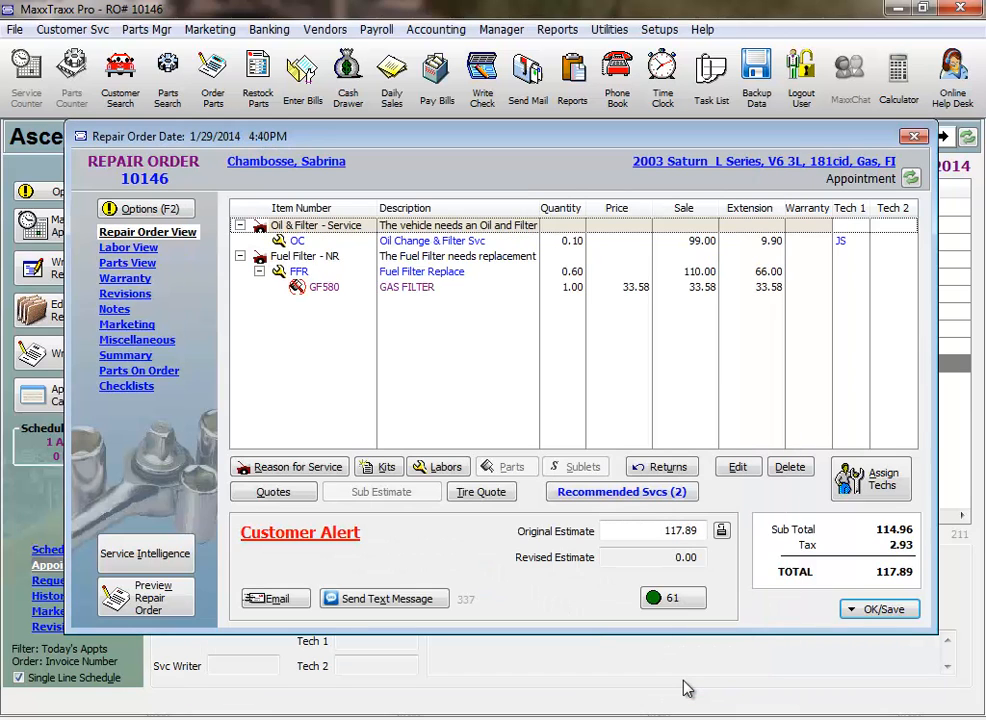
{"action": "mouse_move", "coordinate": [668, 667]}
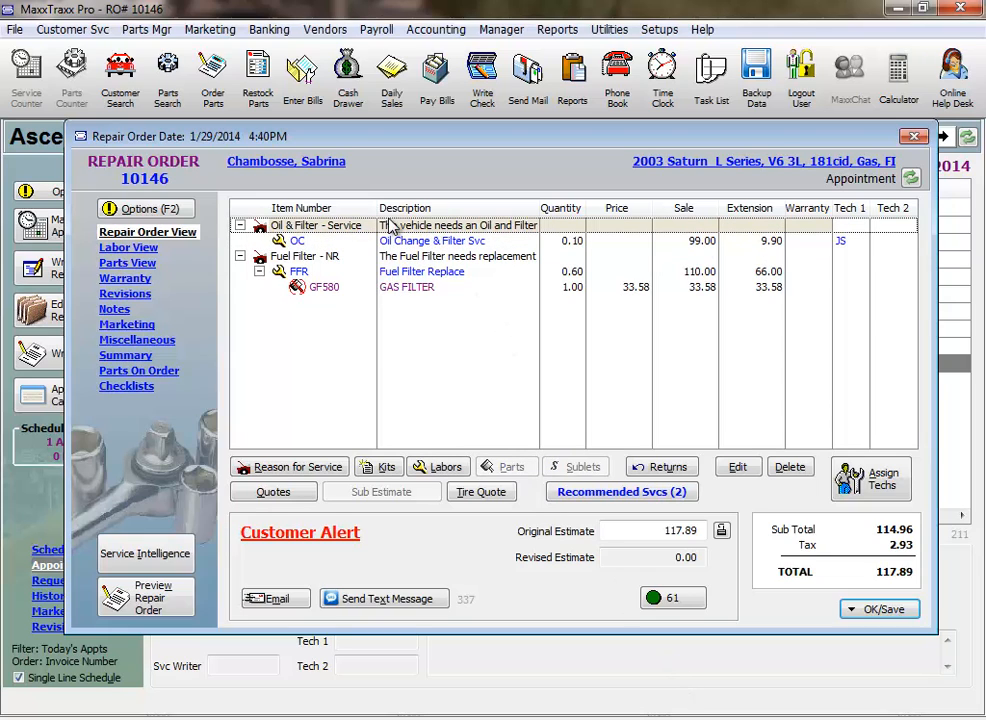
{"action": "mouse_move", "coordinate": [435, 475]}
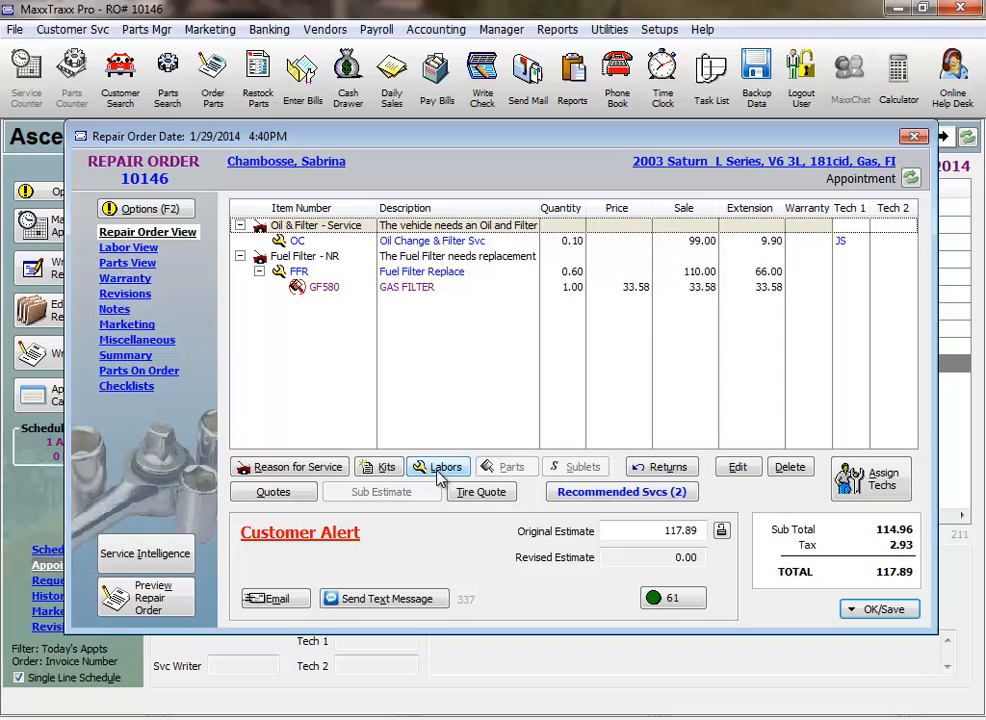
{"action": "mouse_move", "coordinate": [581, 473]}
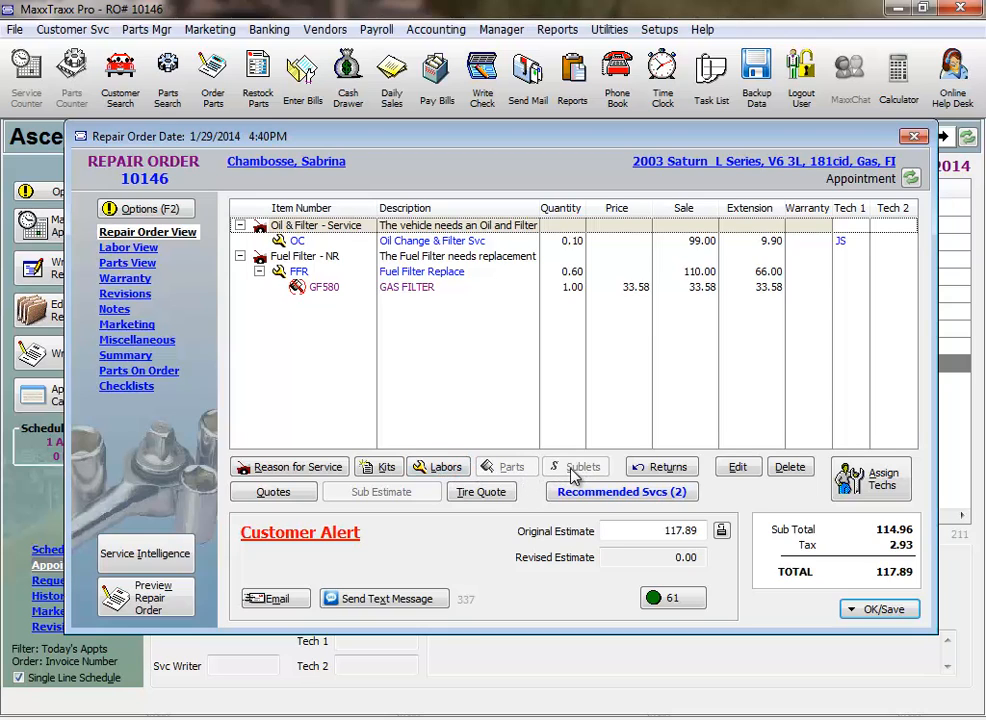
Select the OC Oil Change & Filter Svc labor line on repair order 10146.
{"action": "left_click", "coordinate": [432, 241]}
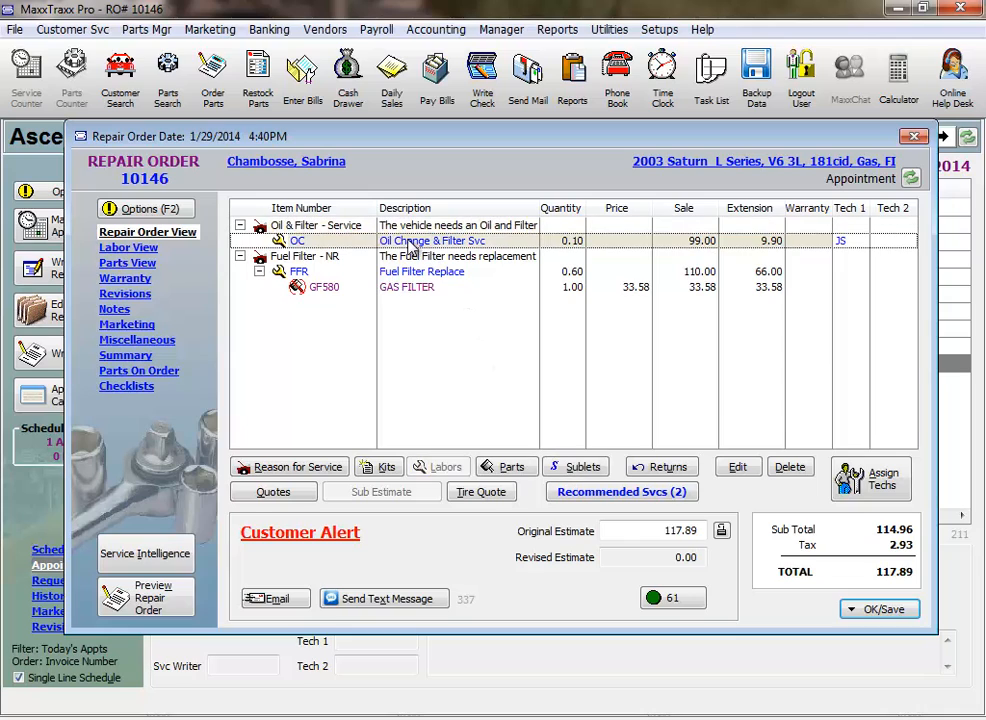
{"action": "mouse_move", "coordinate": [487, 424]}
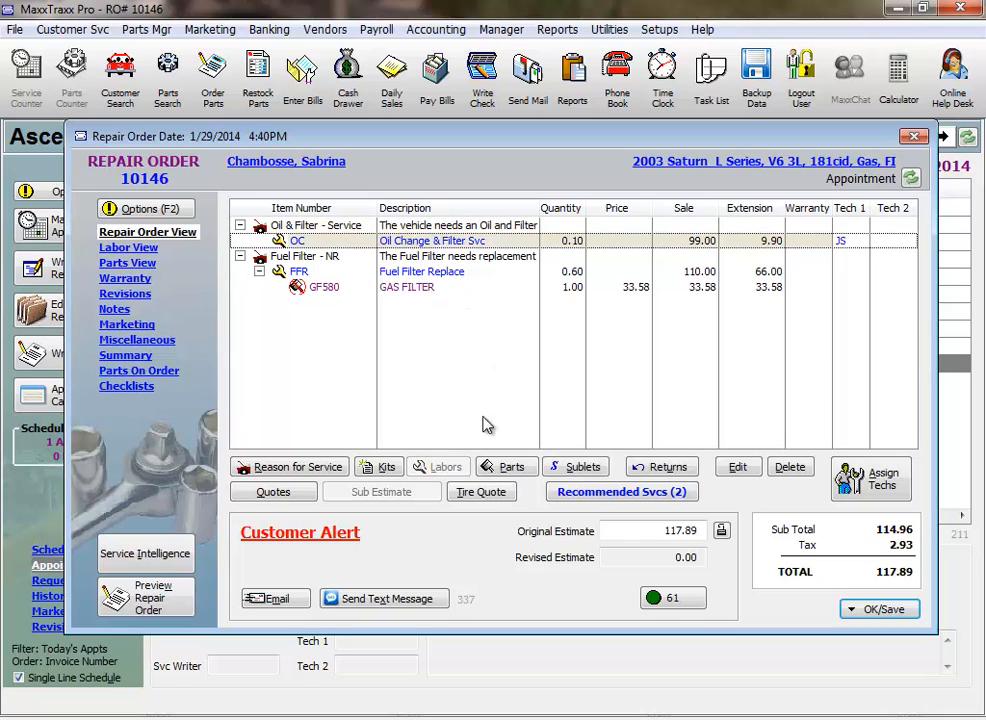
{"action": "mouse_move", "coordinate": [514, 487]}
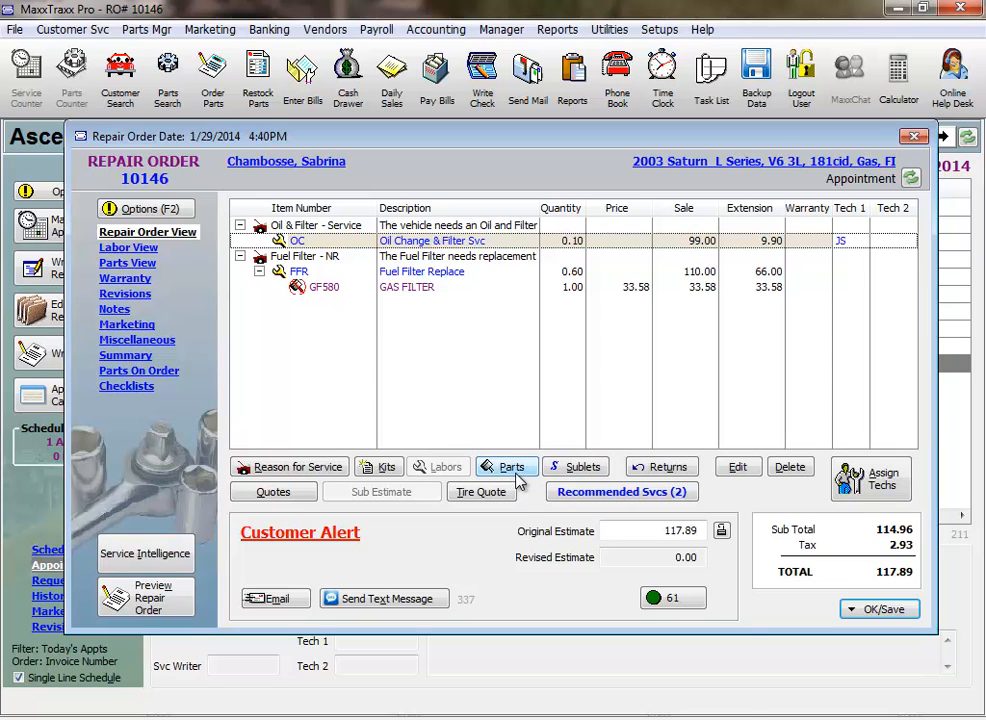
Show the part source choices for the oil change labor.
{"action": "left_click", "coordinate": [506, 466]}
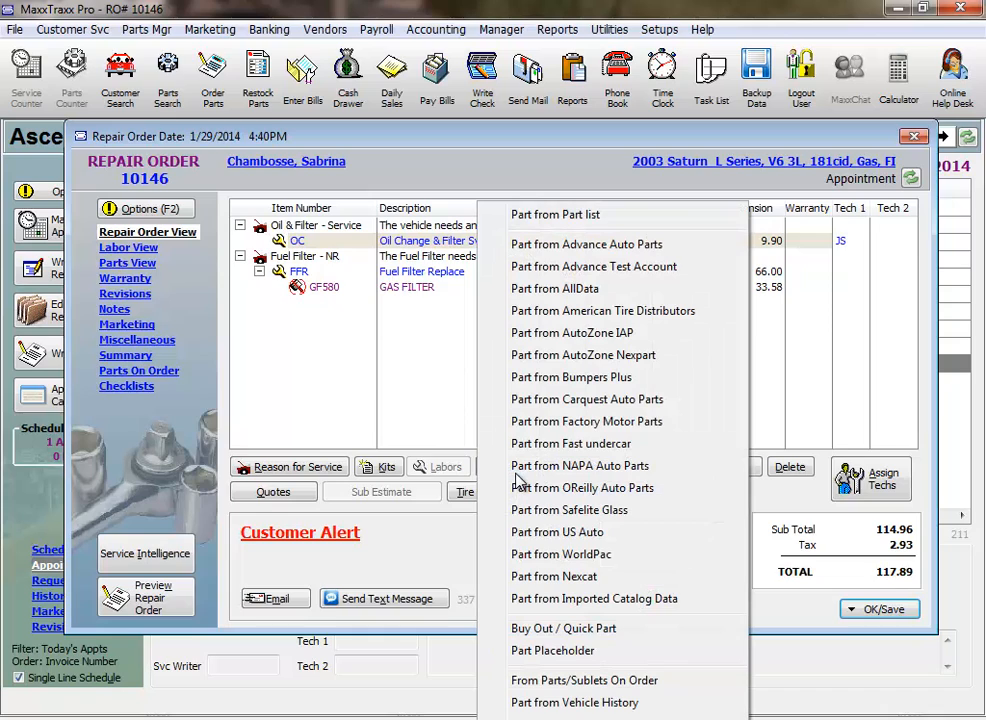
{"action": "mouse_move", "coordinate": [575, 214]}
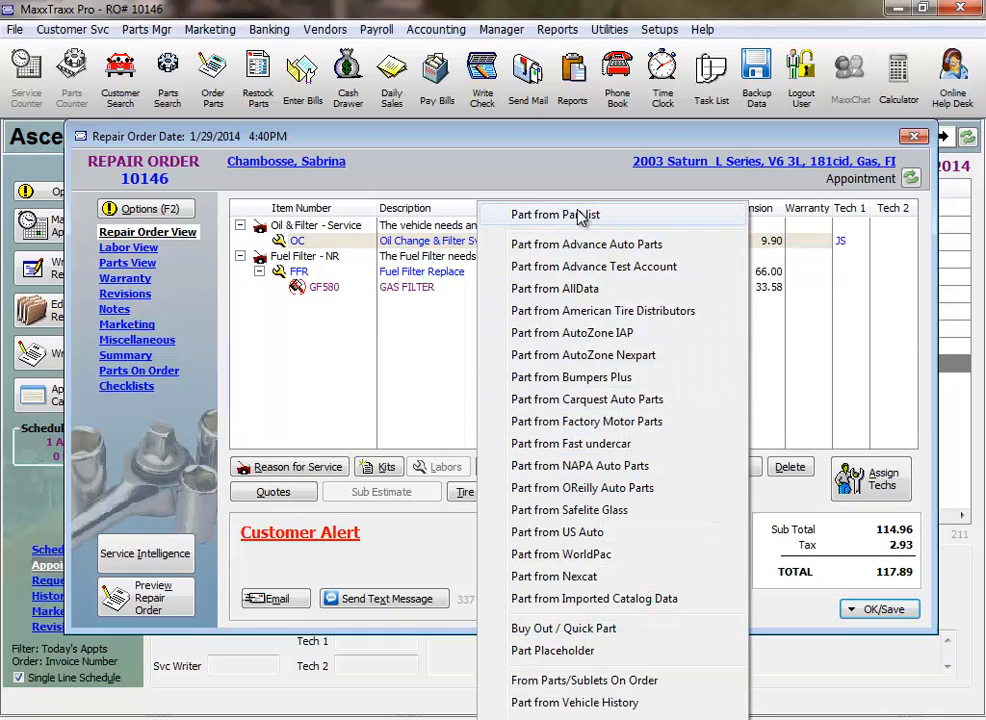
{"action": "mouse_move", "coordinate": [610, 218]}
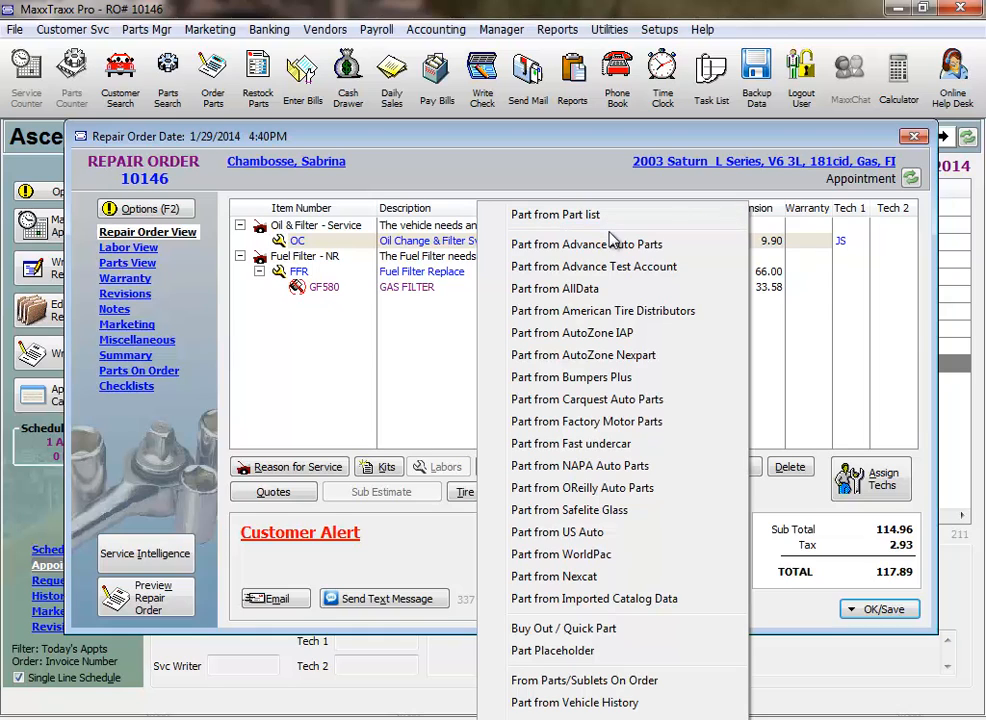
{"action": "mouse_move", "coordinate": [581, 488]}
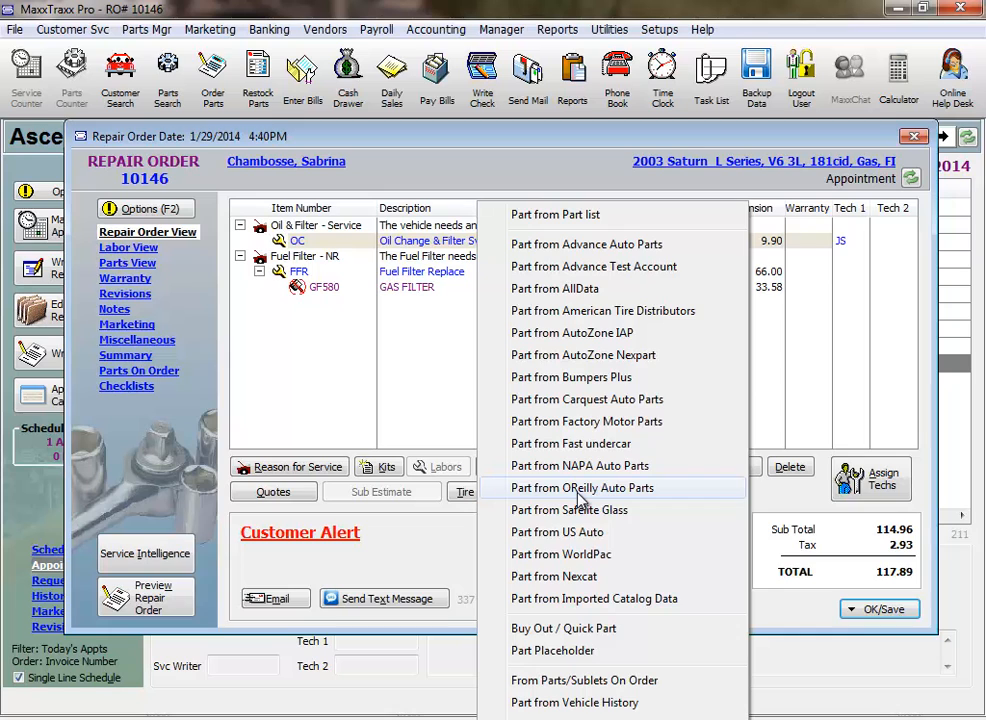
{"action": "mouse_move", "coordinate": [573, 235]}
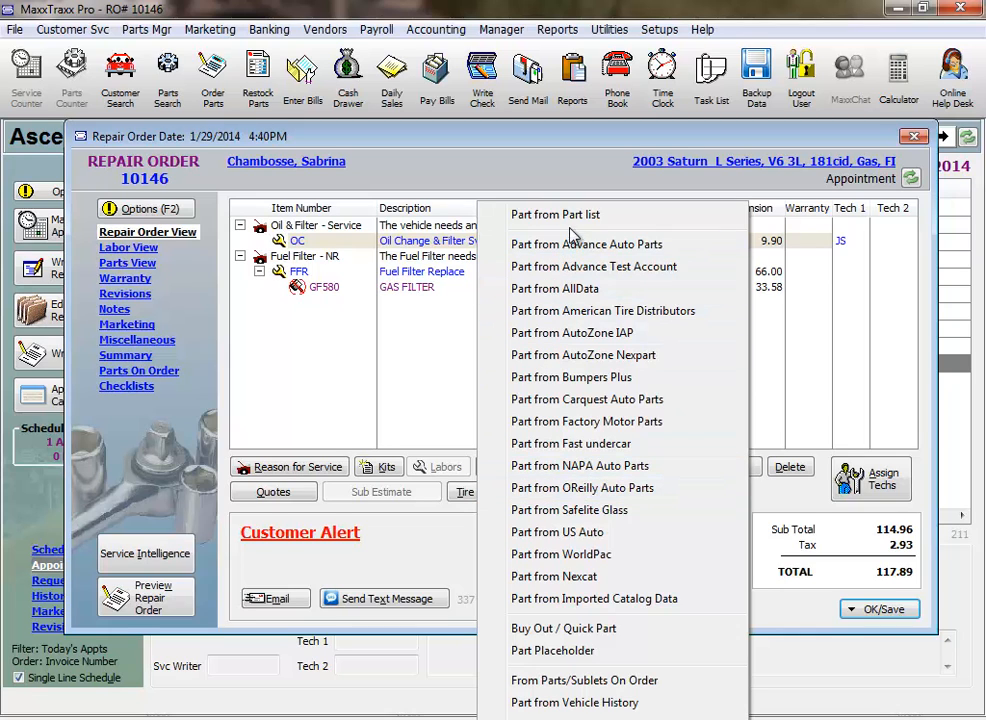
Open Parts Search from the shop's part list, searching by part number.
{"action": "left_click", "coordinate": [555, 214]}
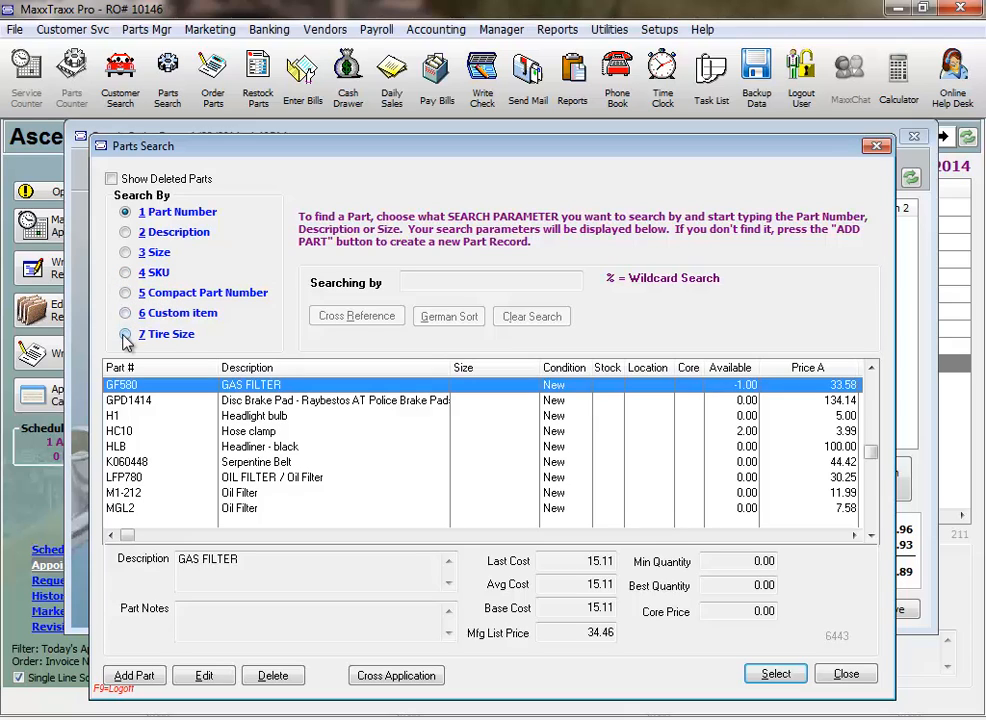
{"action": "mouse_move", "coordinate": [190, 350]}
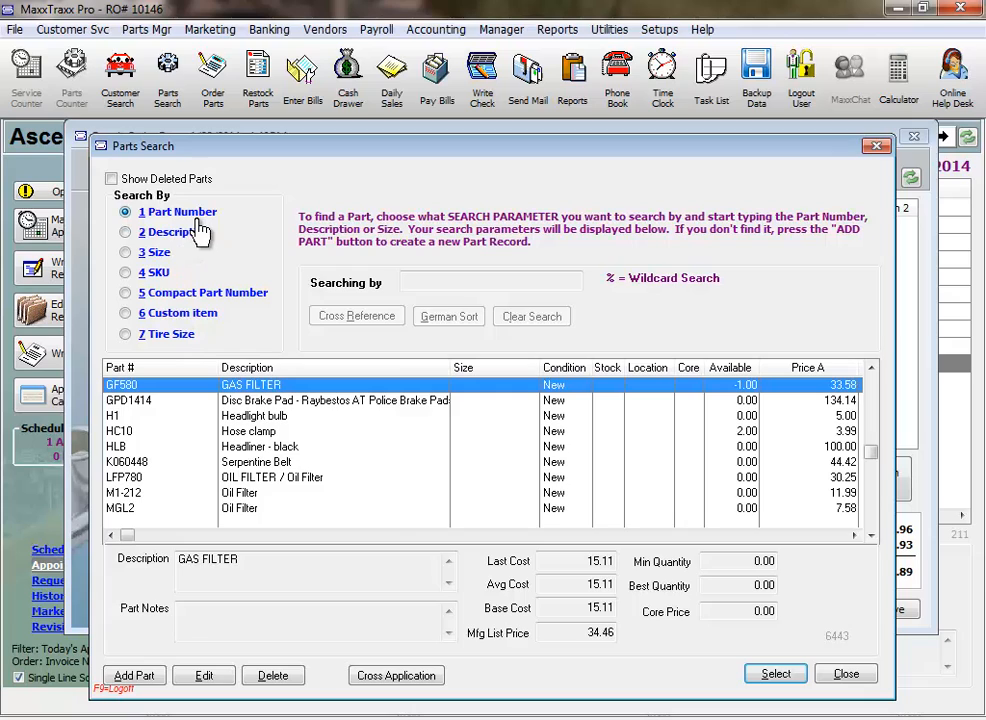
{"action": "mouse_move", "coordinate": [248, 242]}
{"action": "type", "text": "p"}
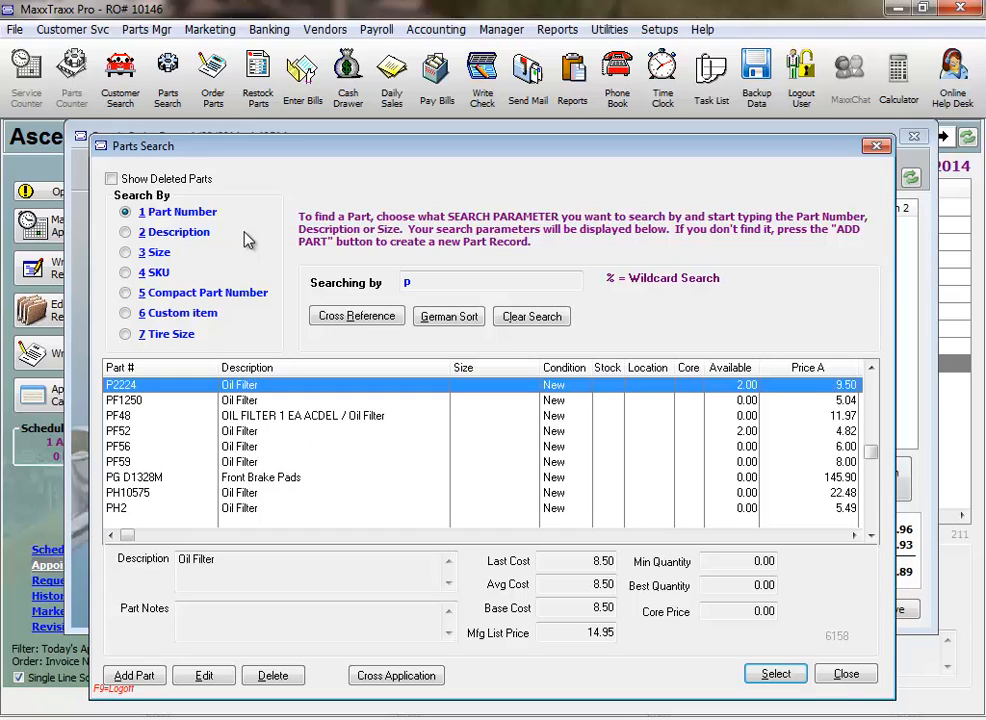
{"action": "mouse_move", "coordinate": [290, 390]}
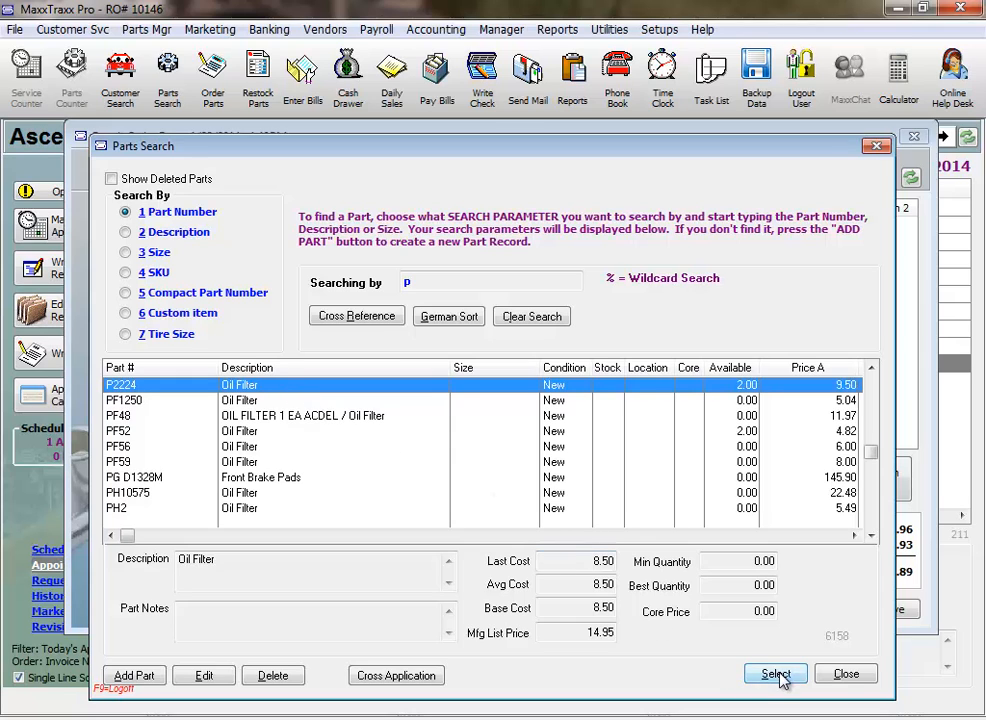
Select the P2224 Oil Filter and view its profitability window.
{"action": "left_click", "coordinate": [775, 674]}
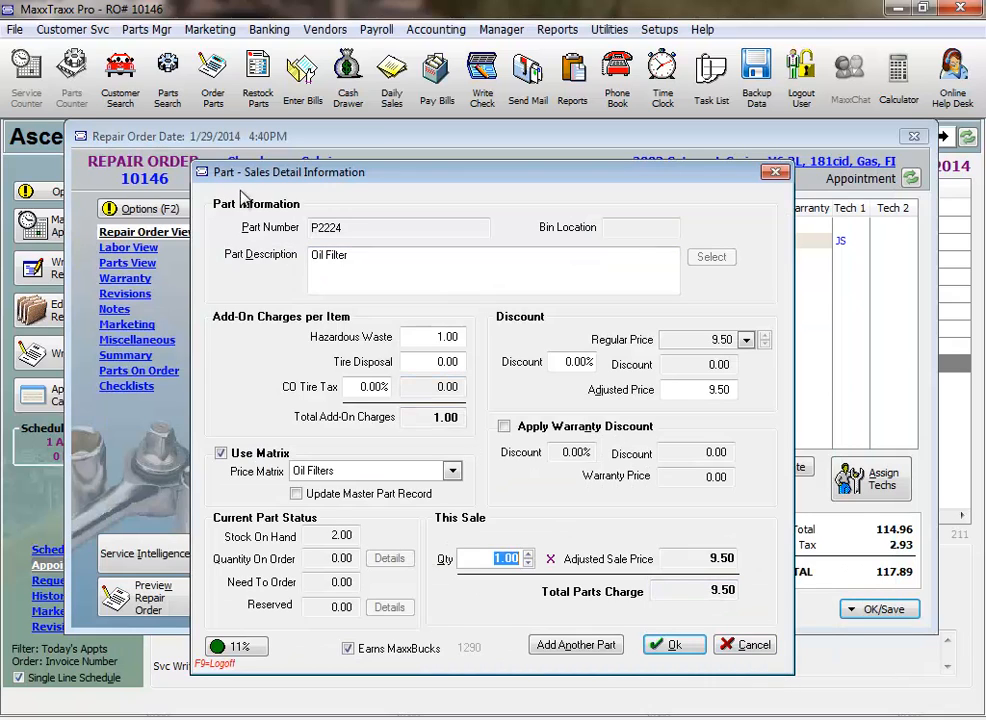
{"action": "mouse_move", "coordinate": [357, 188]}
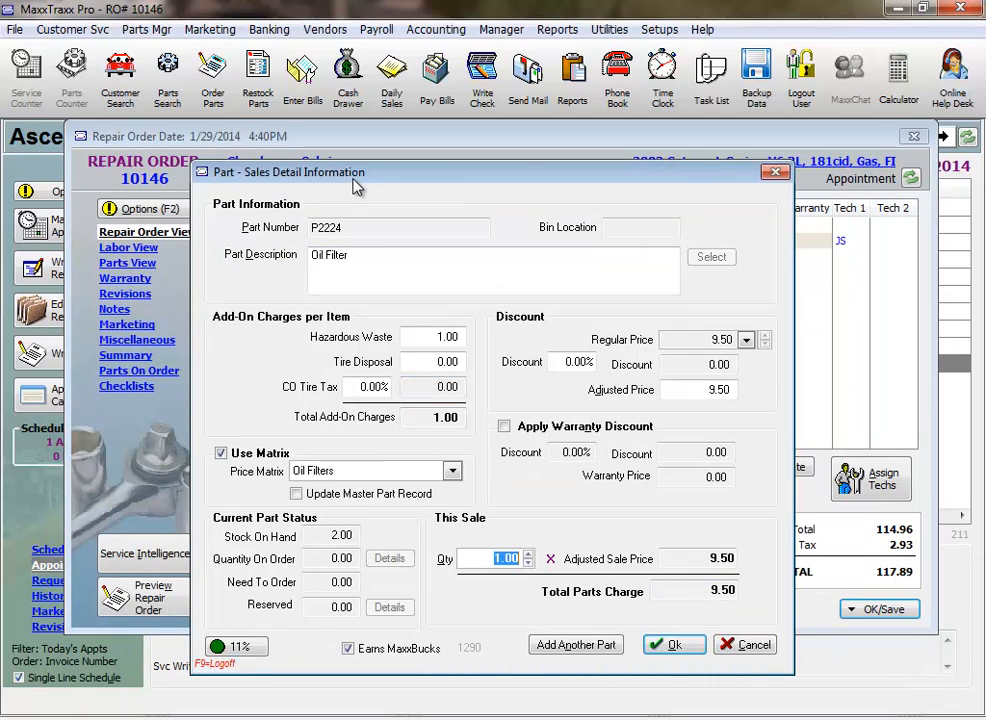
{"action": "mouse_move", "coordinate": [402, 349]}
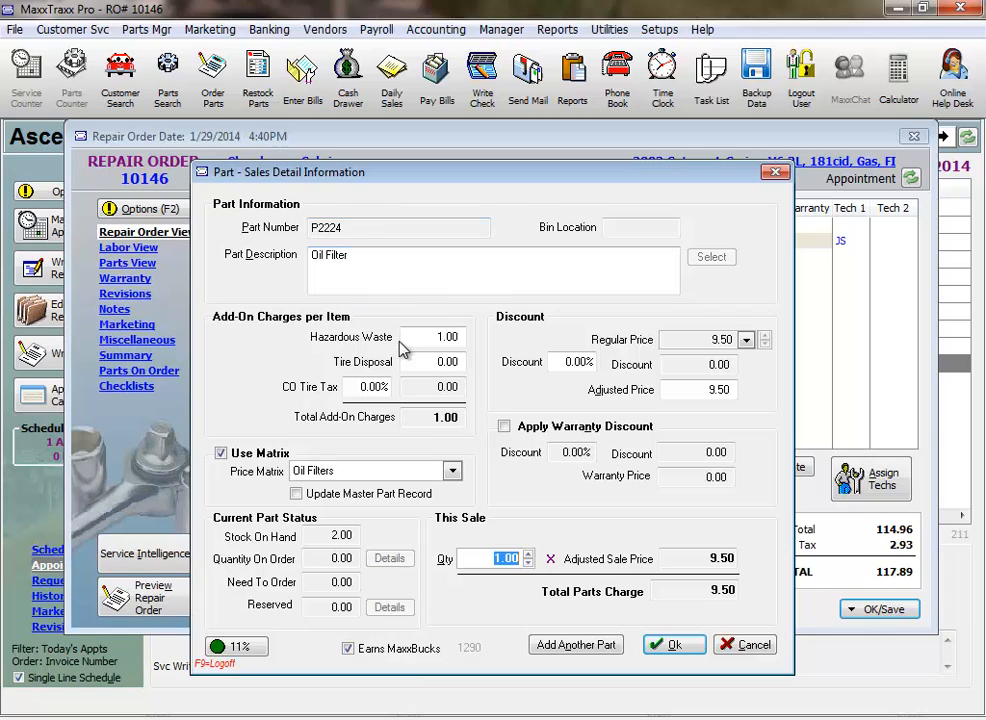
{"action": "left_click", "coordinate": [433, 337]}
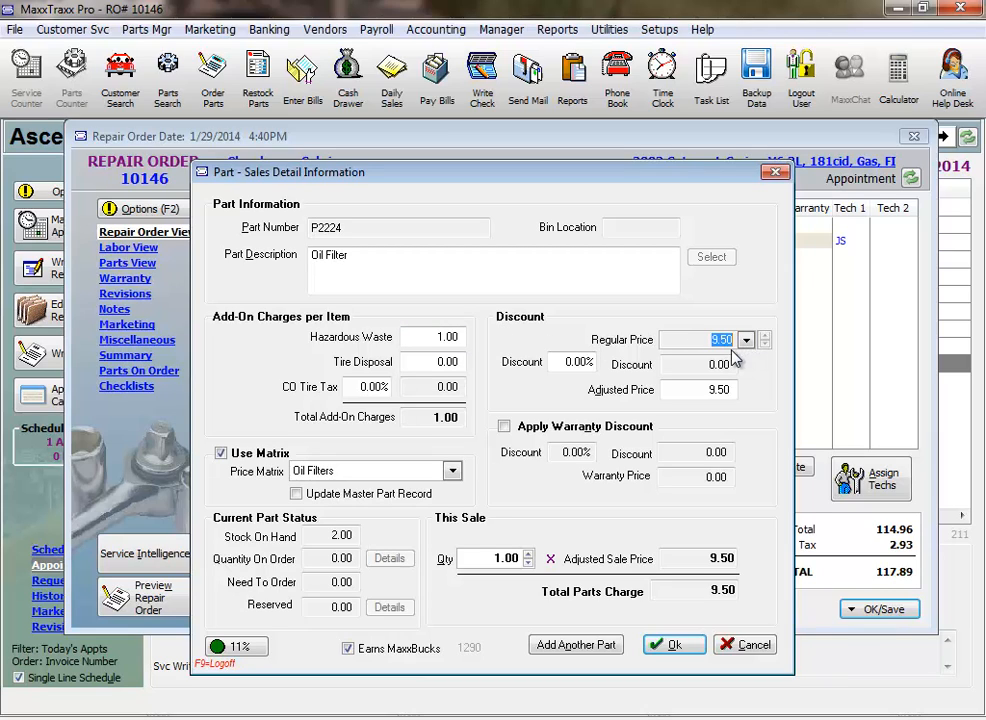
{"action": "mouse_move", "coordinate": [732, 356]}
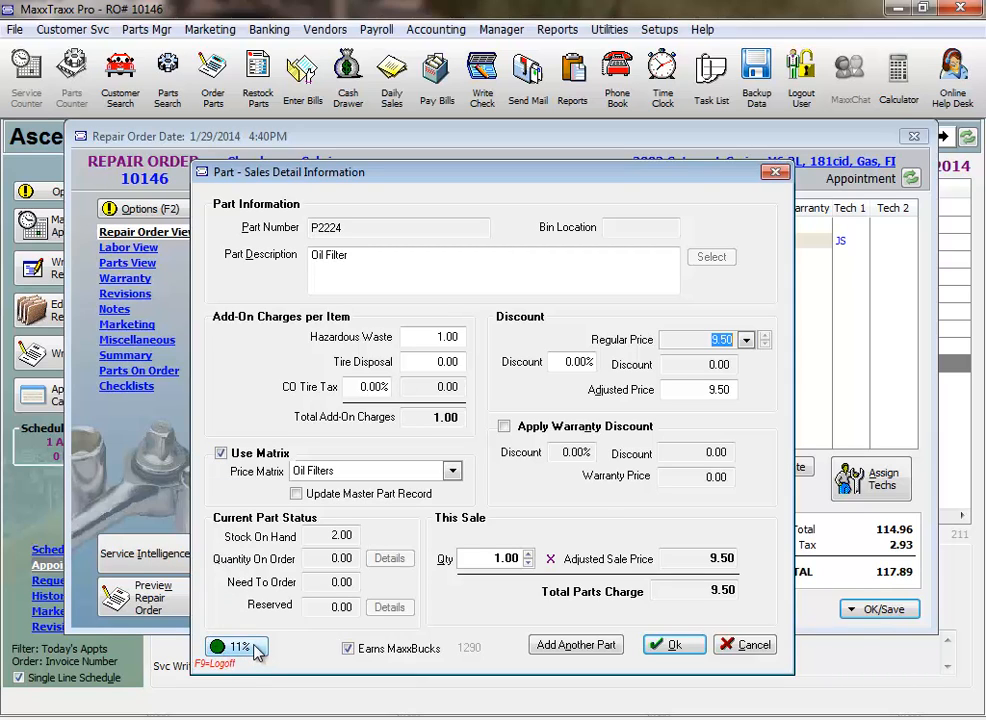
{"action": "mouse_move", "coordinate": [263, 652]}
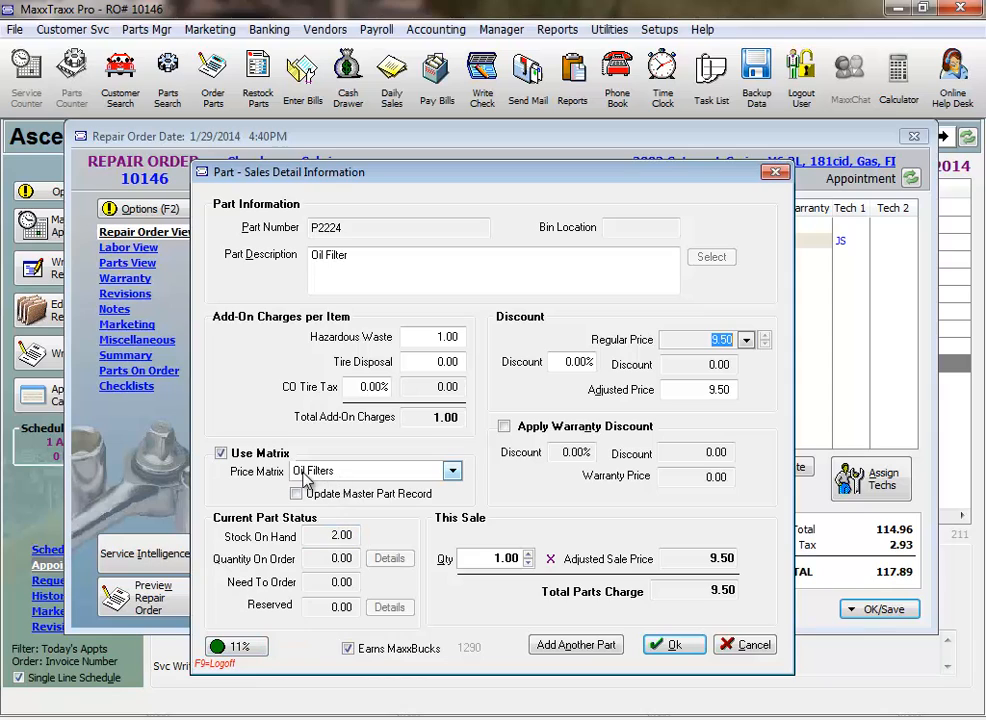
{"action": "mouse_move", "coordinate": [331, 480]}
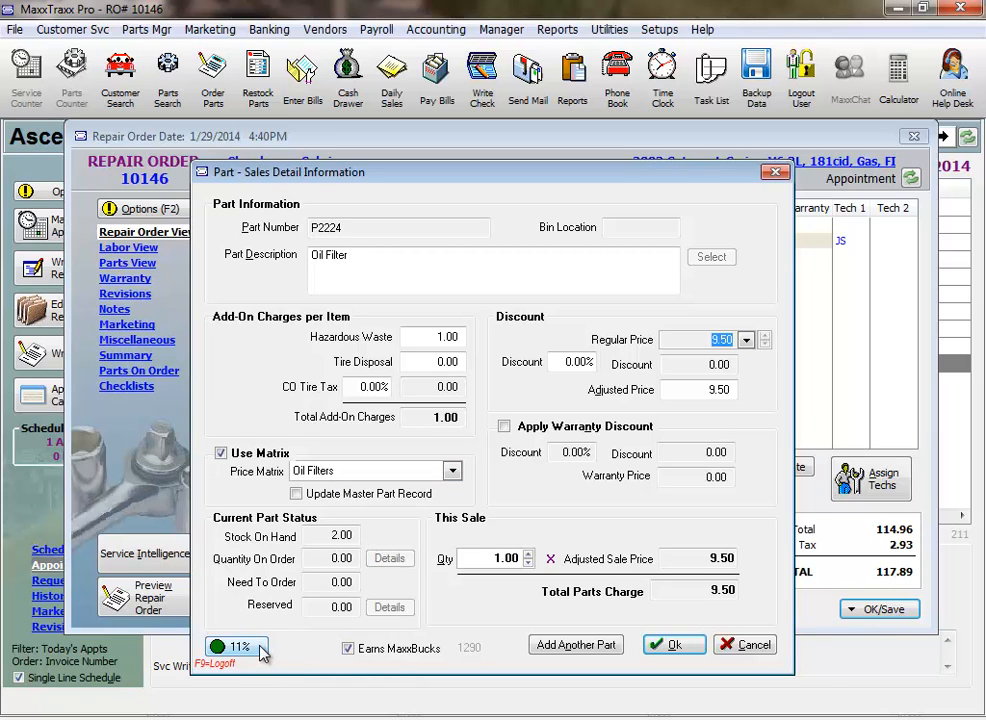
{"action": "mouse_move", "coordinate": [431, 604]}
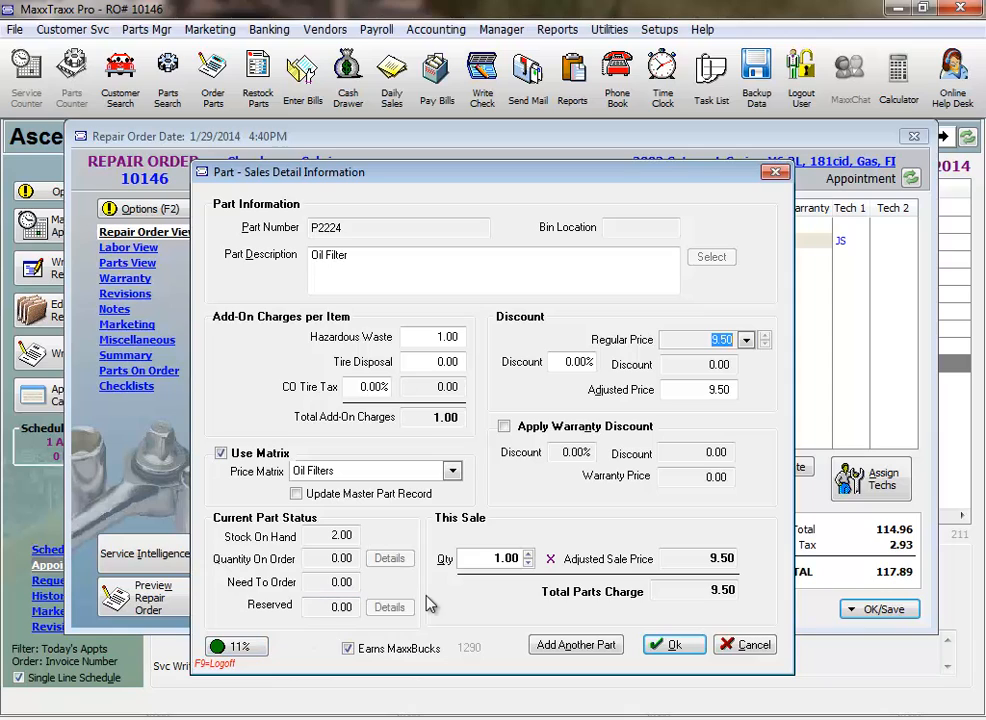
{"action": "mouse_move", "coordinate": [228, 662]}
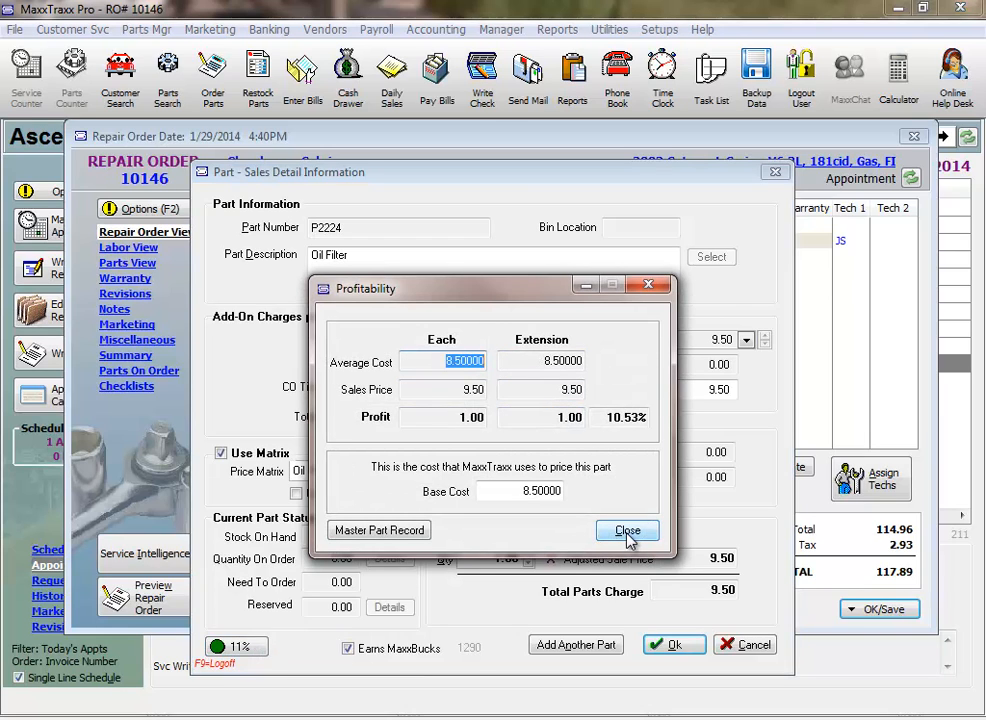
Give the P2224 filter a 1.00 hazardous waste fee, 10% discount and quantity 1.
{"action": "left_click", "coordinate": [627, 530]}
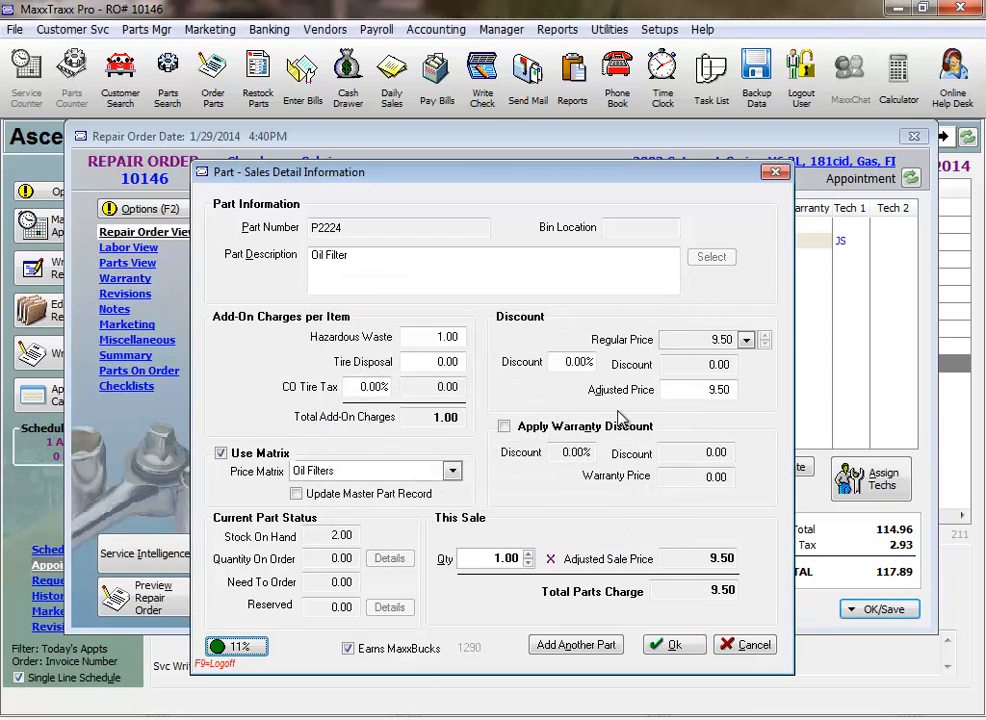
{"action": "left_click", "coordinate": [574, 362]}
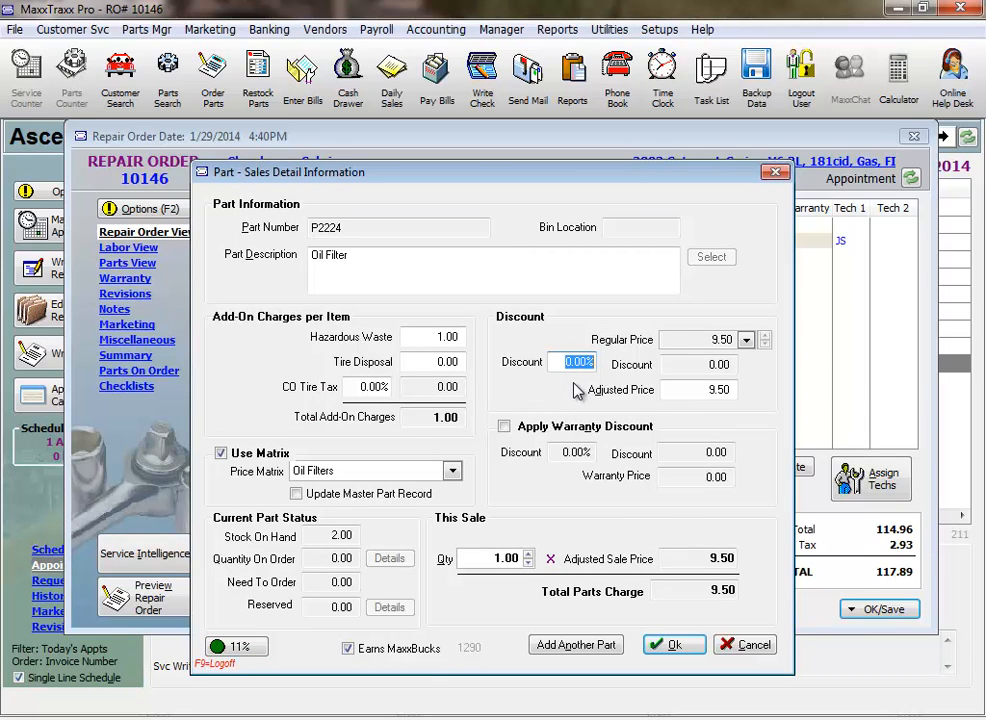
{"action": "type", "text": "1"}
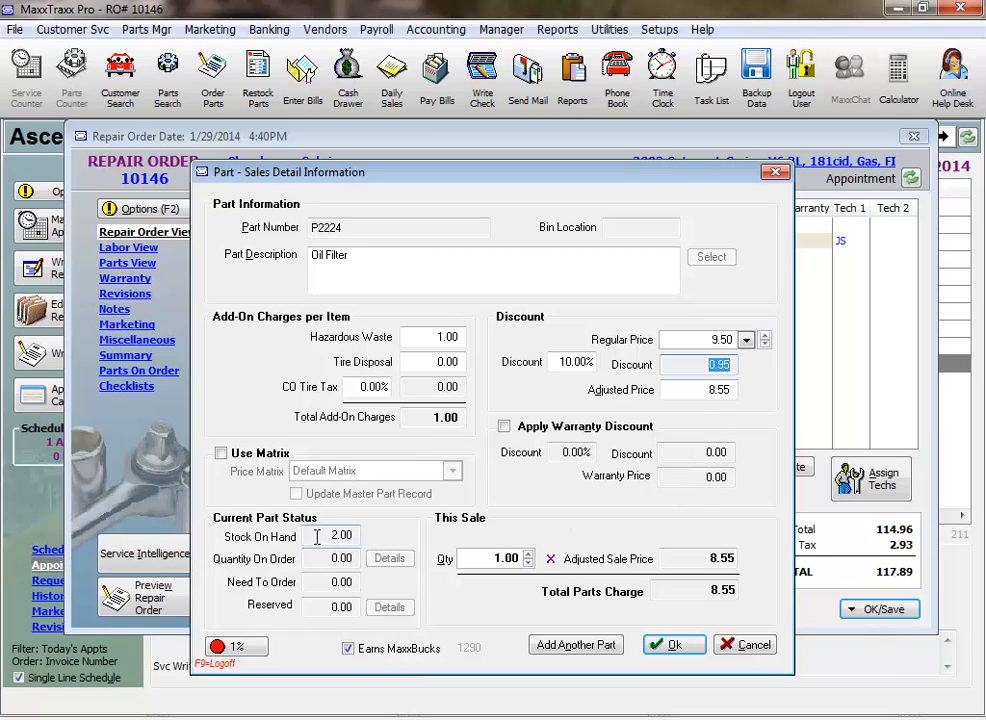
{"action": "left_click", "coordinate": [332, 536]}
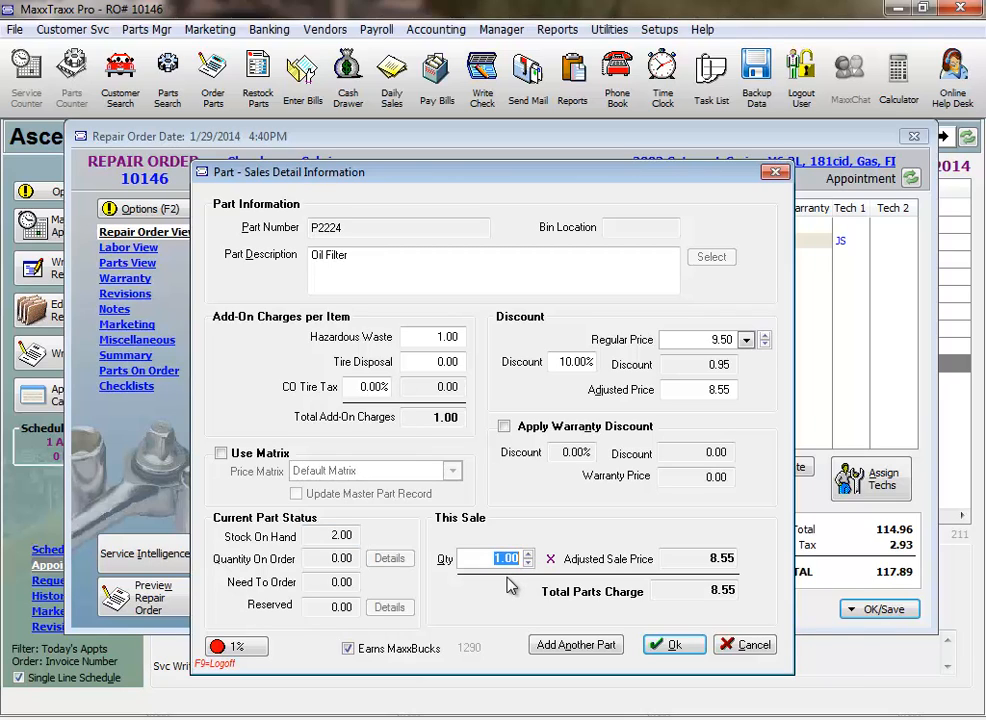
{"action": "mouse_move", "coordinate": [576, 644]}
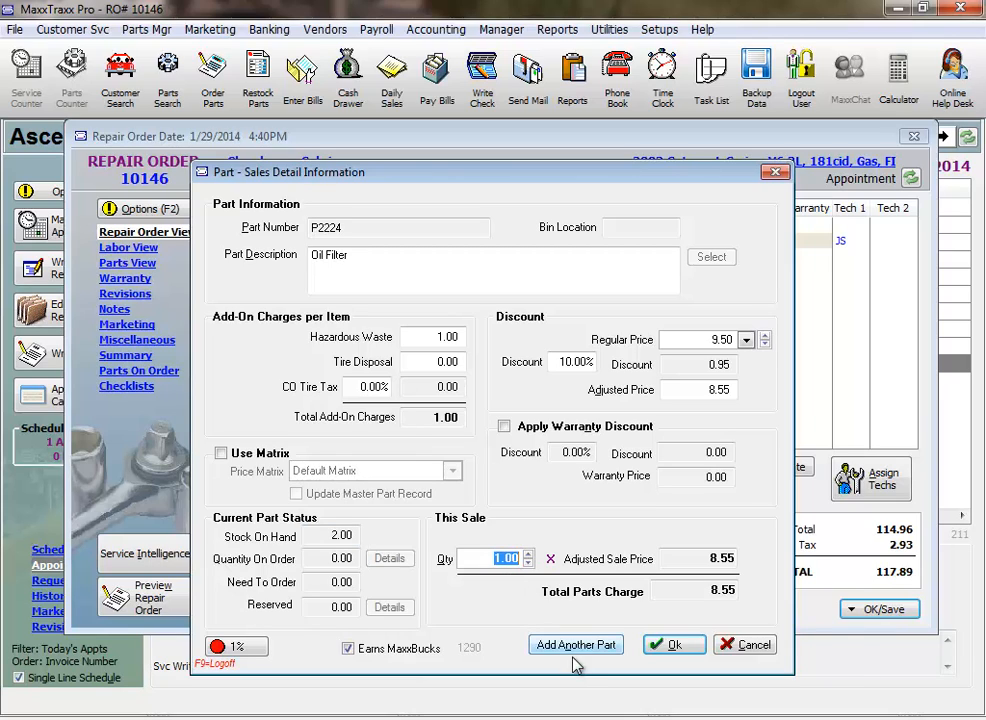
{"action": "mouse_move", "coordinate": [585, 653]}
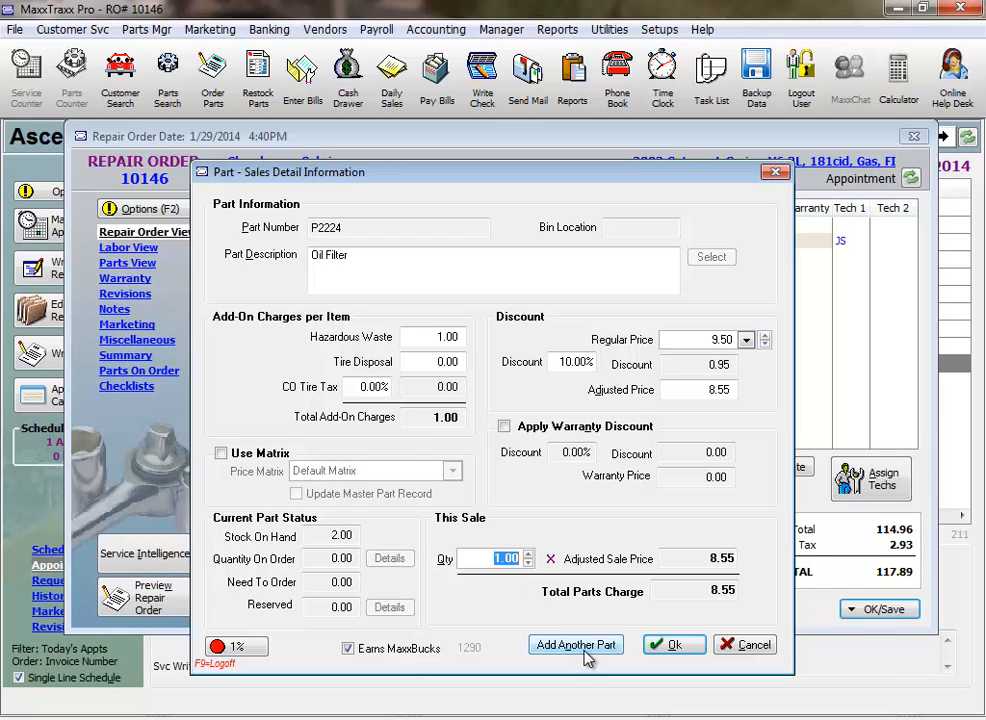
Add five 5W30 MOBIL 1 Synthetic Engine Oil, found by description, to the order.
{"action": "left_click", "coordinate": [575, 644]}
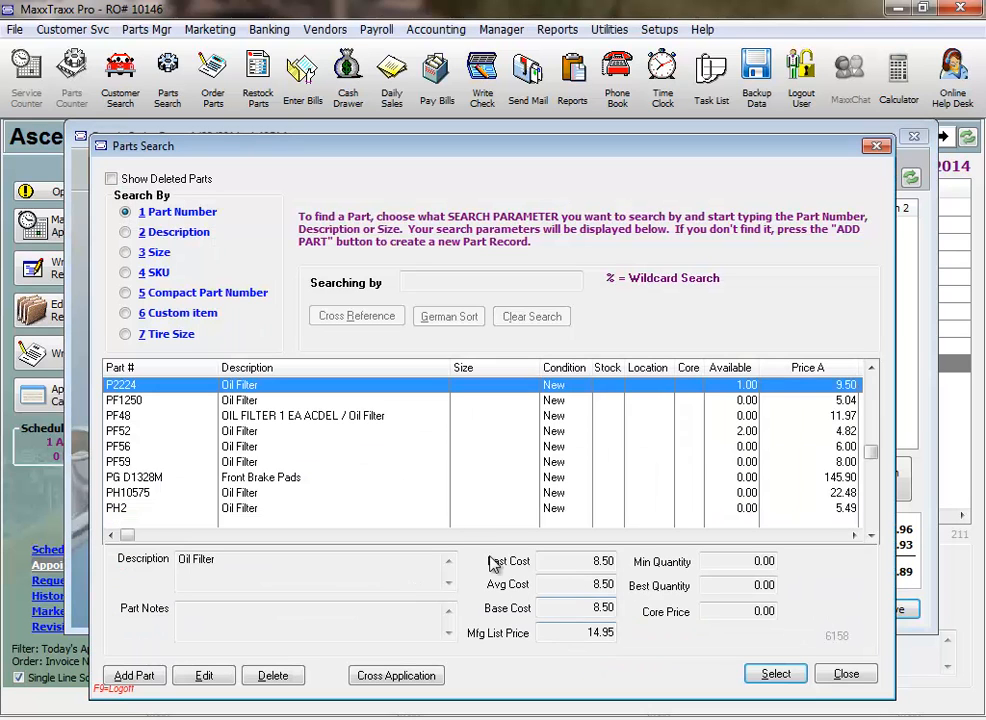
{"action": "mouse_move", "coordinate": [160, 258]}
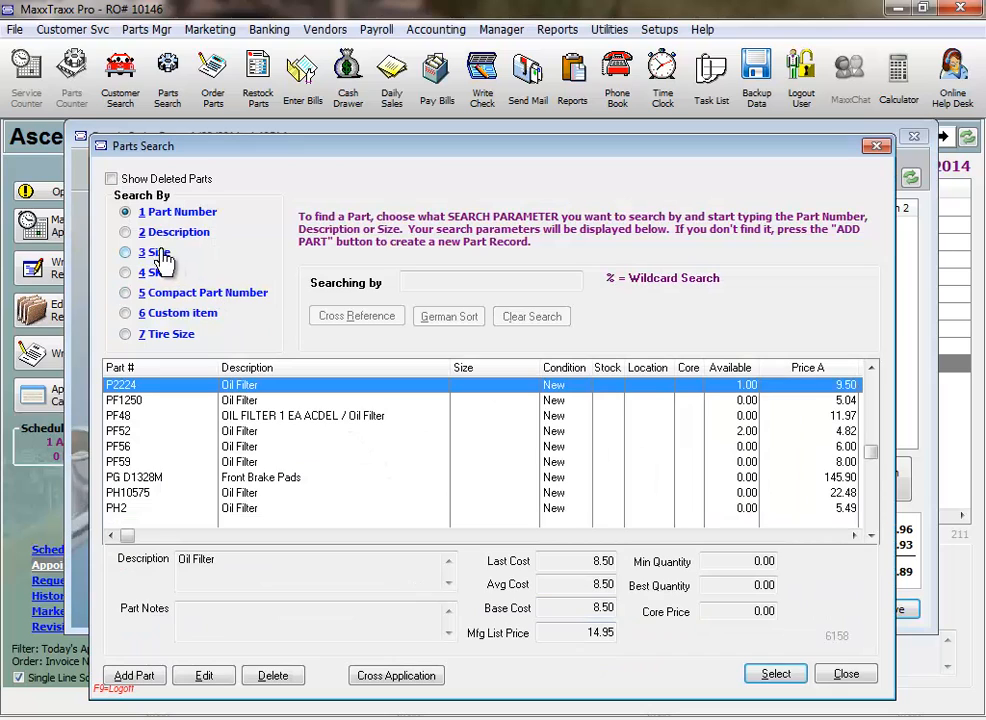
{"action": "mouse_move", "coordinate": [130, 245]}
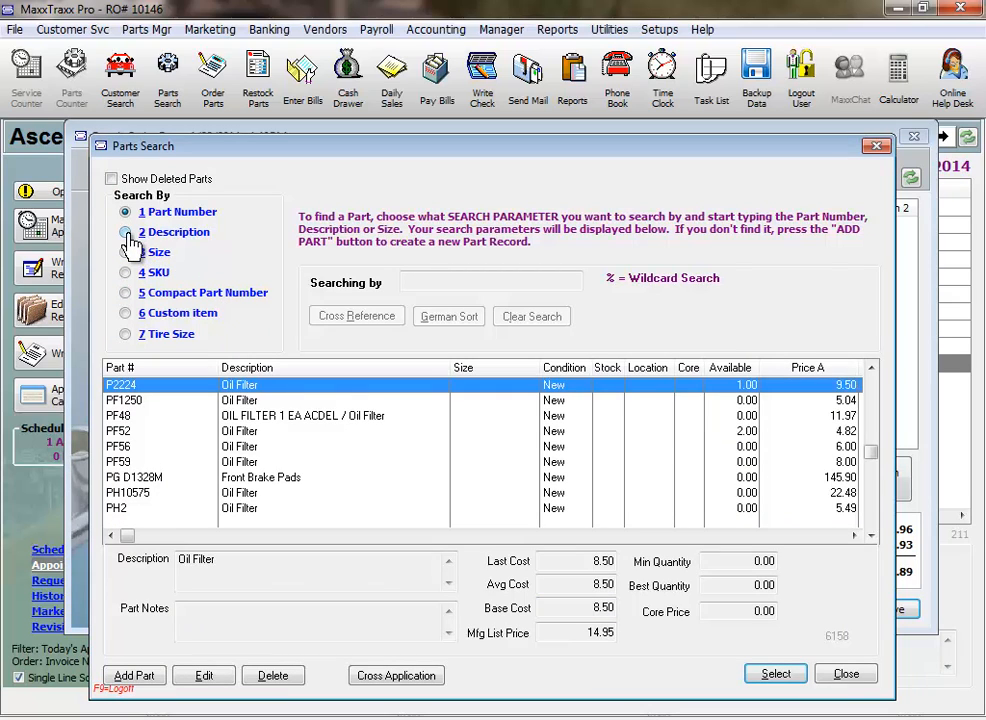
{"action": "left_click", "coordinate": [126, 231]}
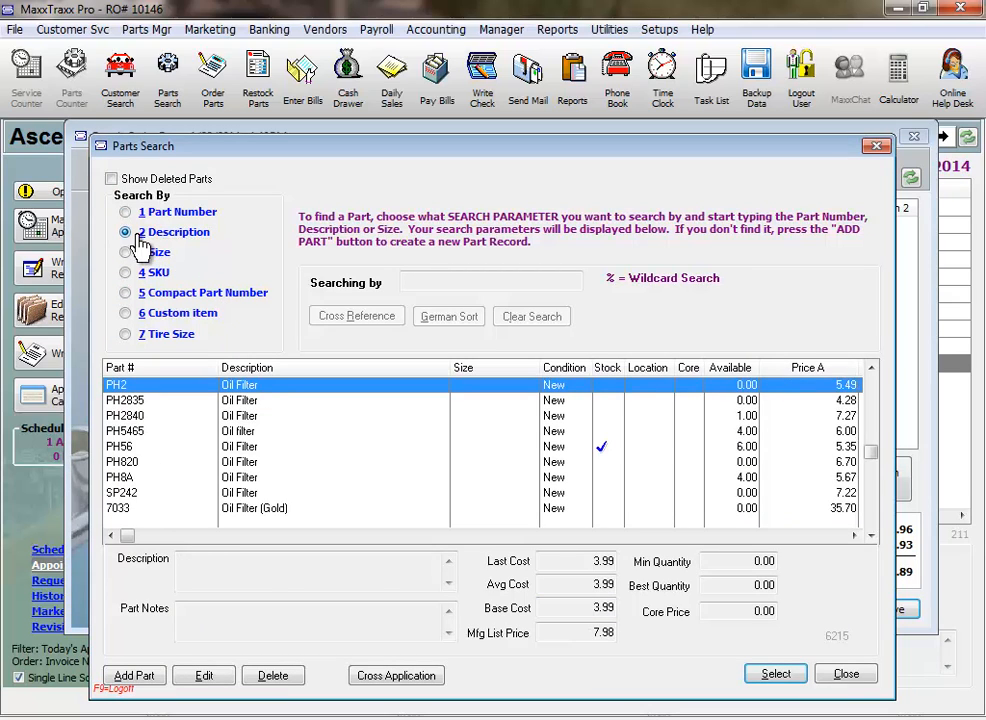
{"action": "type", "text": "5"}
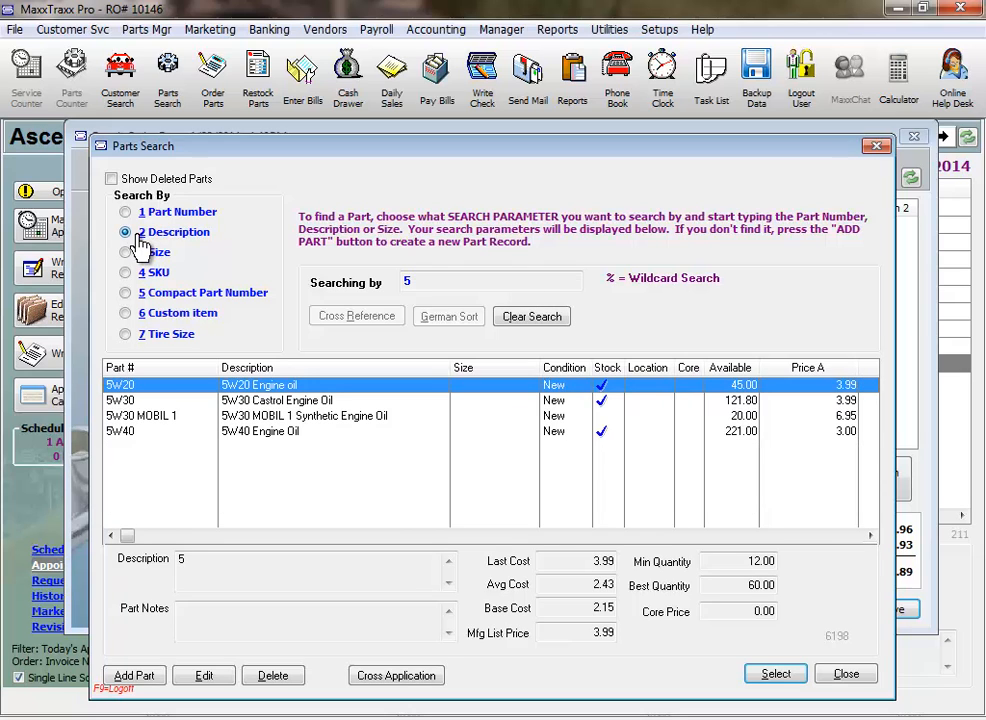
{"action": "mouse_move", "coordinate": [288, 438]}
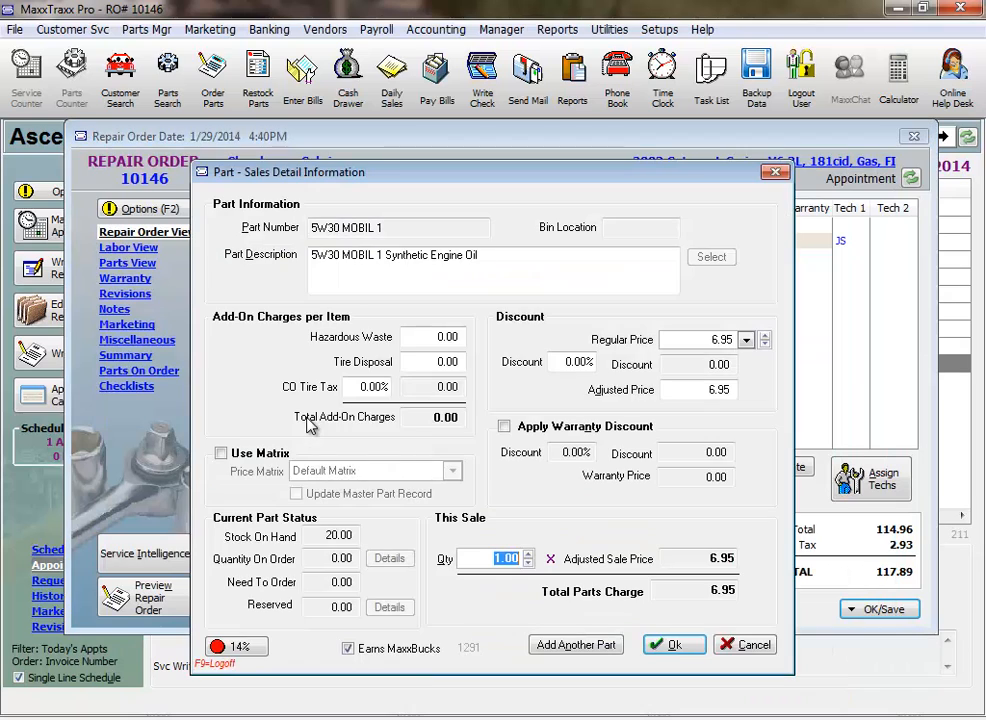
{"action": "mouse_move", "coordinate": [360, 190]}
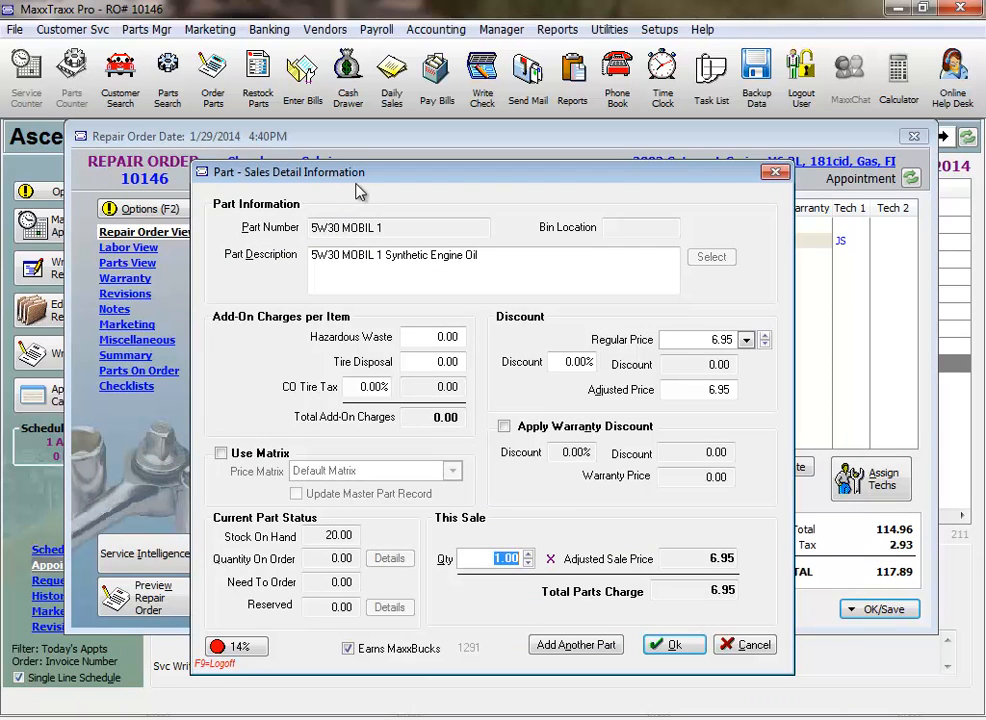
{"action": "mouse_move", "coordinate": [492, 588]}
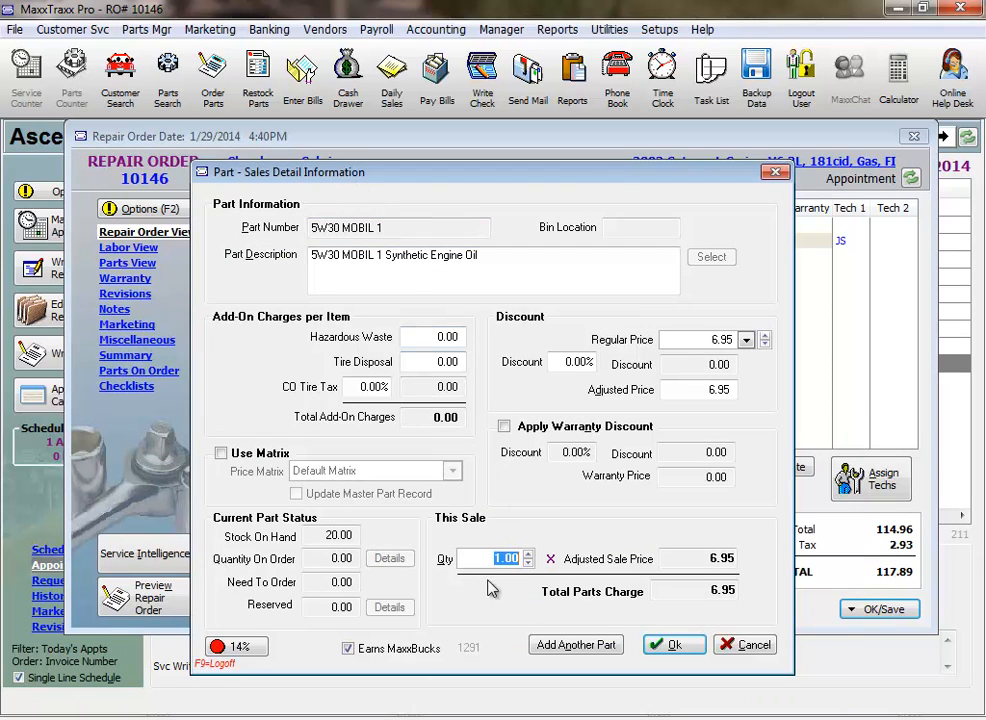
{"action": "mouse_move", "coordinate": [517, 580]}
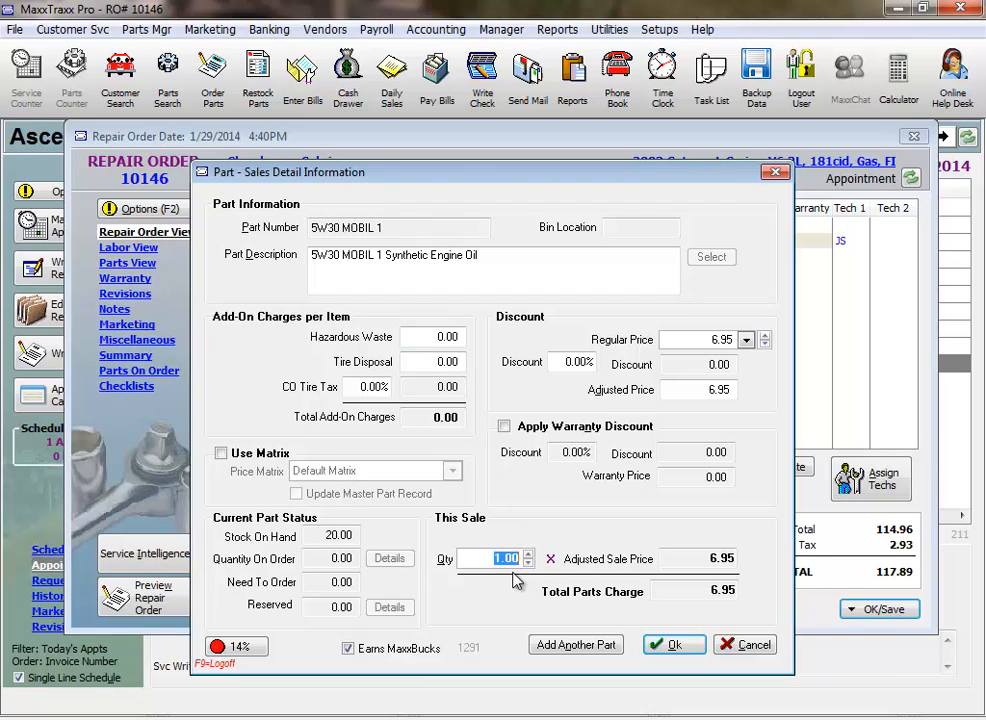
{"action": "type", "text": "5"}
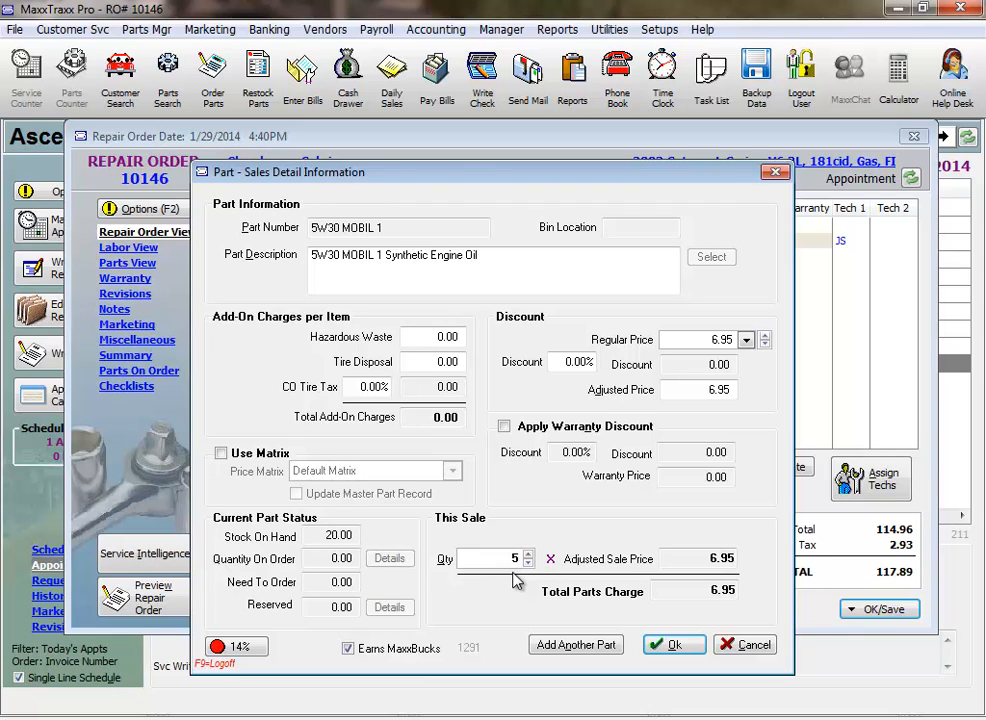
{"action": "left_click", "coordinate": [673, 644]}
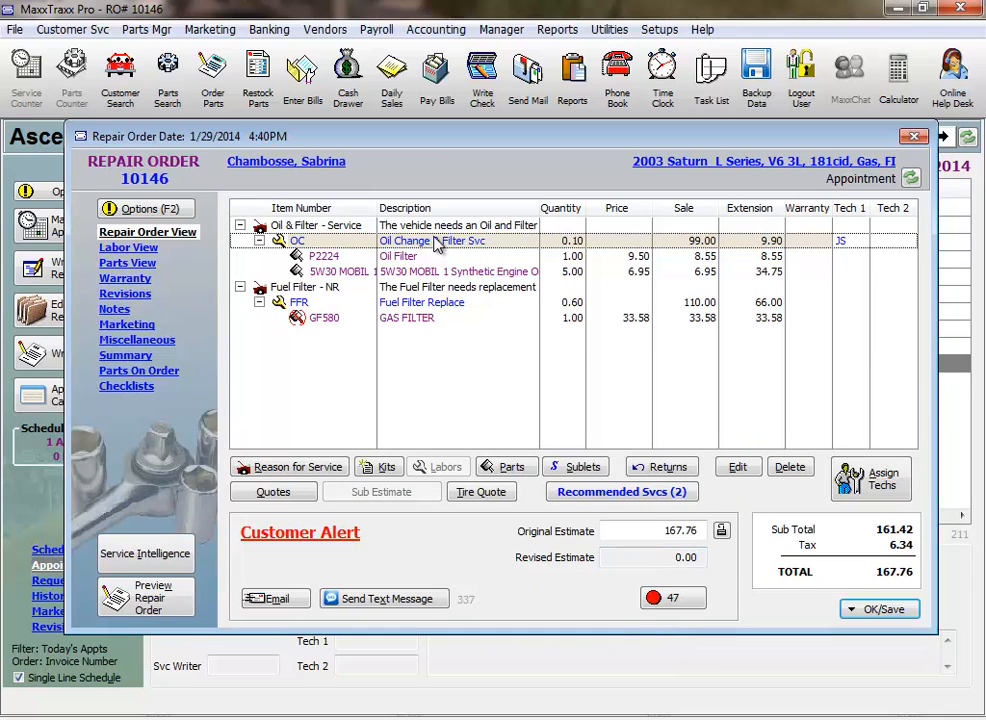
{"action": "mouse_move", "coordinate": [432, 287]}
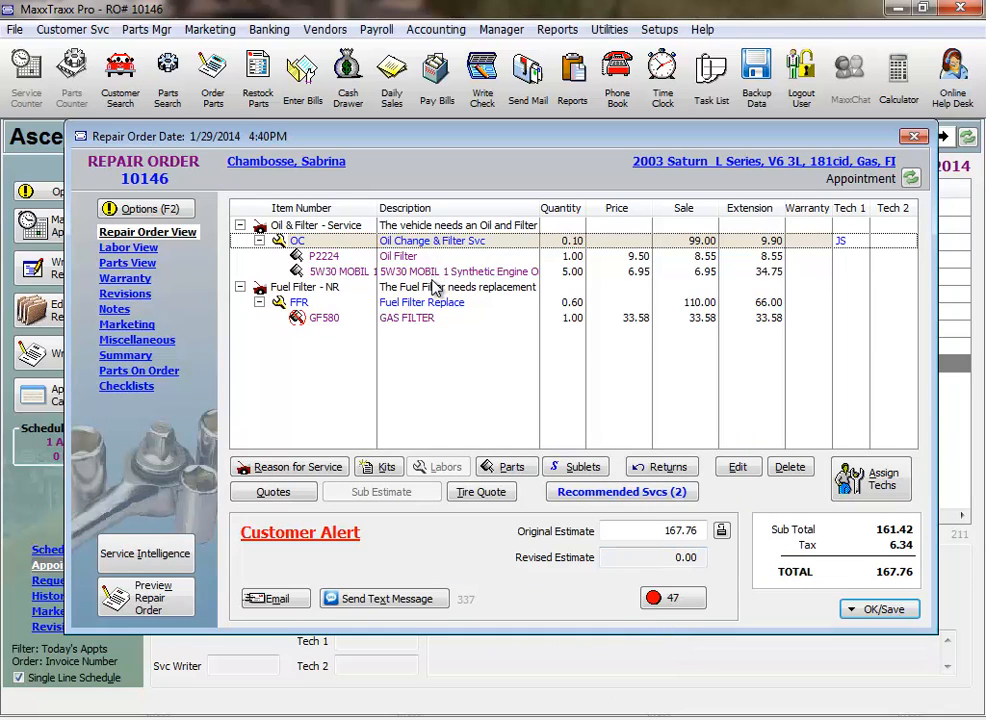
Save repair order 10146 with Save & Print to open its report preview.
{"action": "left_click", "coordinate": [886, 607]}
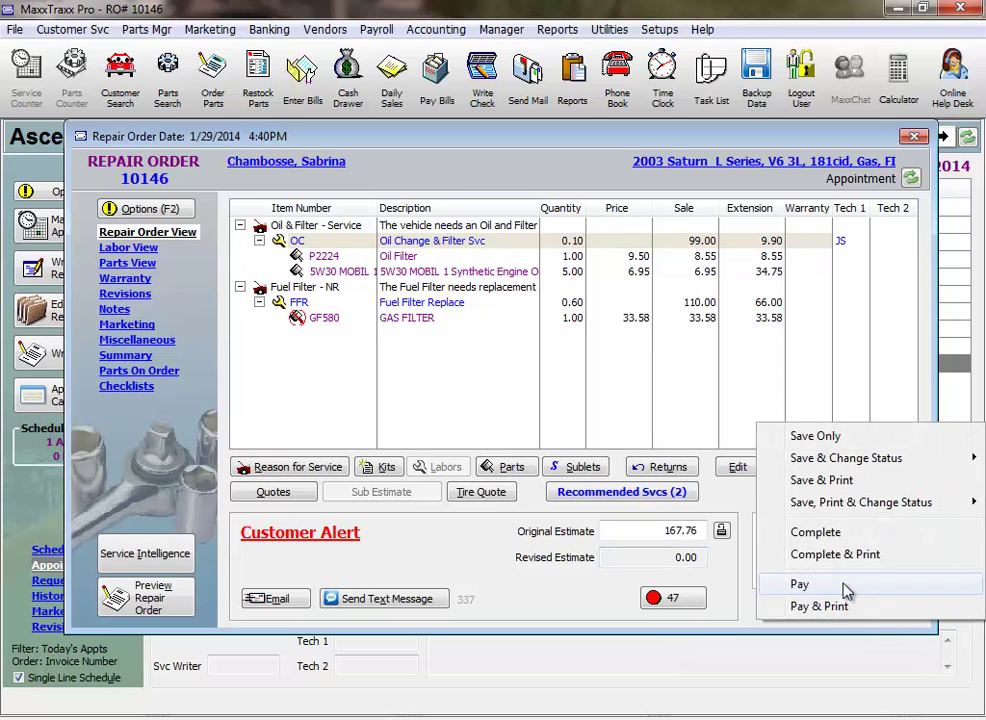
{"action": "mouse_move", "coordinate": [821, 480]}
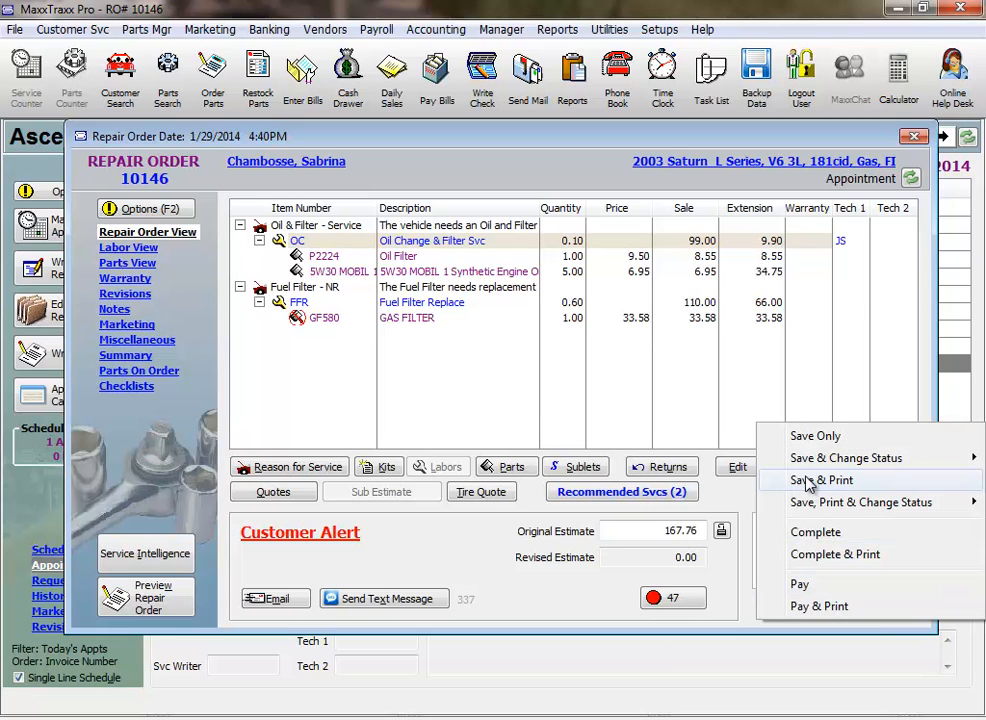
{"action": "left_click", "coordinate": [147, 208]}
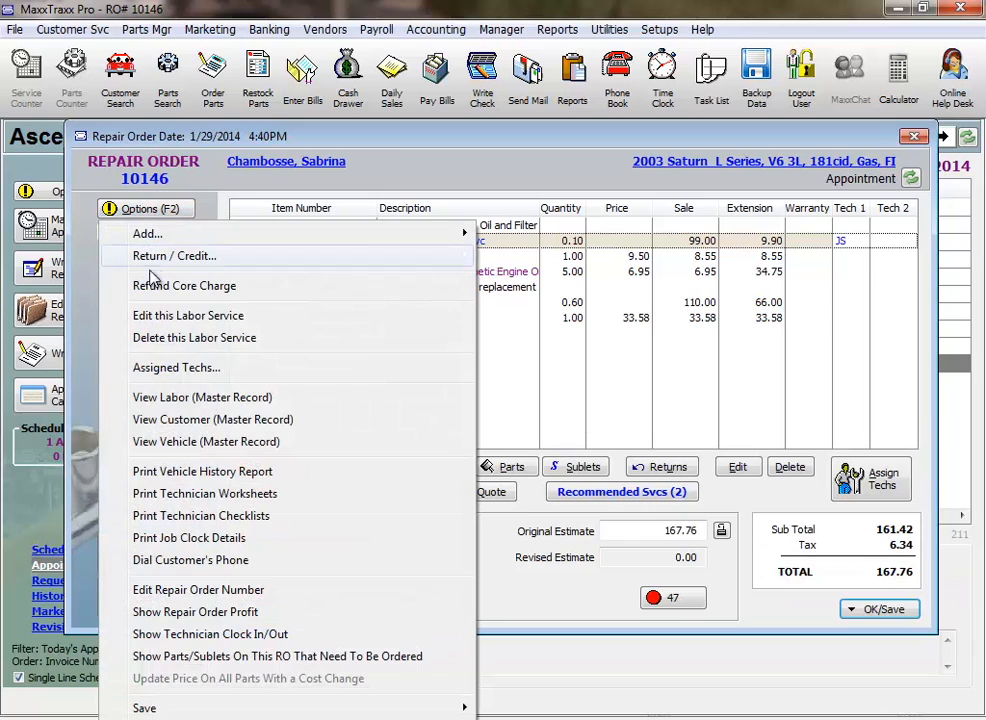
{"action": "mouse_move", "coordinate": [205, 493]}
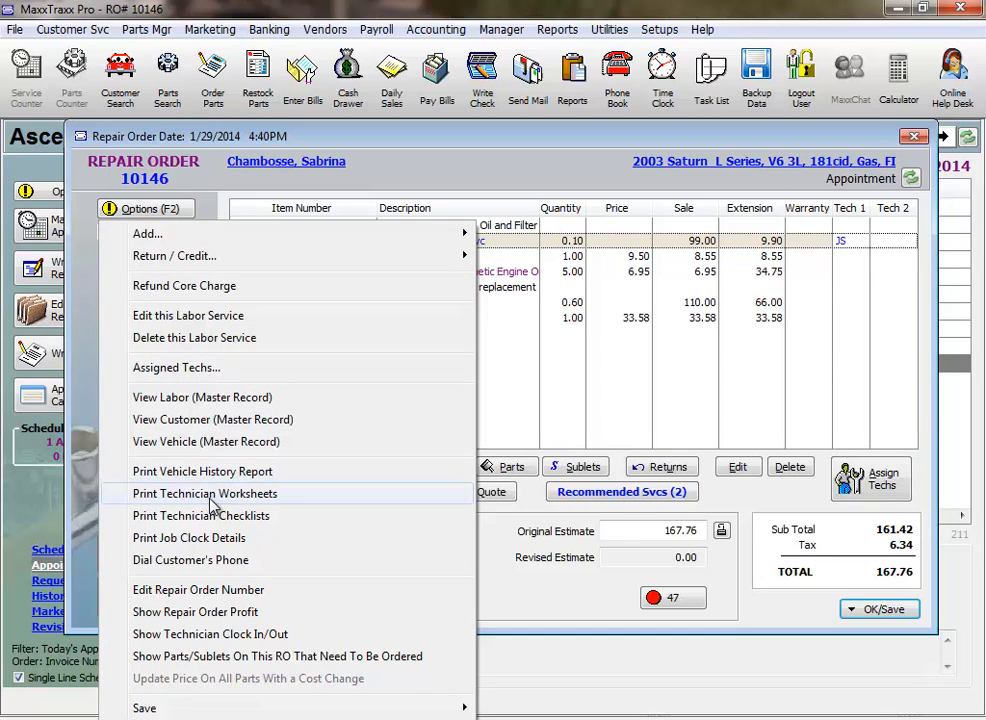
{"action": "left_click", "coordinate": [147, 208]}
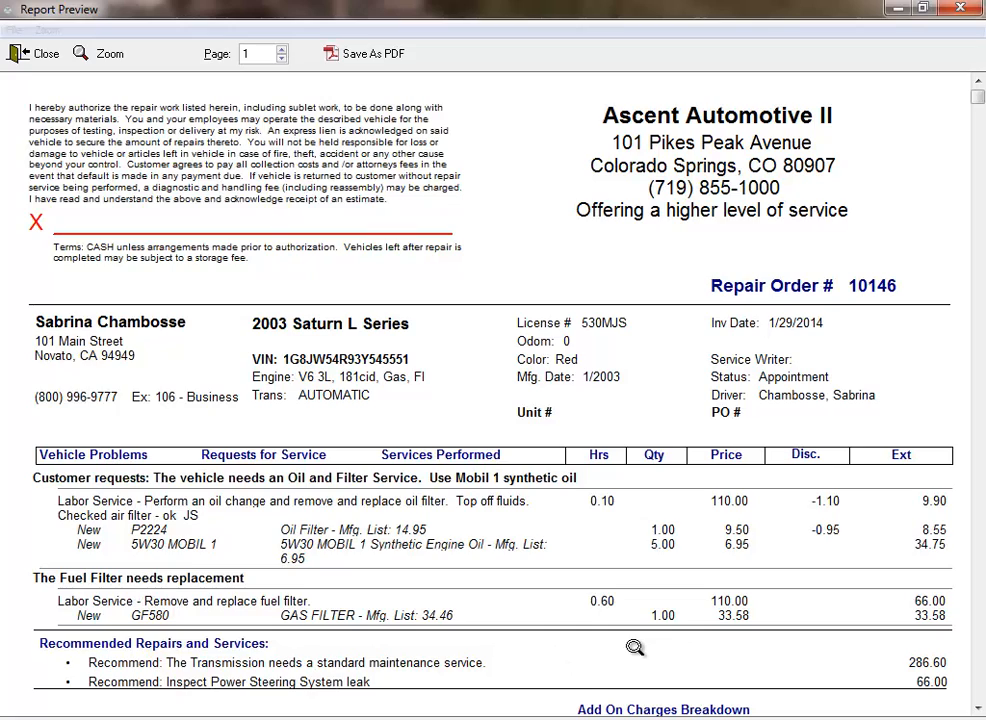
{"action": "mouse_move", "coordinate": [68, 103]}
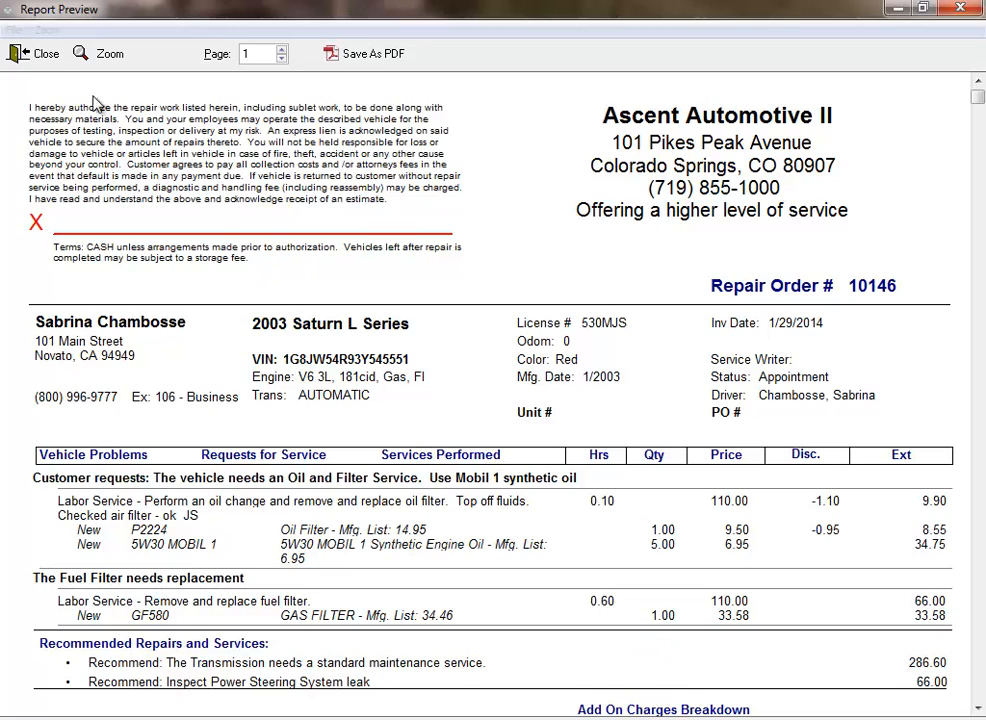
Preview J. Smith's technician worksheet for order 10146, then close it back to the order.
{"action": "left_click", "coordinate": [40, 53]}
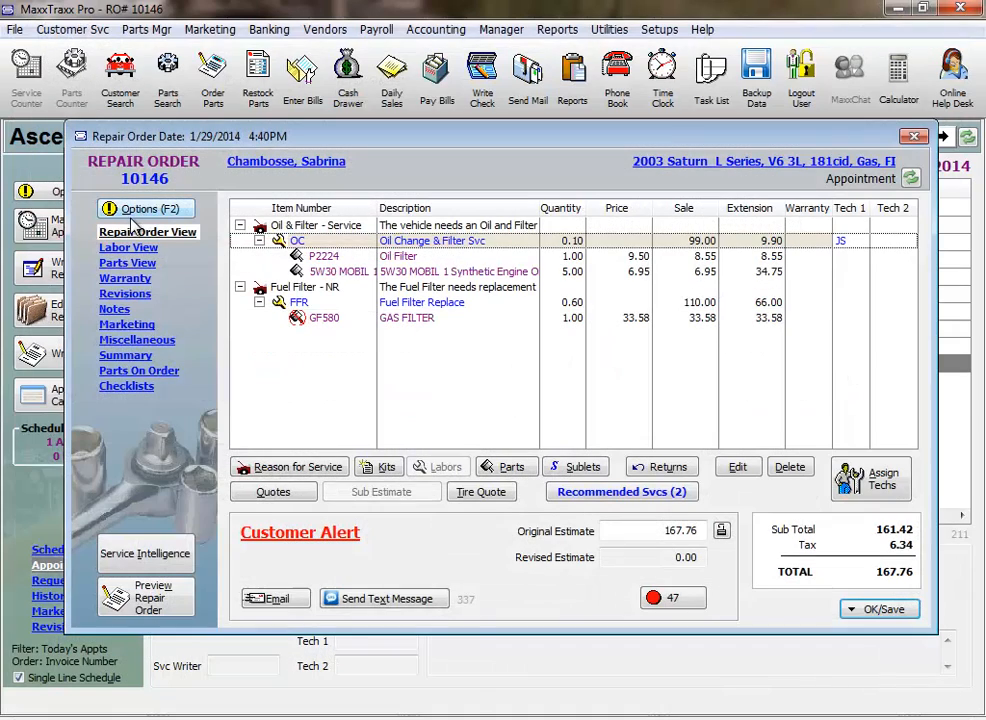
{"action": "left_click", "coordinate": [146, 208]}
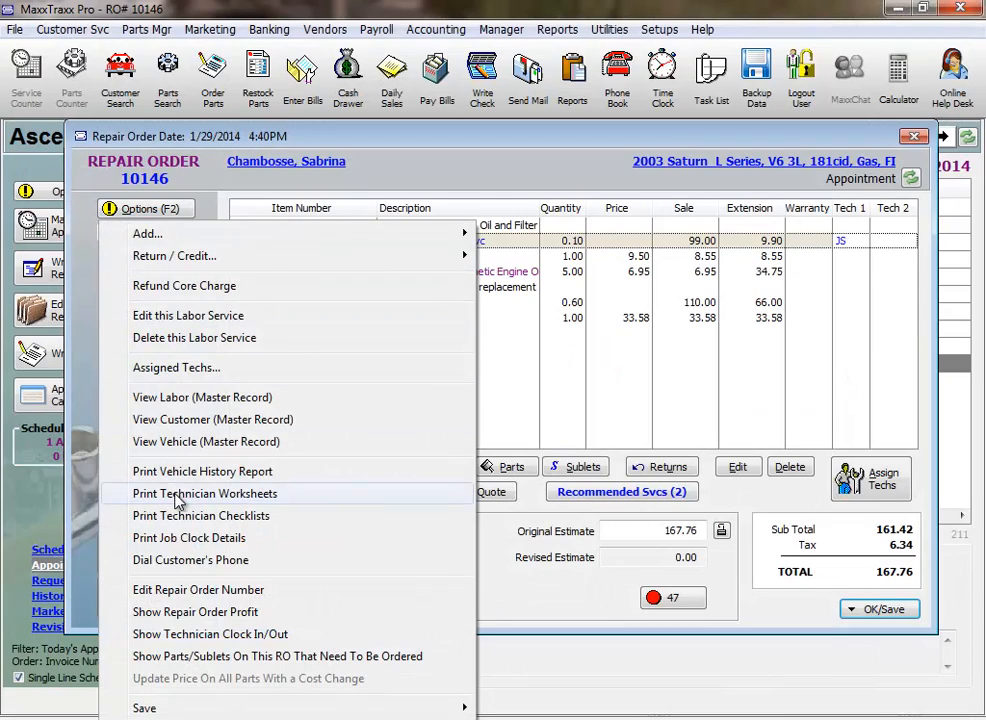
{"action": "left_click", "coordinate": [205, 493]}
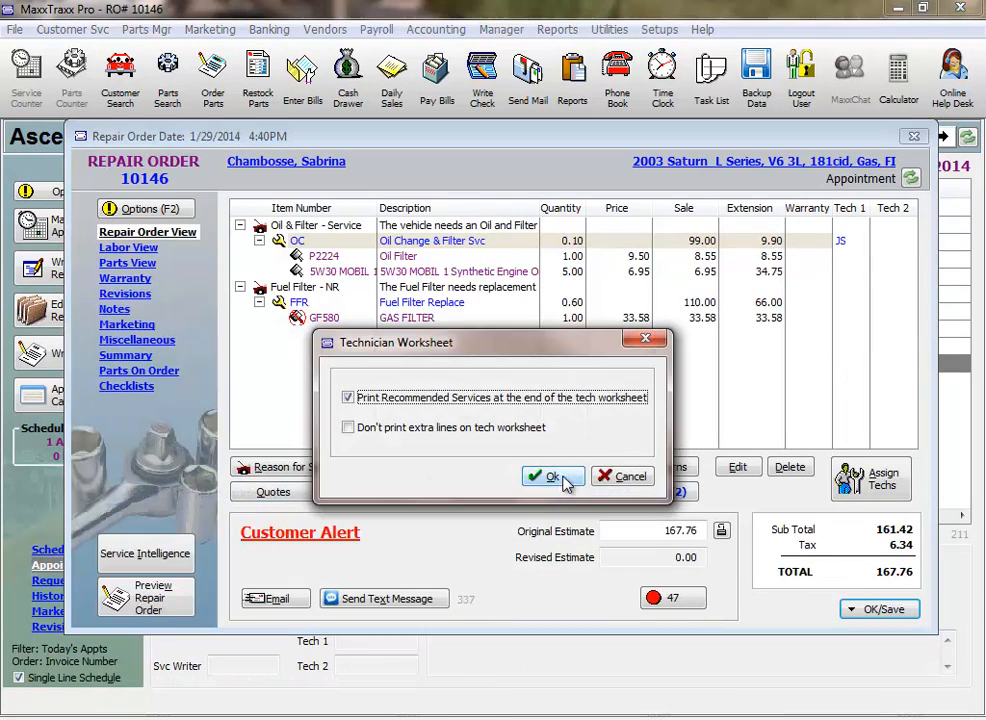
{"action": "left_click", "coordinate": [548, 476]}
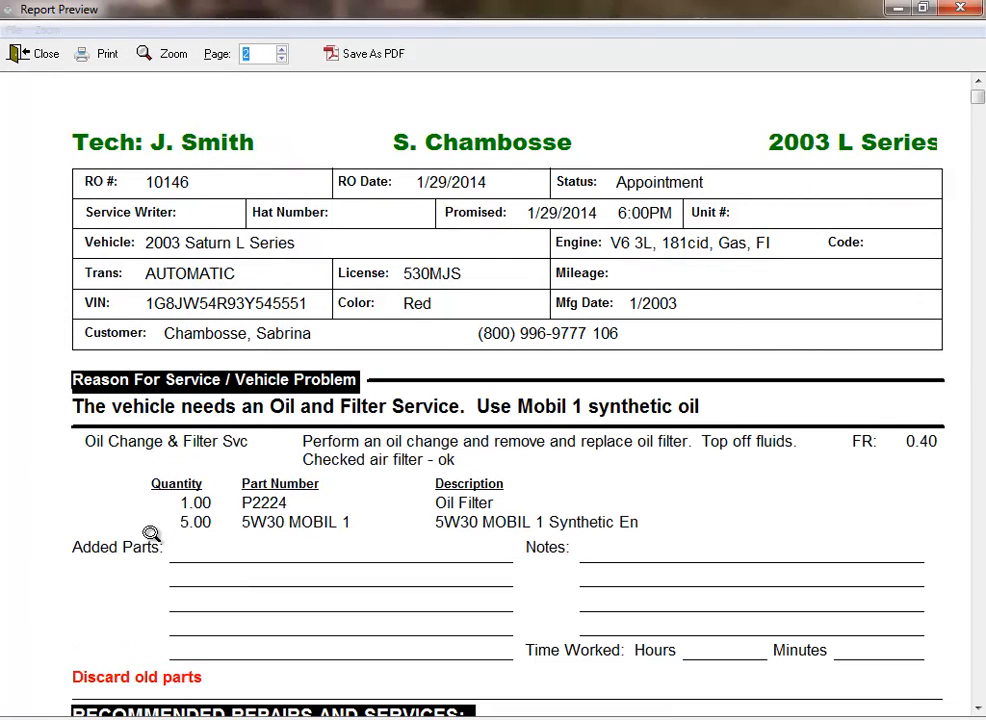
{"action": "mouse_move", "coordinate": [62, 48]}
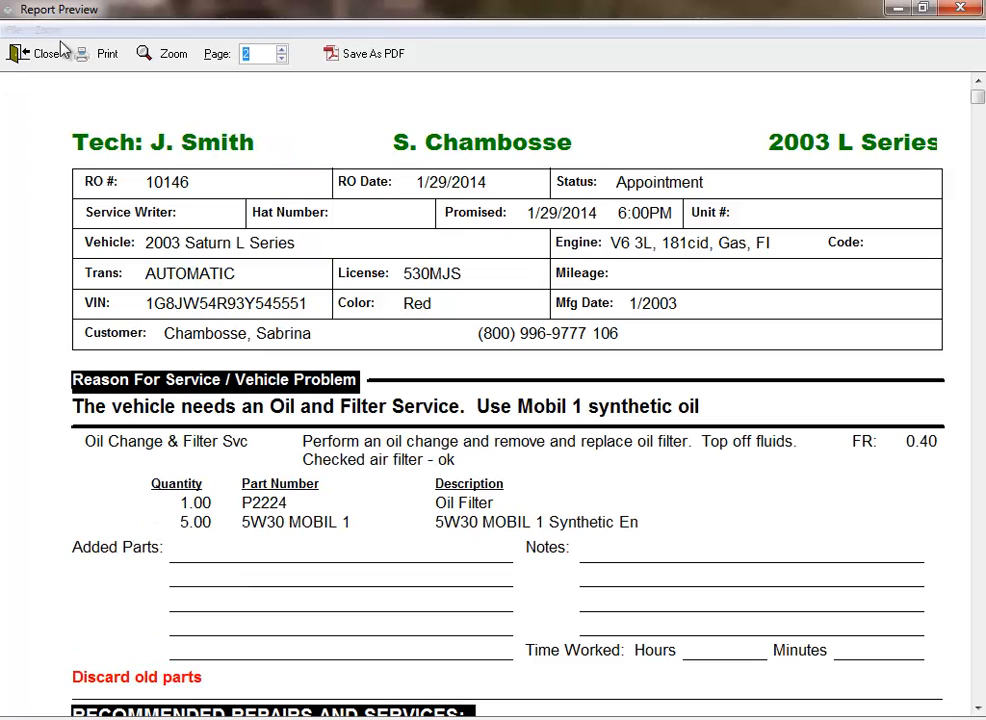
{"action": "left_click", "coordinate": [40, 54]}
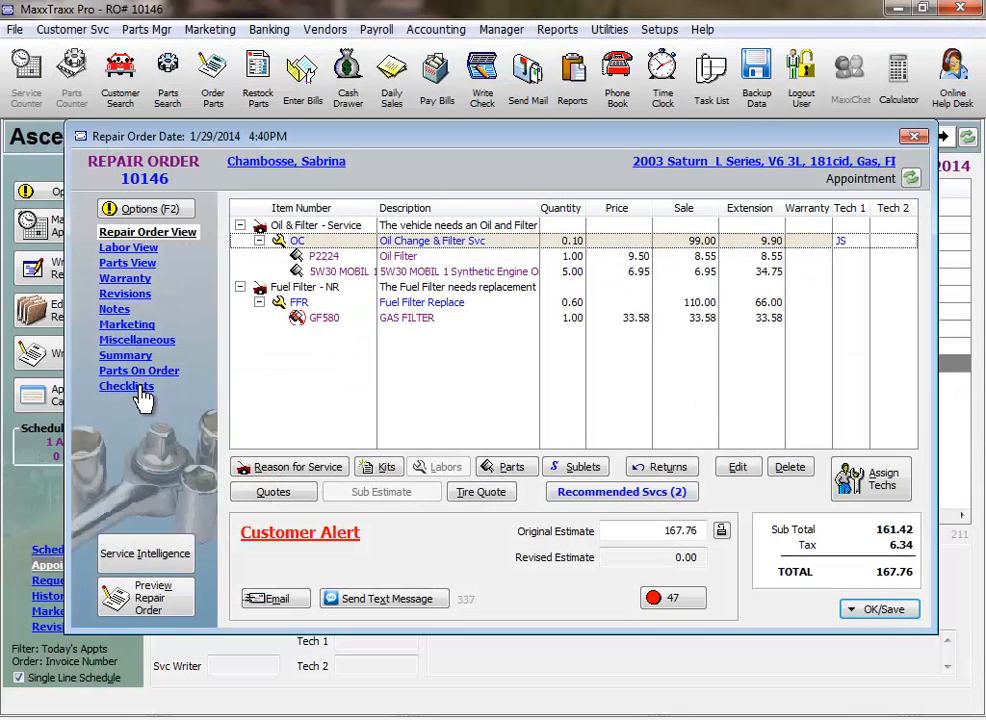
{"action": "mouse_move", "coordinate": [321, 457]}
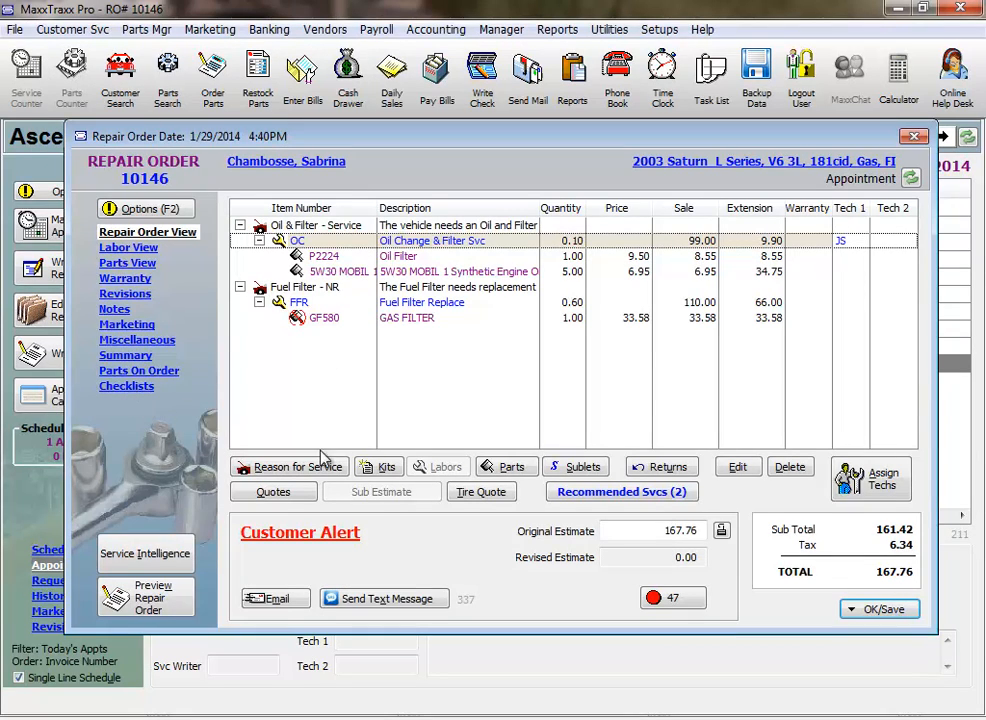